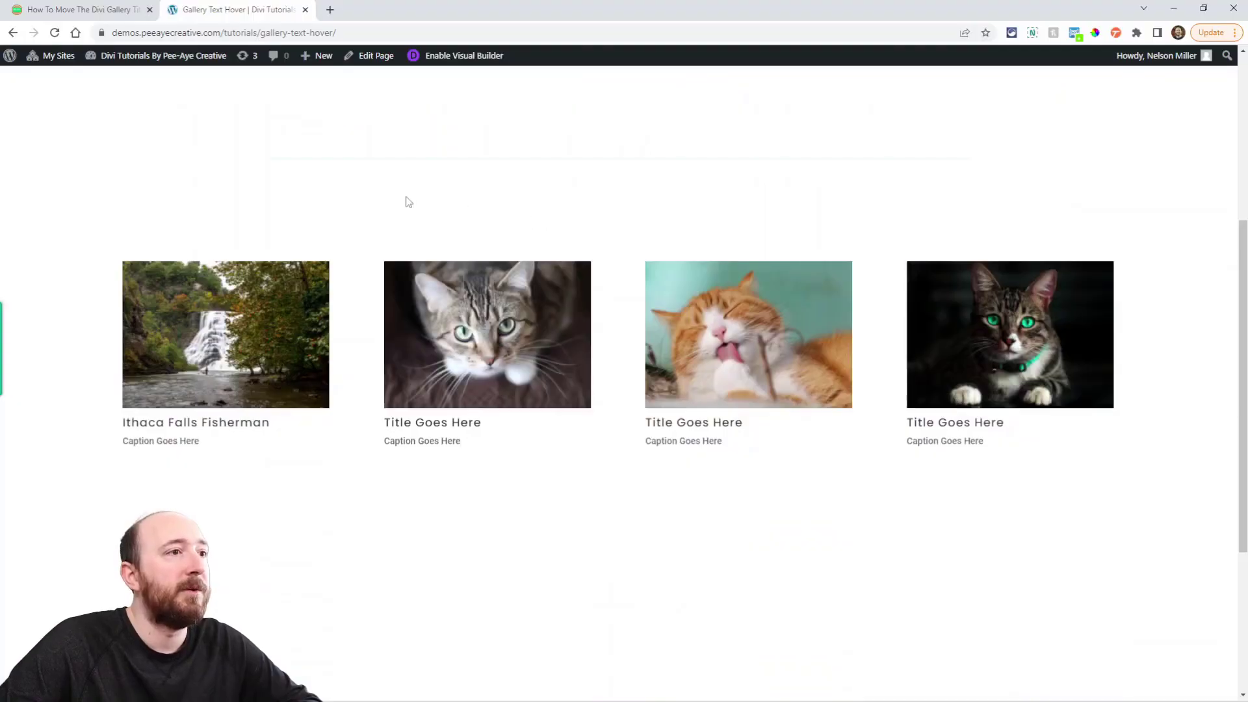
mouse_move(202, 395)
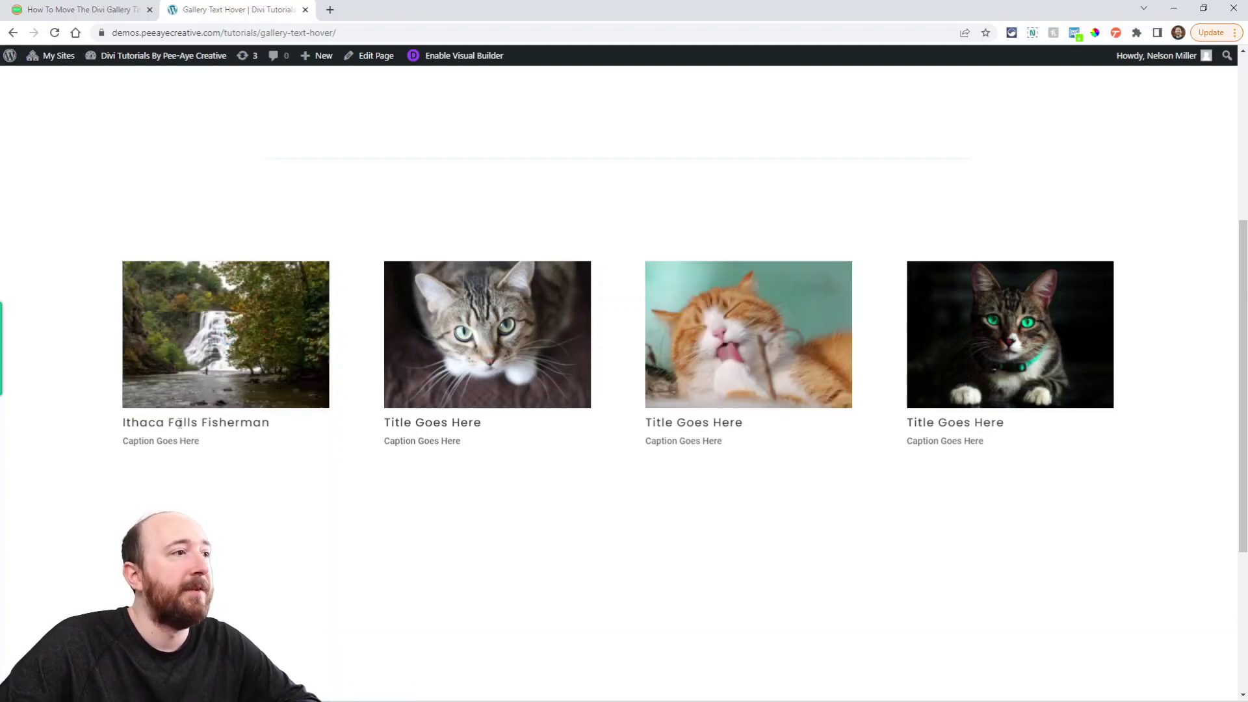
Step: Bring up the tutorial's step 1 showing the custom CSS class pa-gallery-text-over-image
double_click(160, 441)
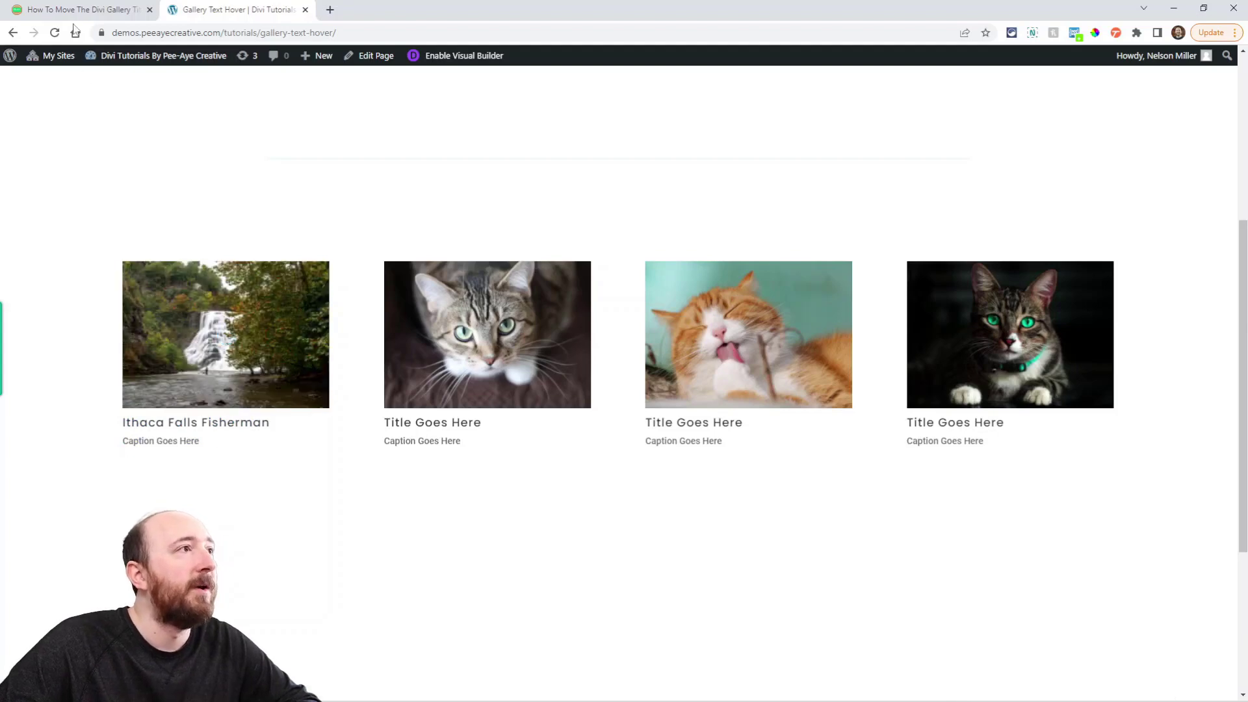
left_click(79, 10)
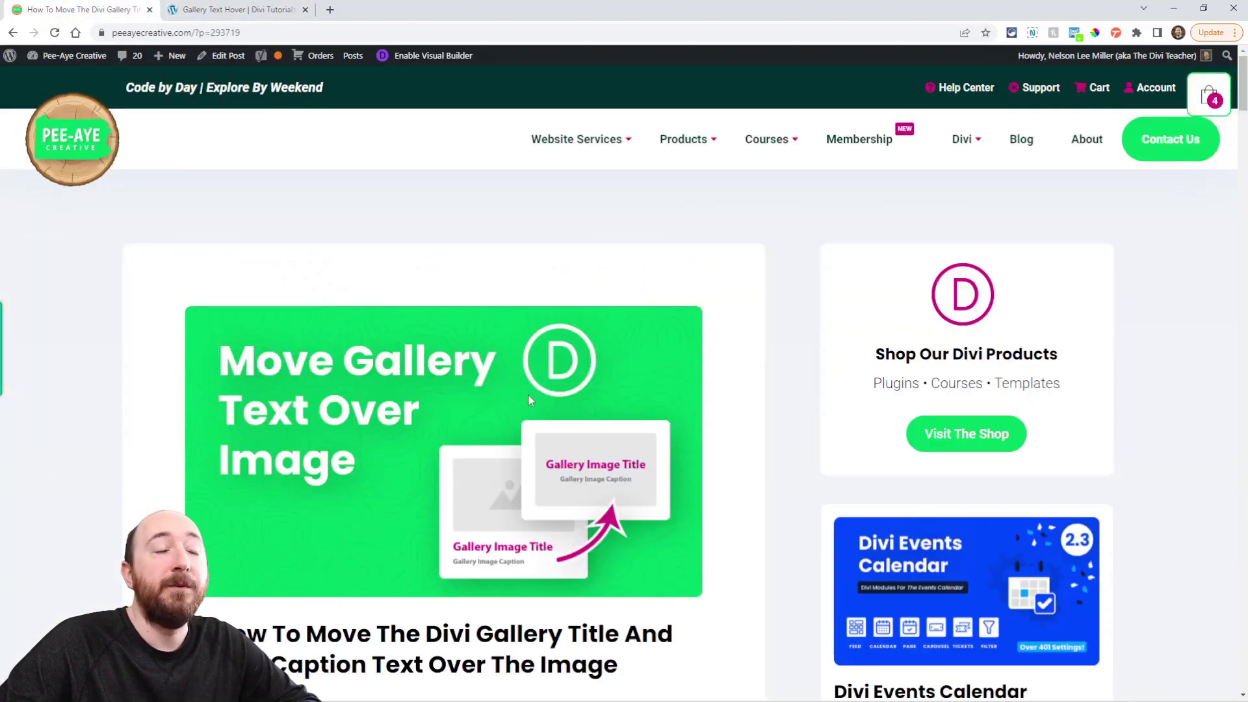
mouse_move(529, 400)
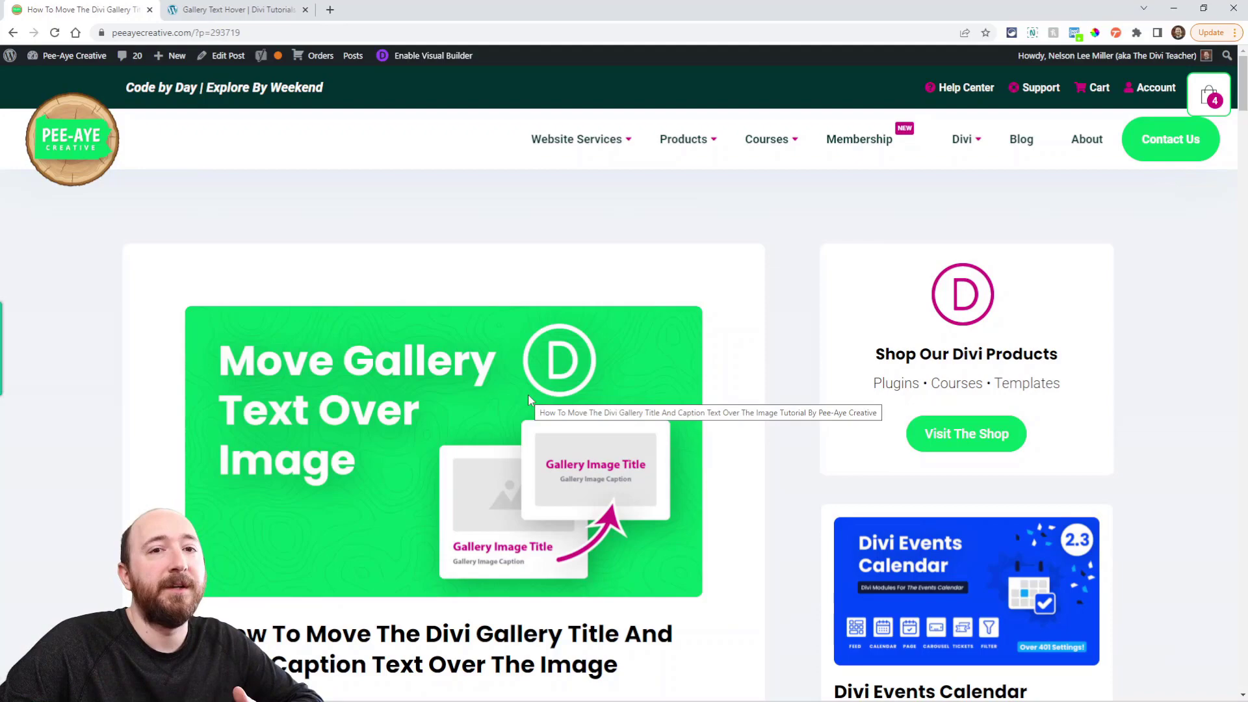
scroll("down", 3)
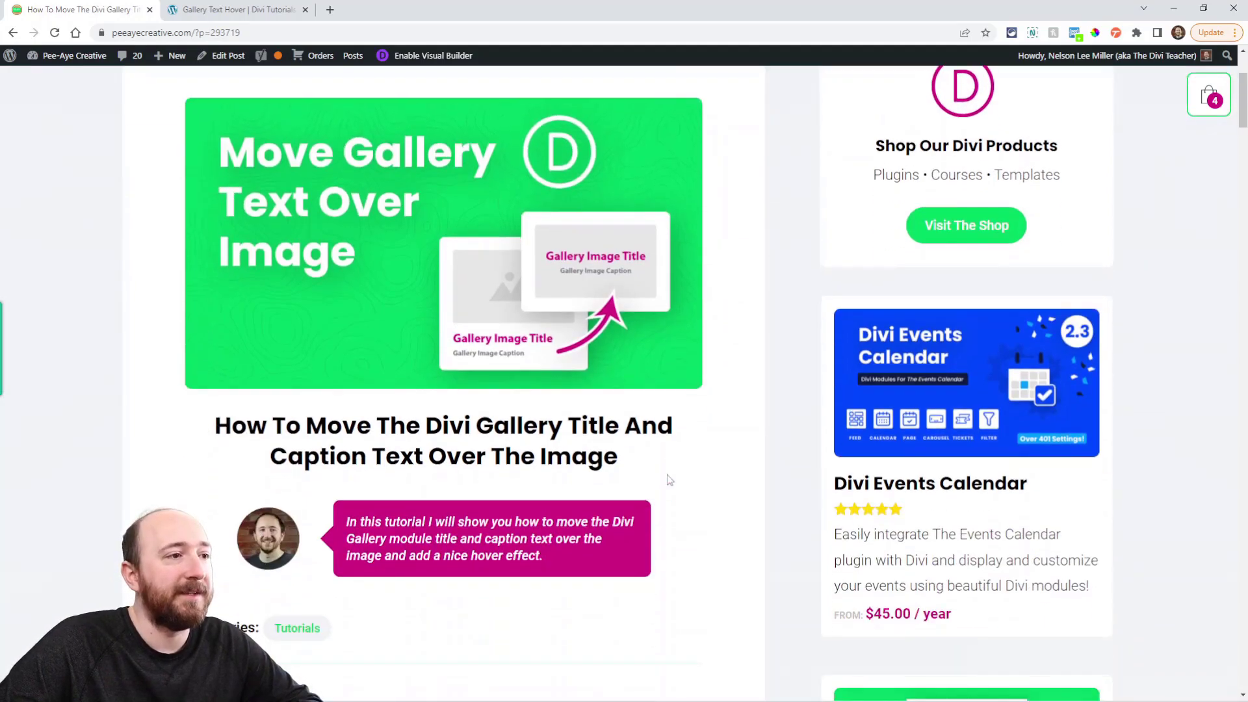
scroll("down", 3)
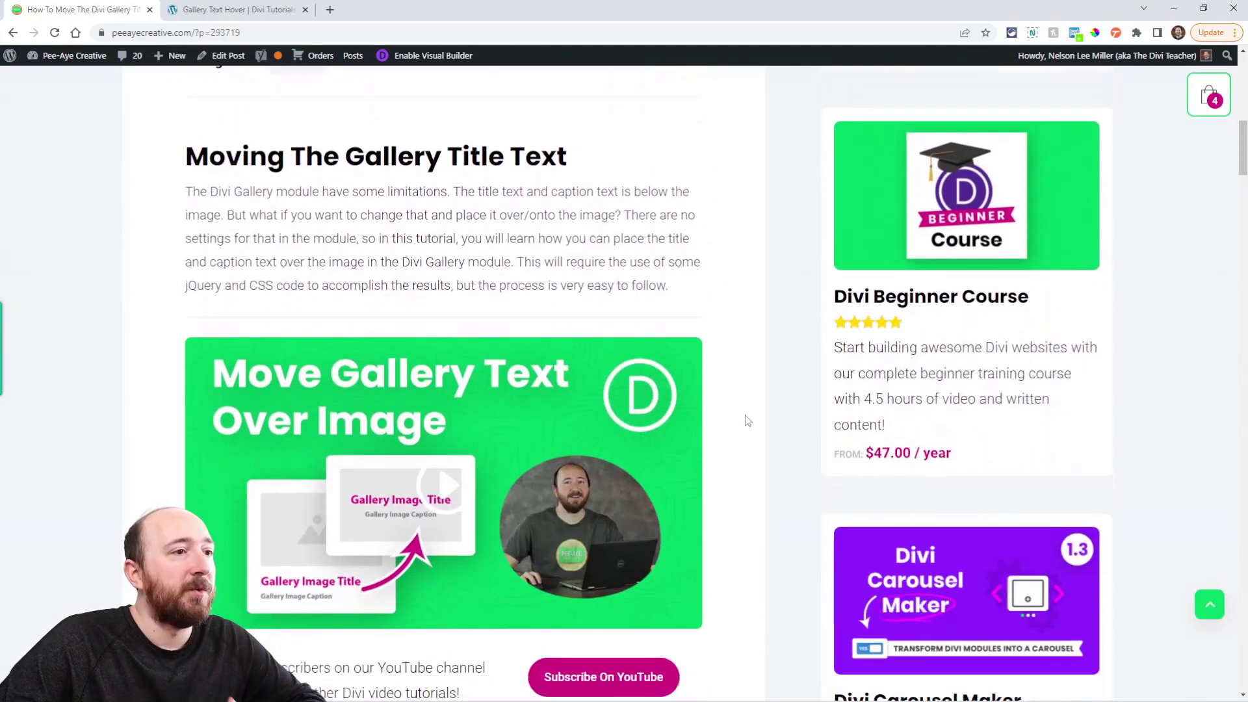
scroll("down", 3)
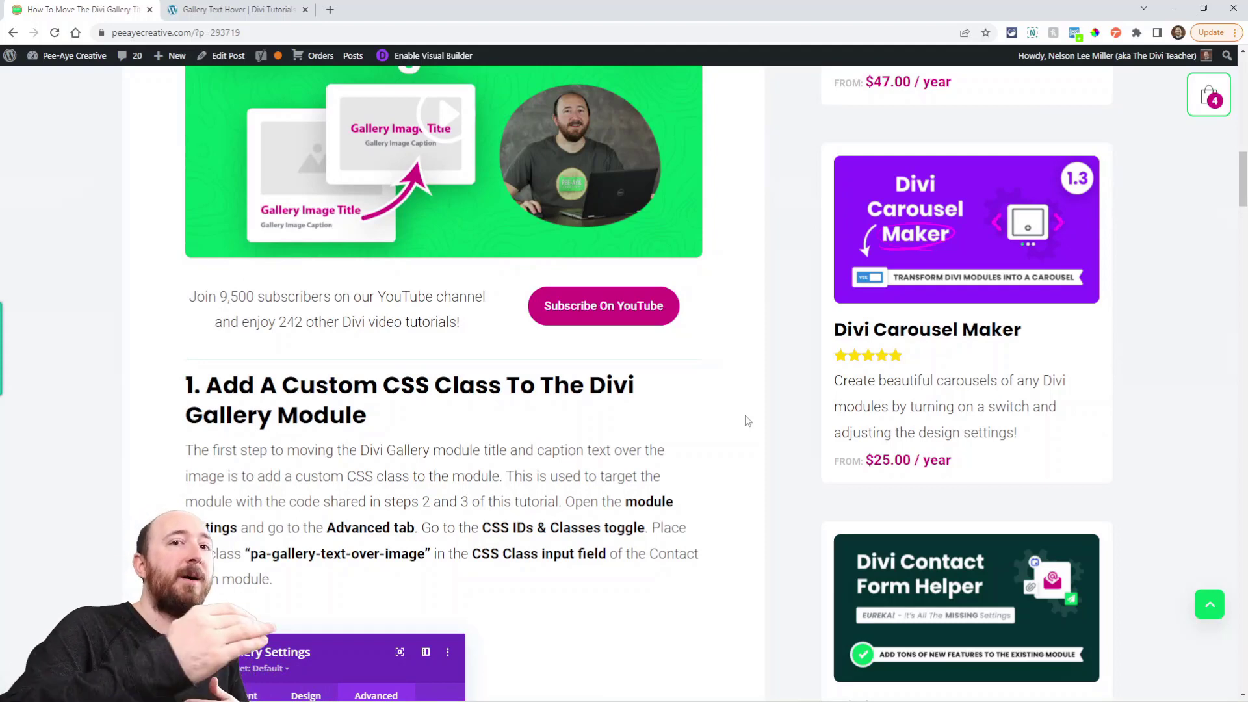
mouse_move(742, 432)
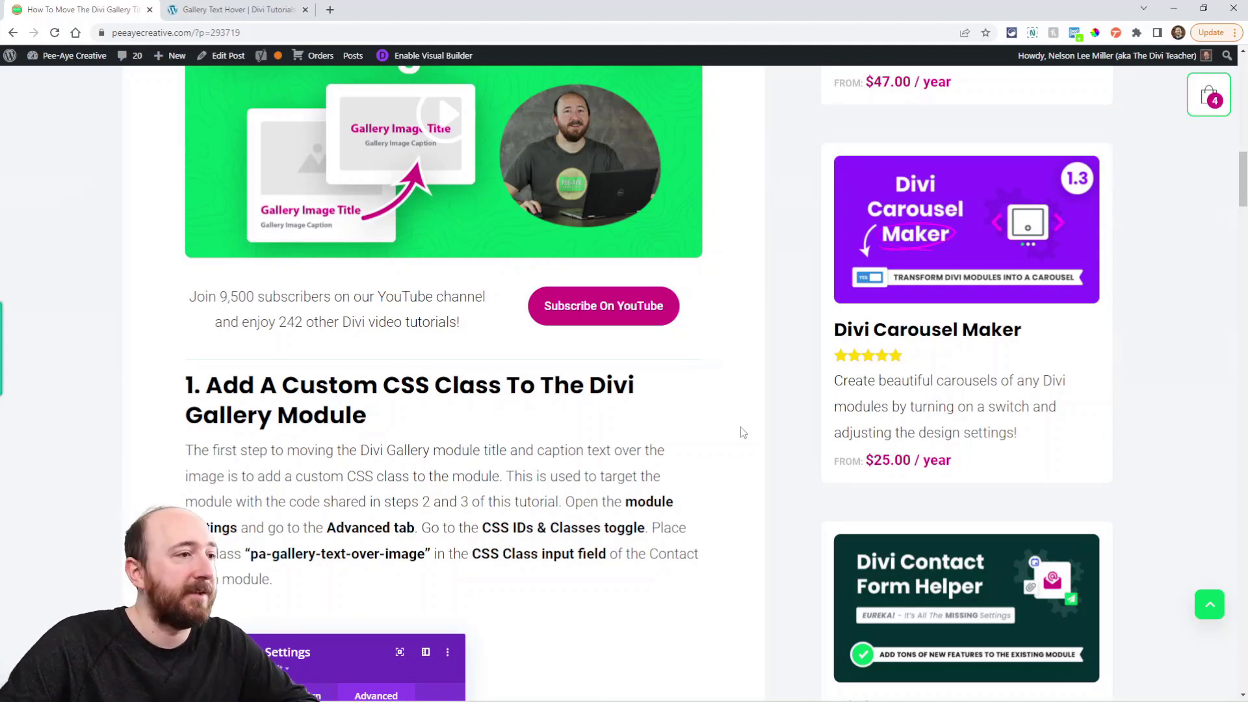
scroll("down", 3)
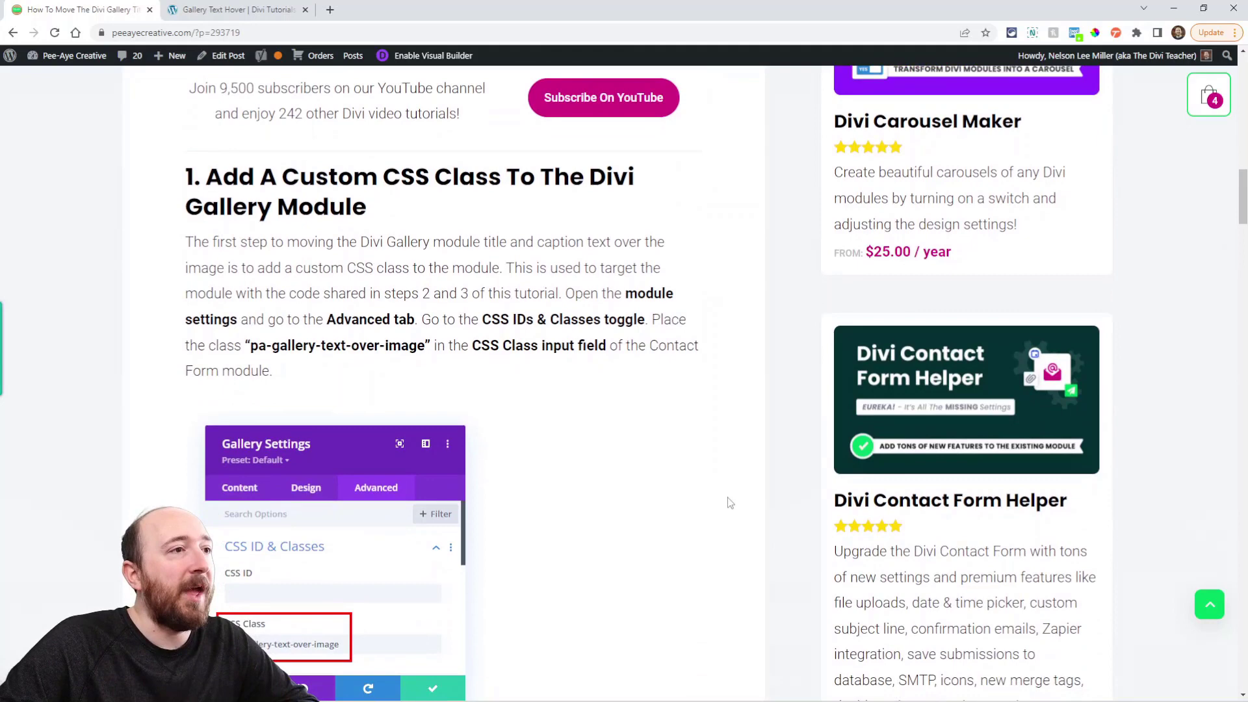
mouse_move(689, 478)
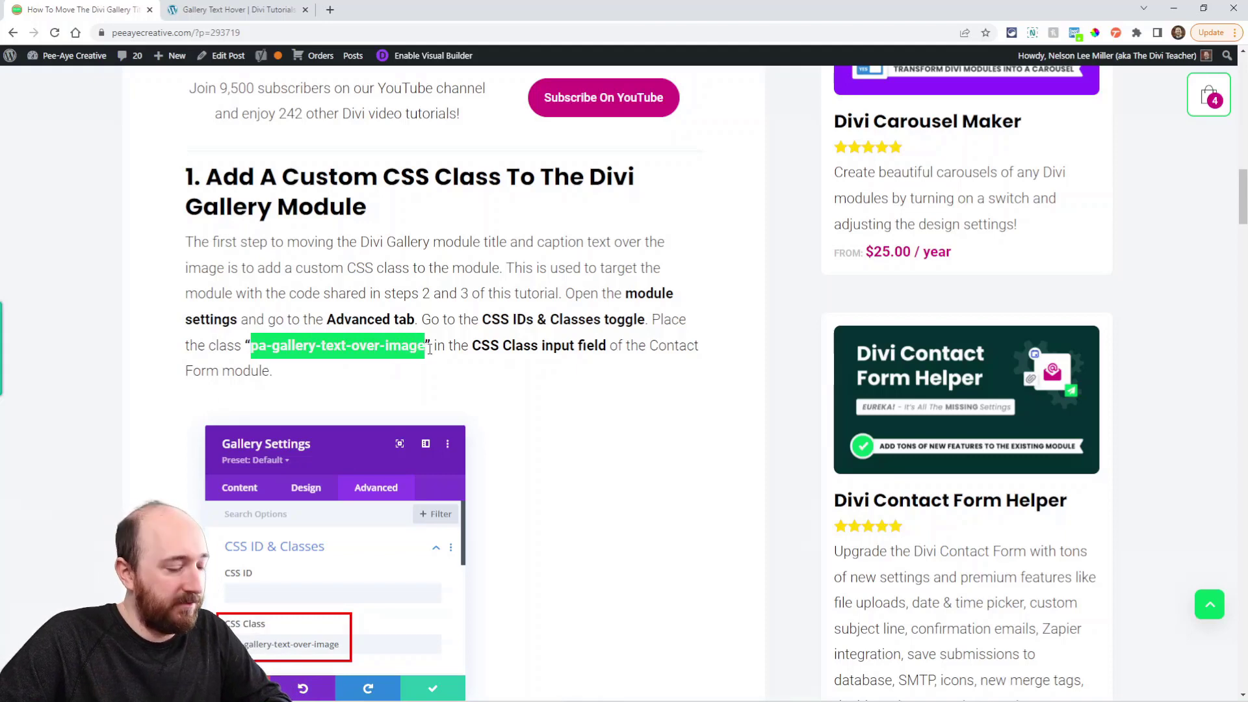
scroll("down", 3)
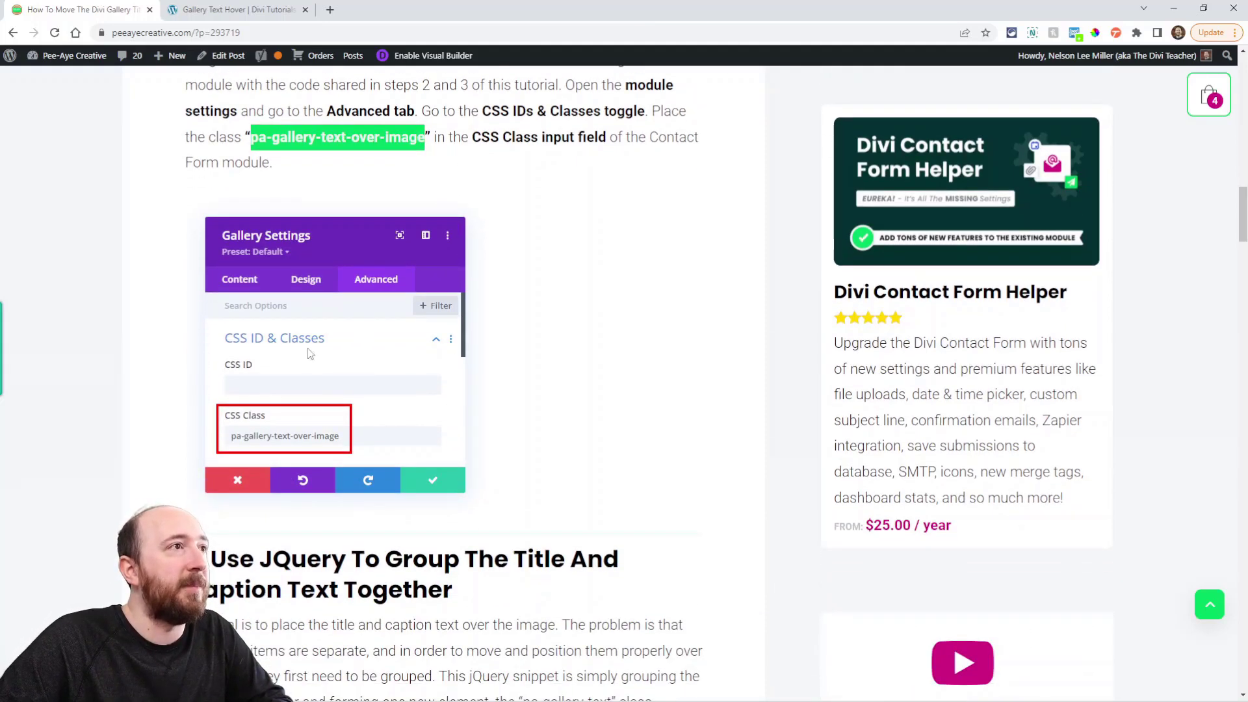
Step: Enter pa-gallery-text-over-image as the gallery's CSS Class, confirm, and return to the tutorial
left_click(236, 9)
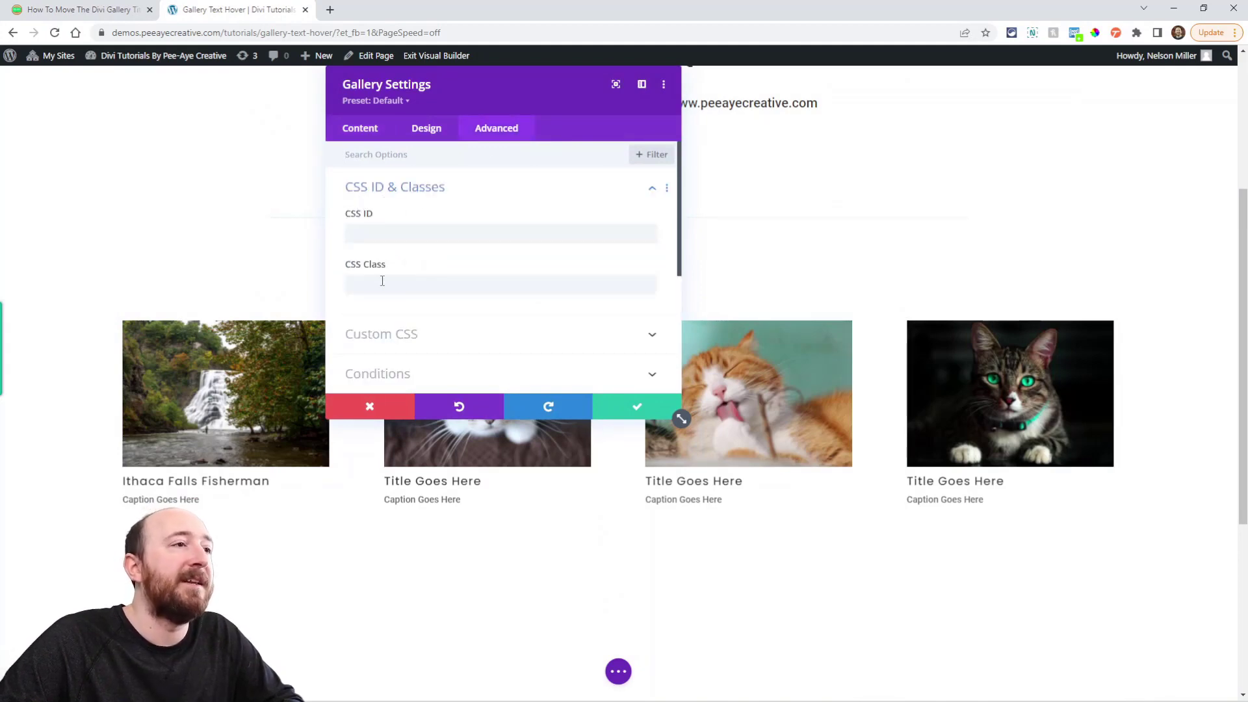
type("pa-gallery-text-over-image")
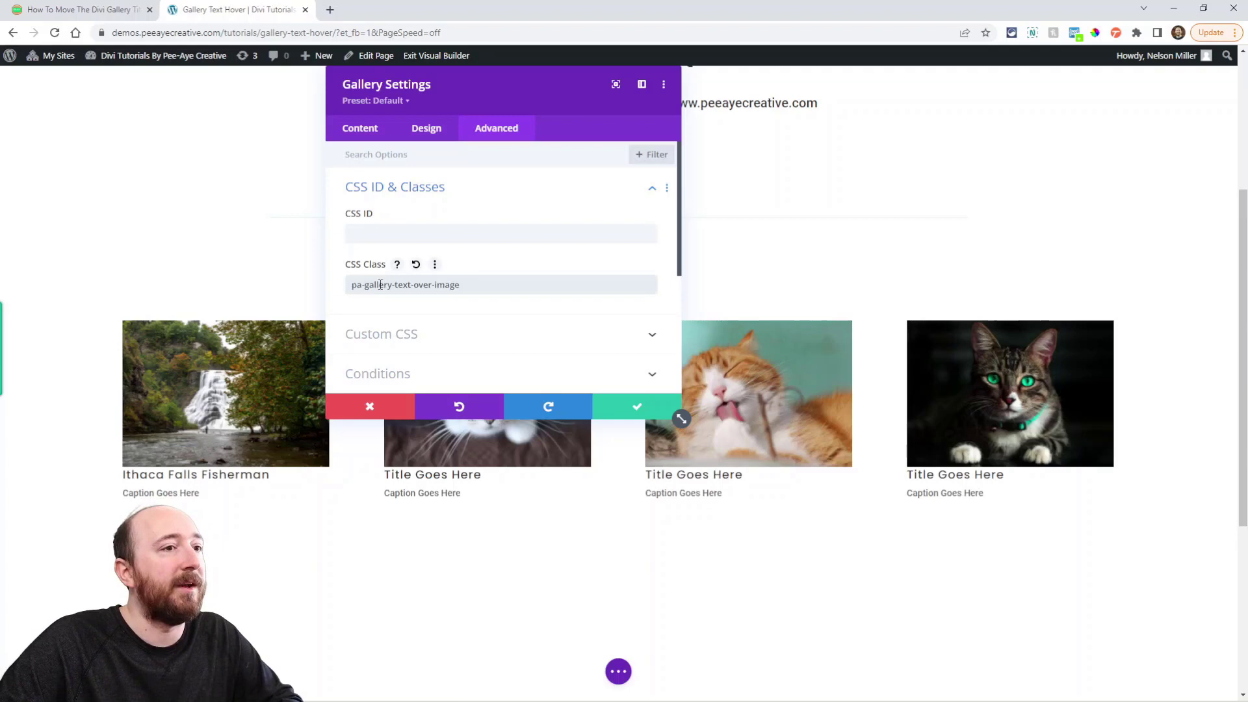
left_click(636, 407)
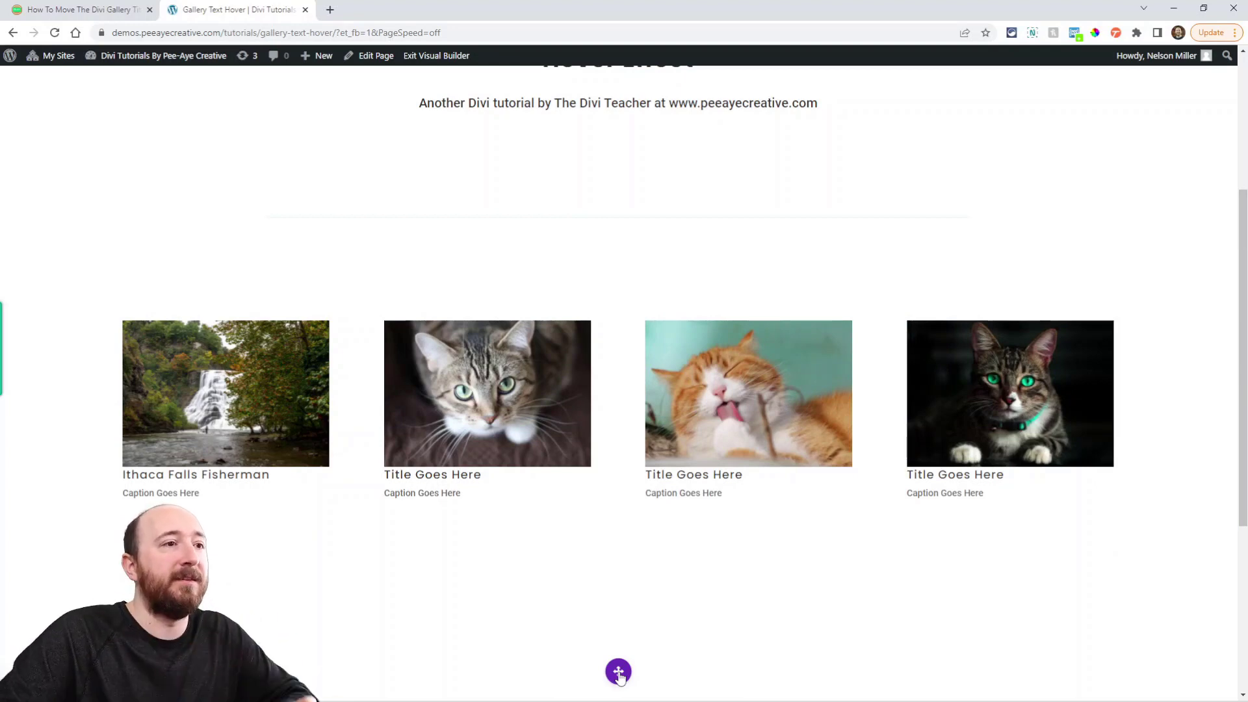
left_click(619, 672)
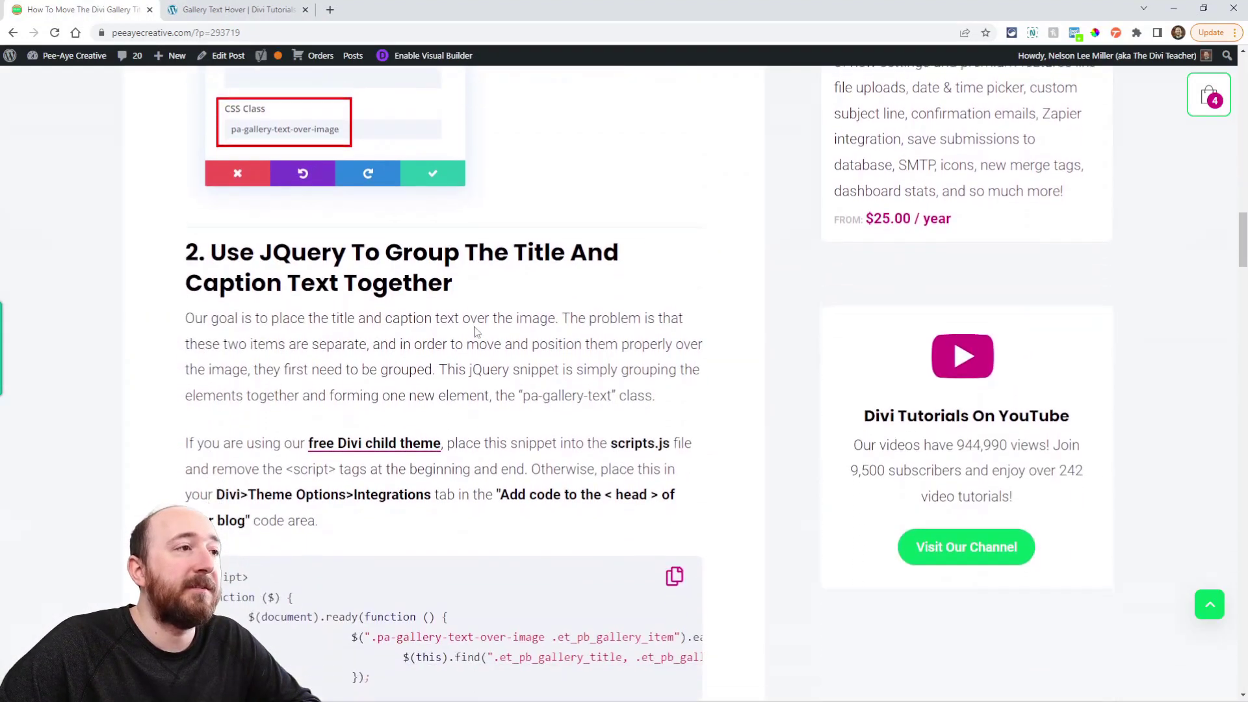
scroll("down", 3)
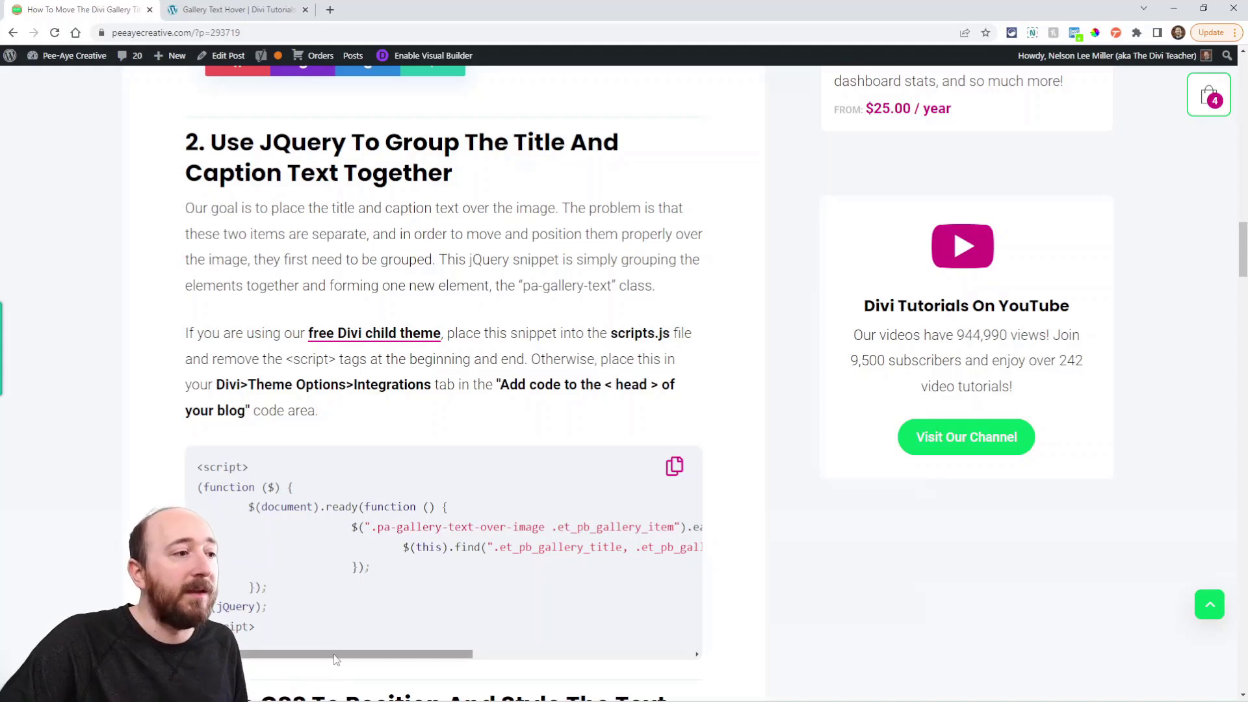
scroll("right", 3)
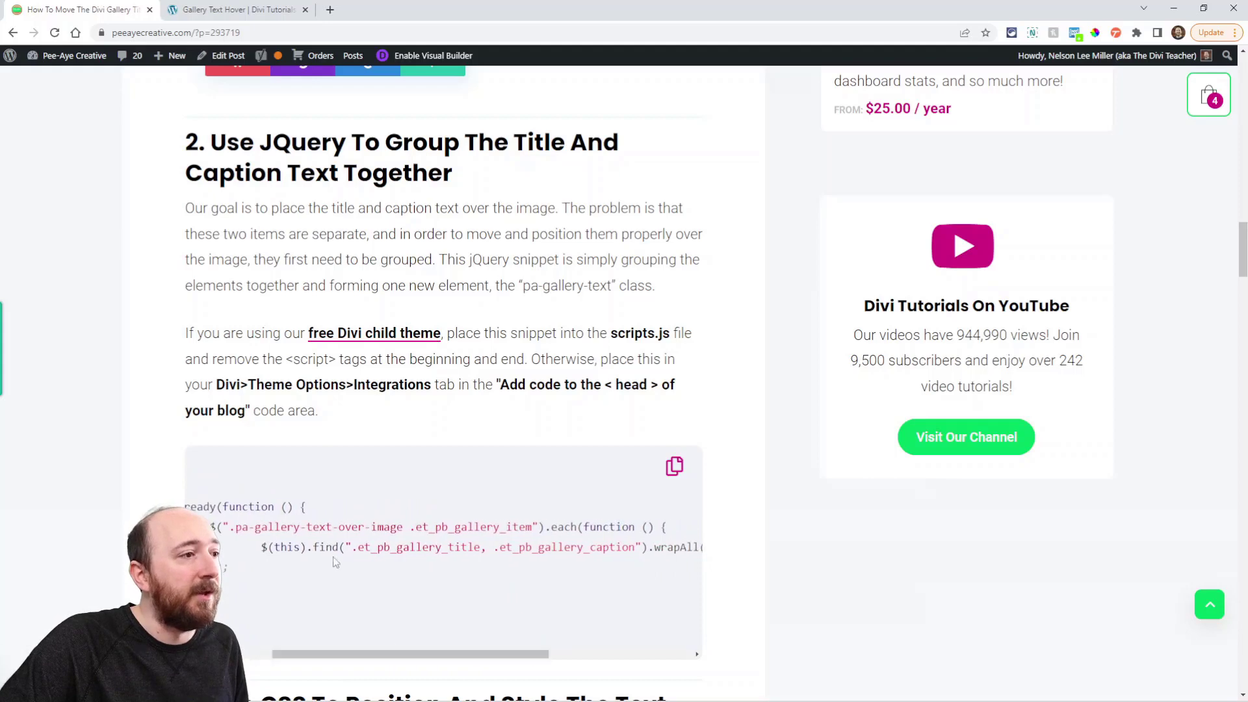
double_click(319, 526)
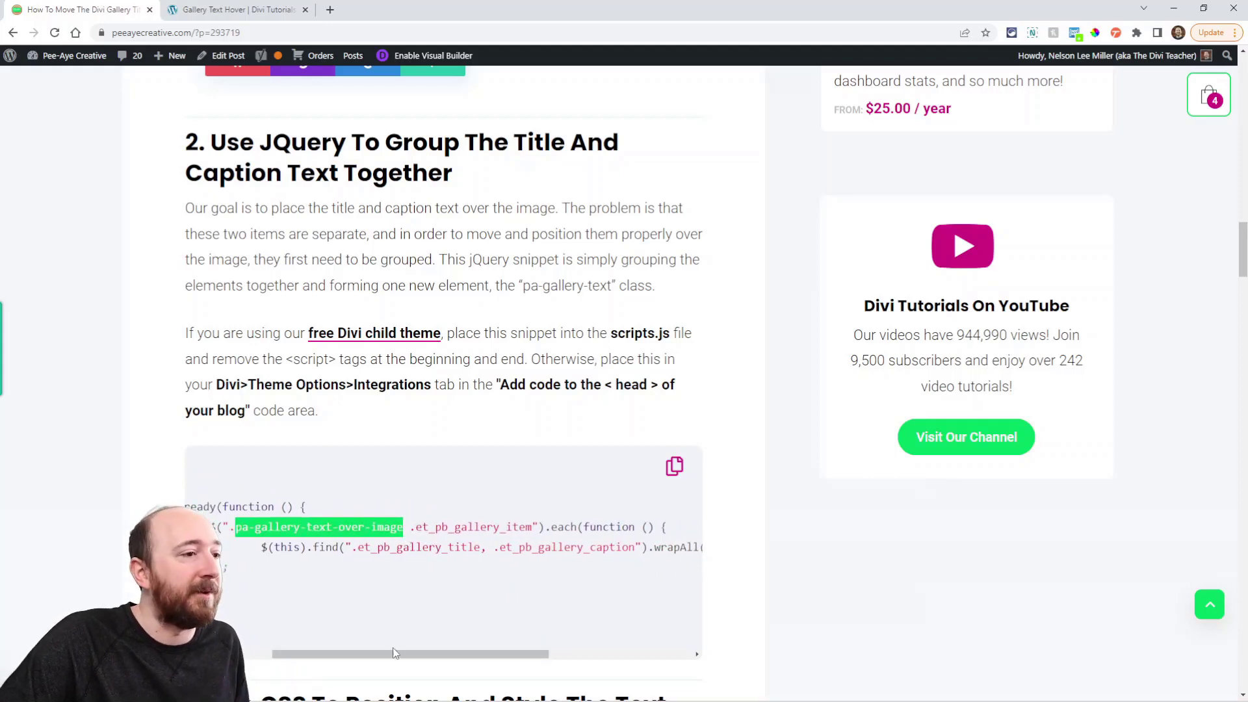
scroll("right", 3)
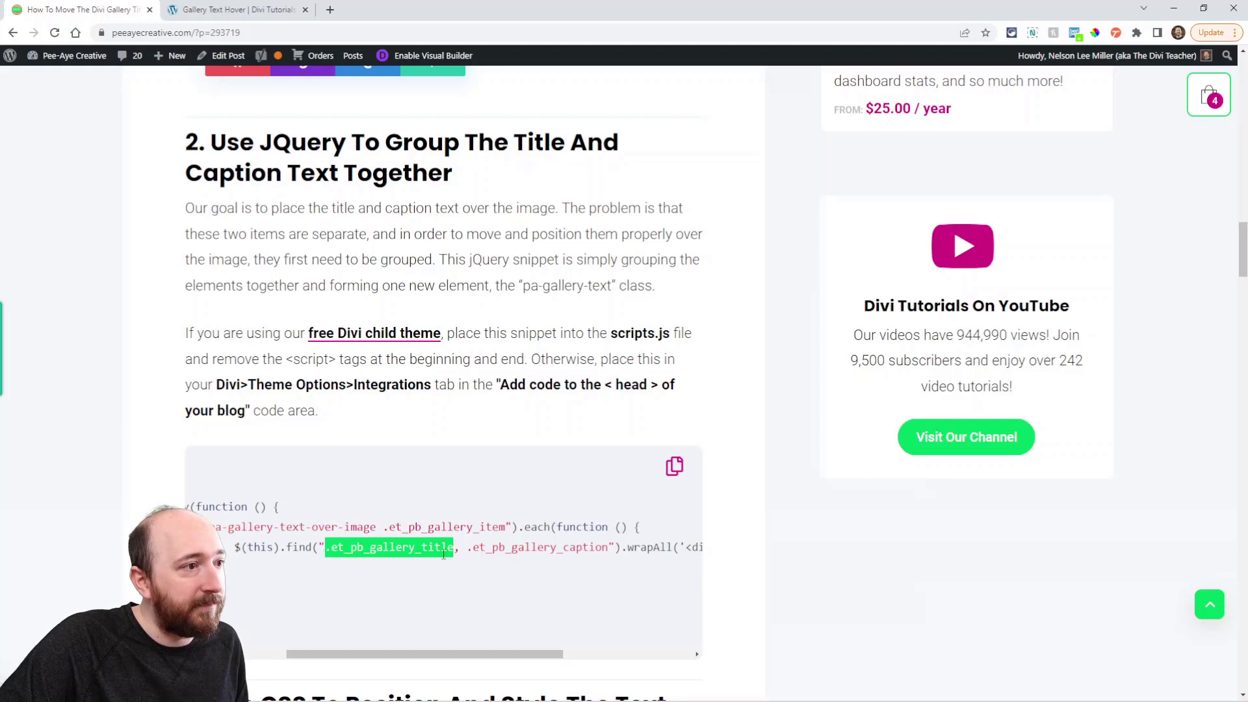
mouse_move(378, 668)
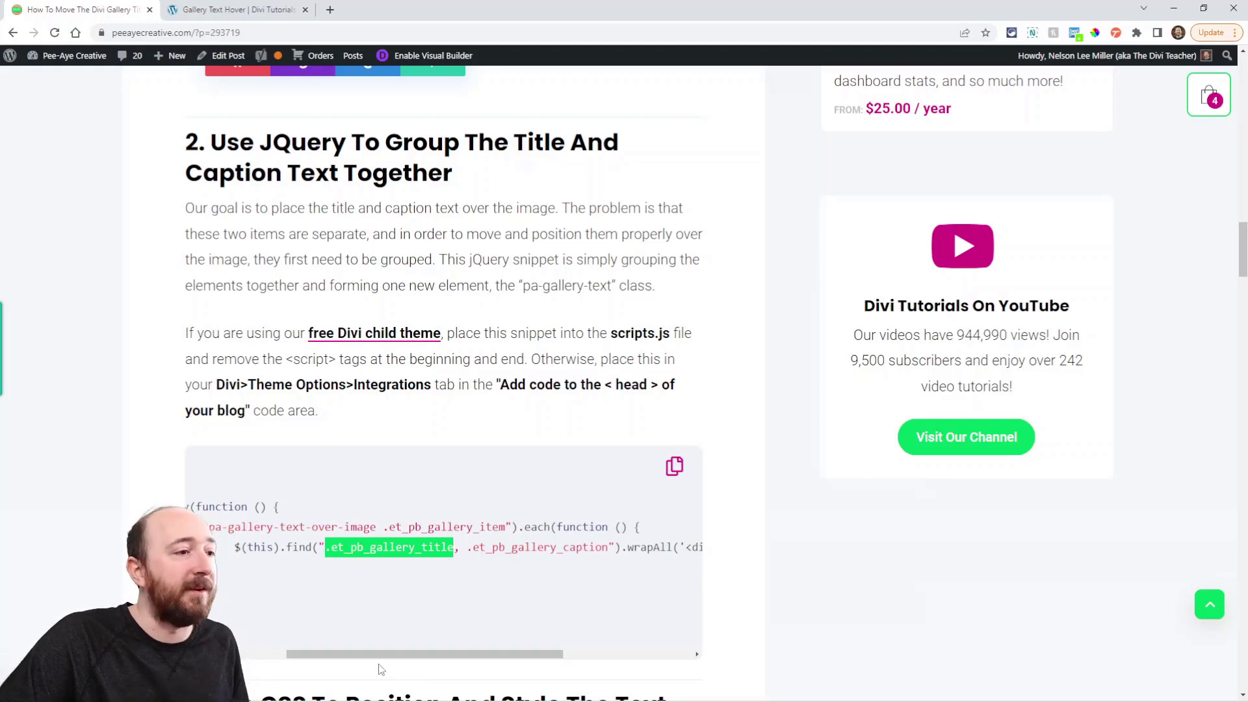
scroll("right", 3)
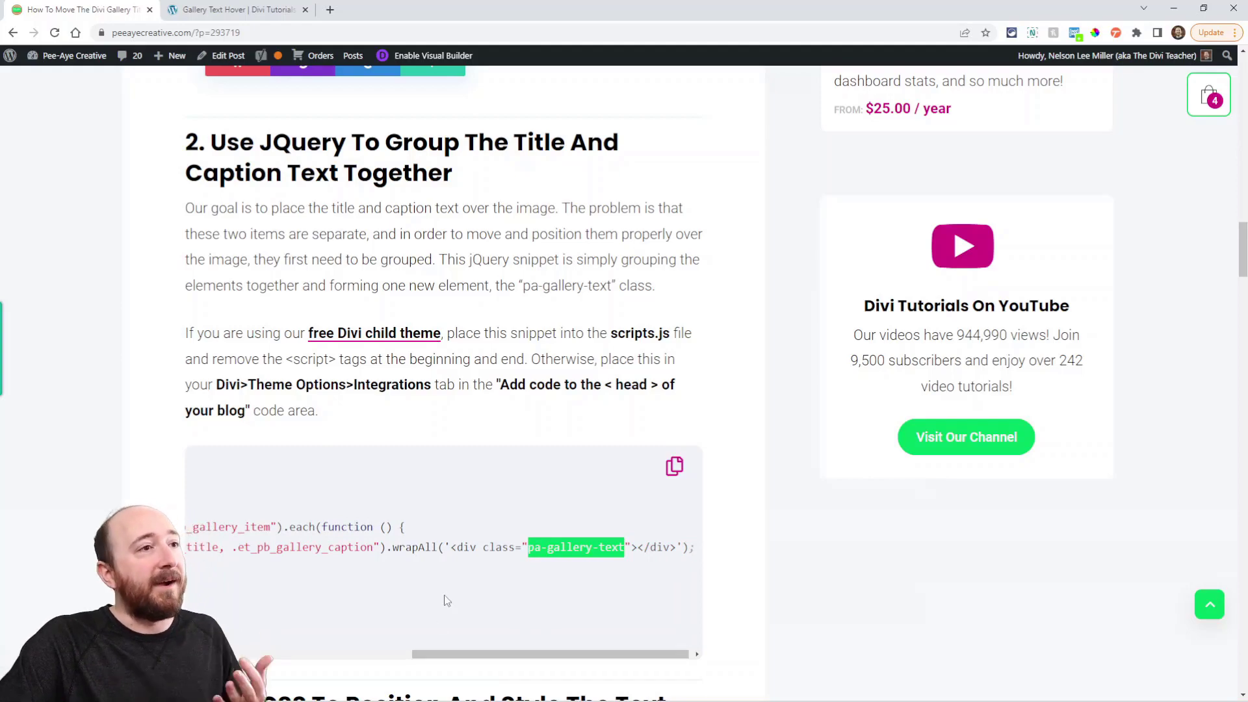
scroll("down", 3)
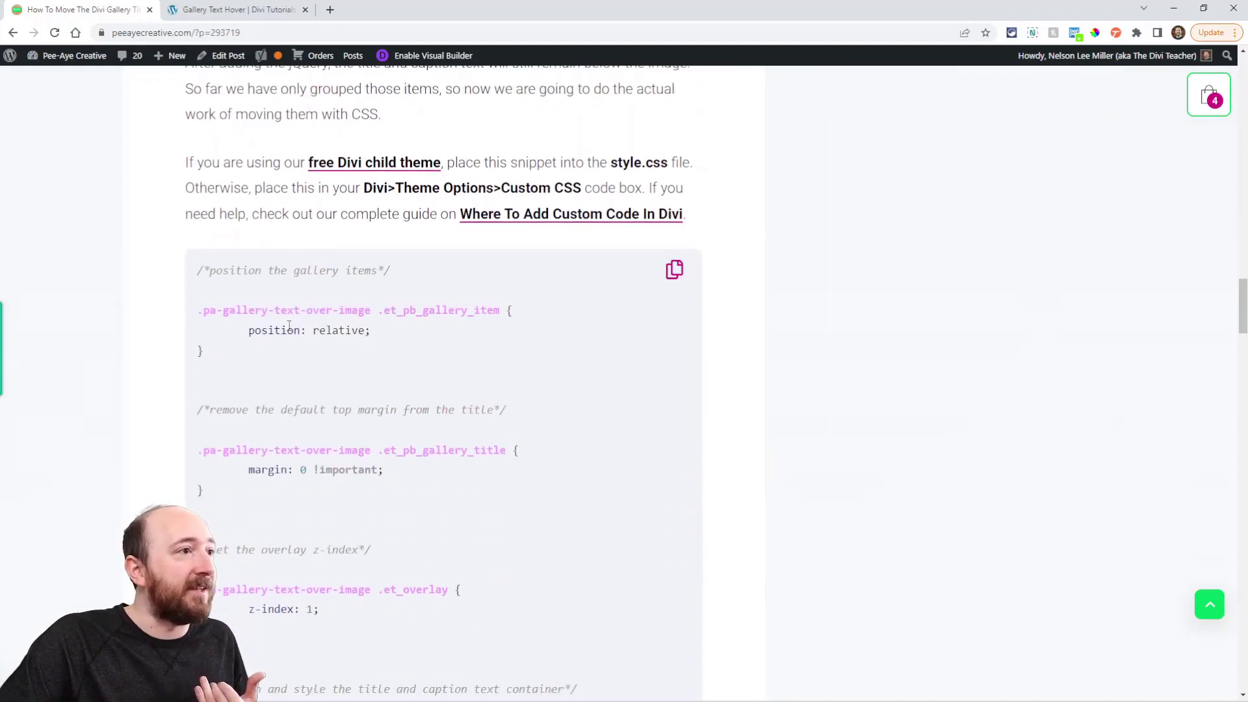
scroll("down", 3)
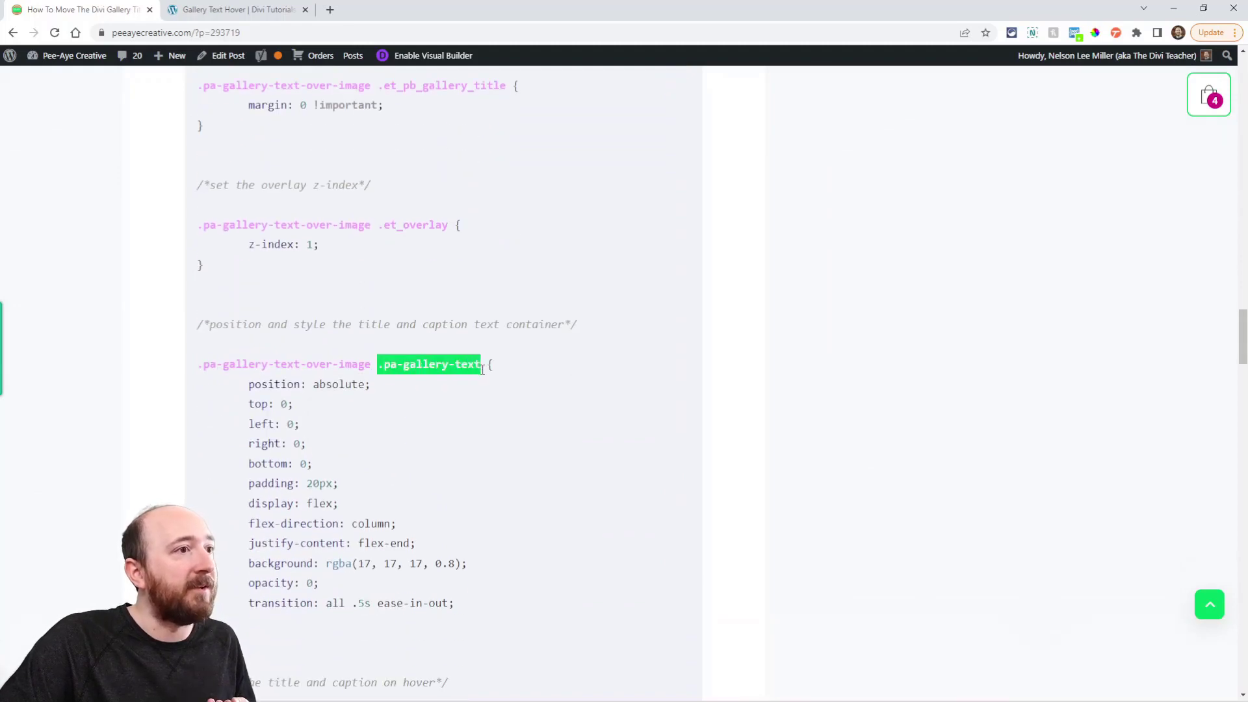
mouse_move(412, 485)
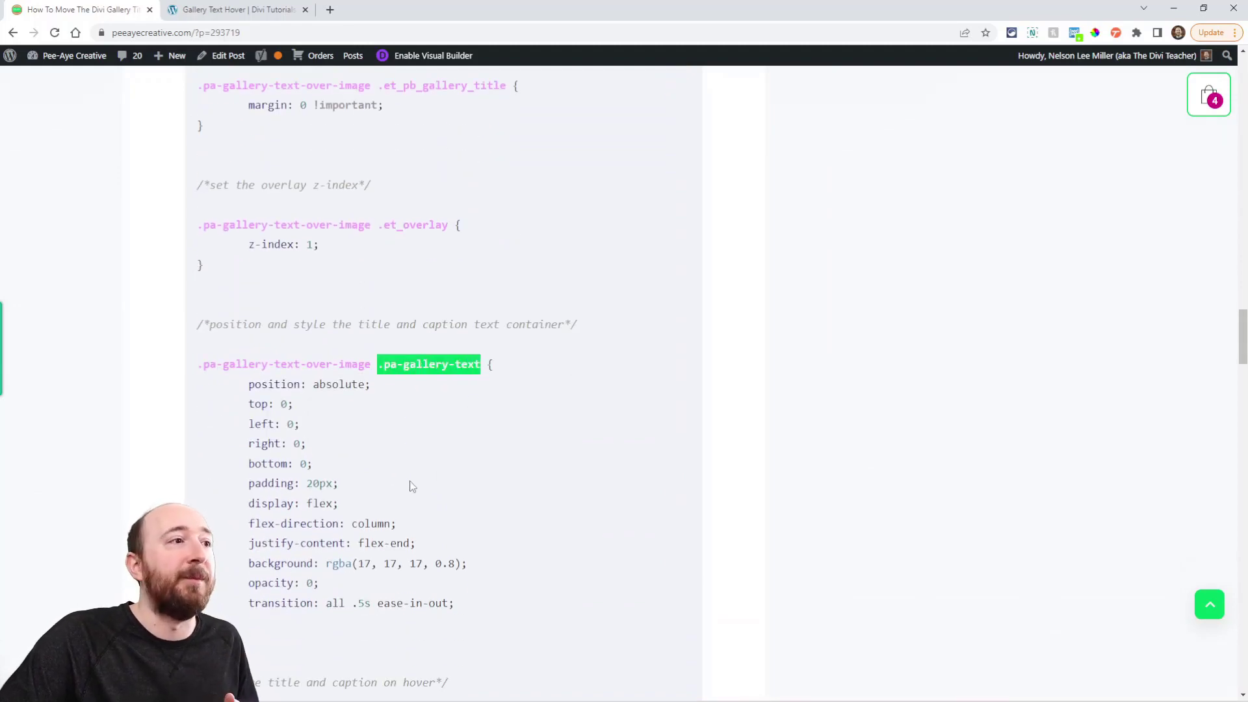
scroll("up", 3)
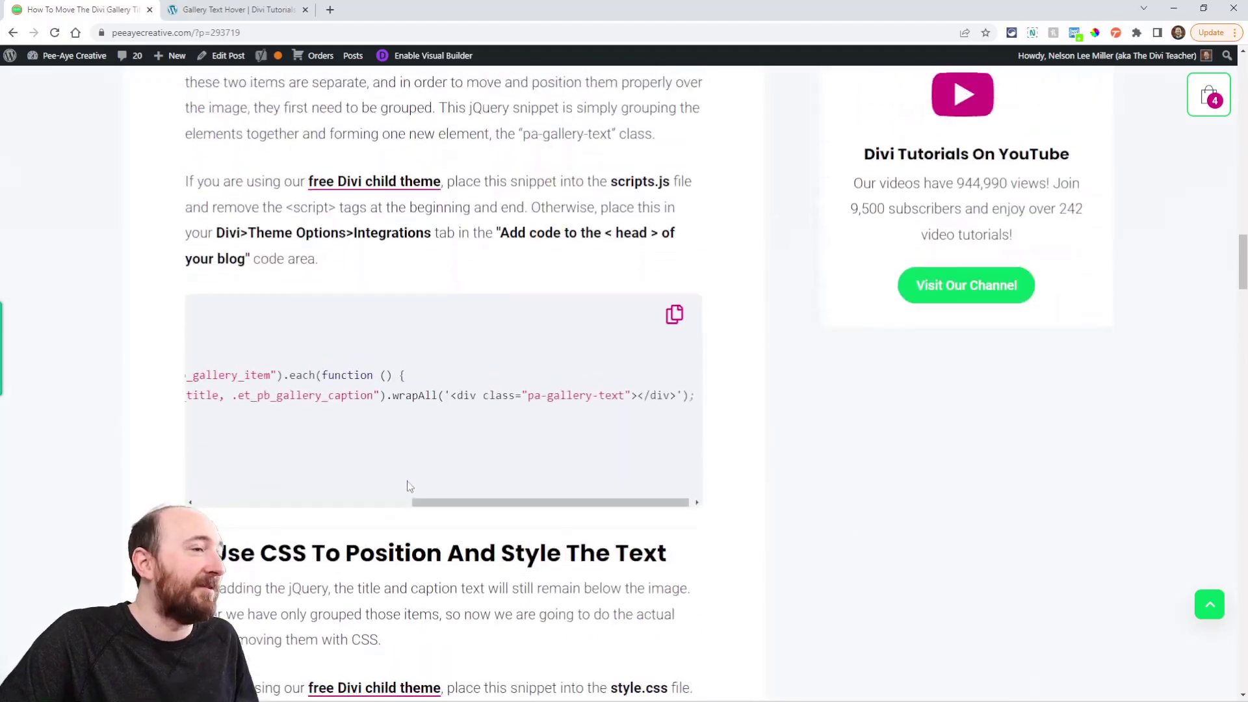
scroll("up", 3)
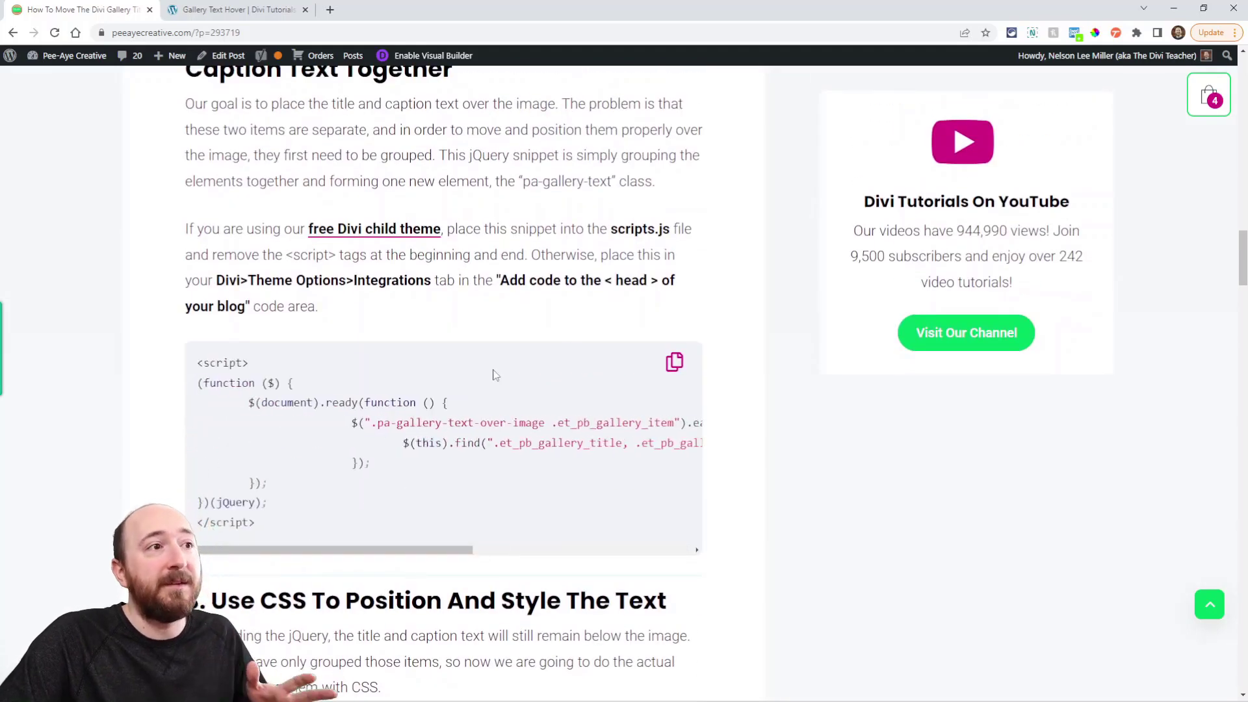
Step: Reach an empty line at the end of the Theme Options Integration head-code box
left_click(675, 363)
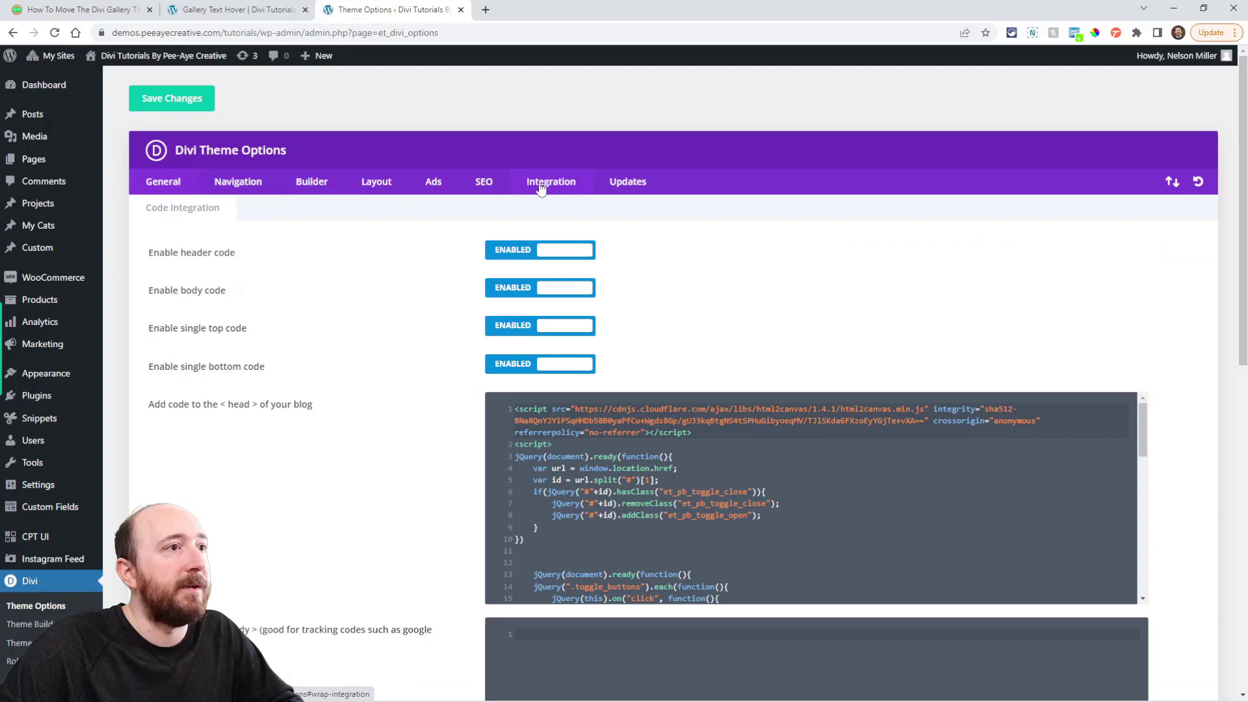
scroll("down", 3)
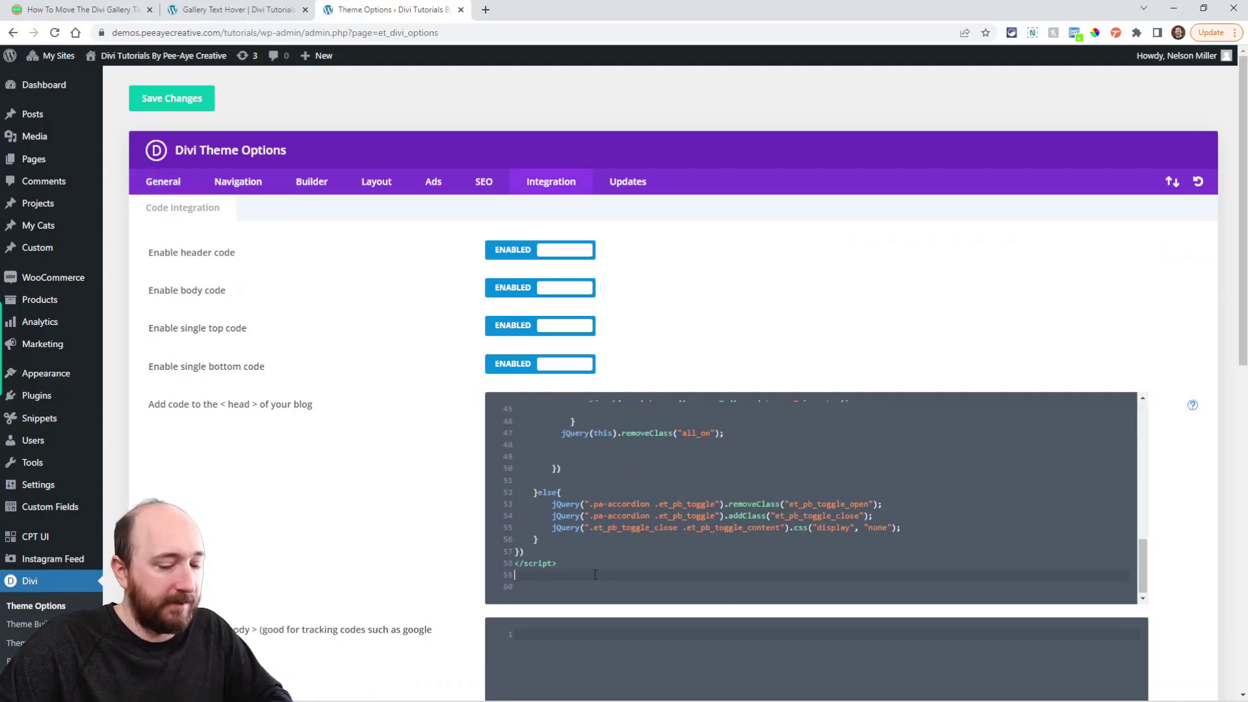
left_click(235, 9)
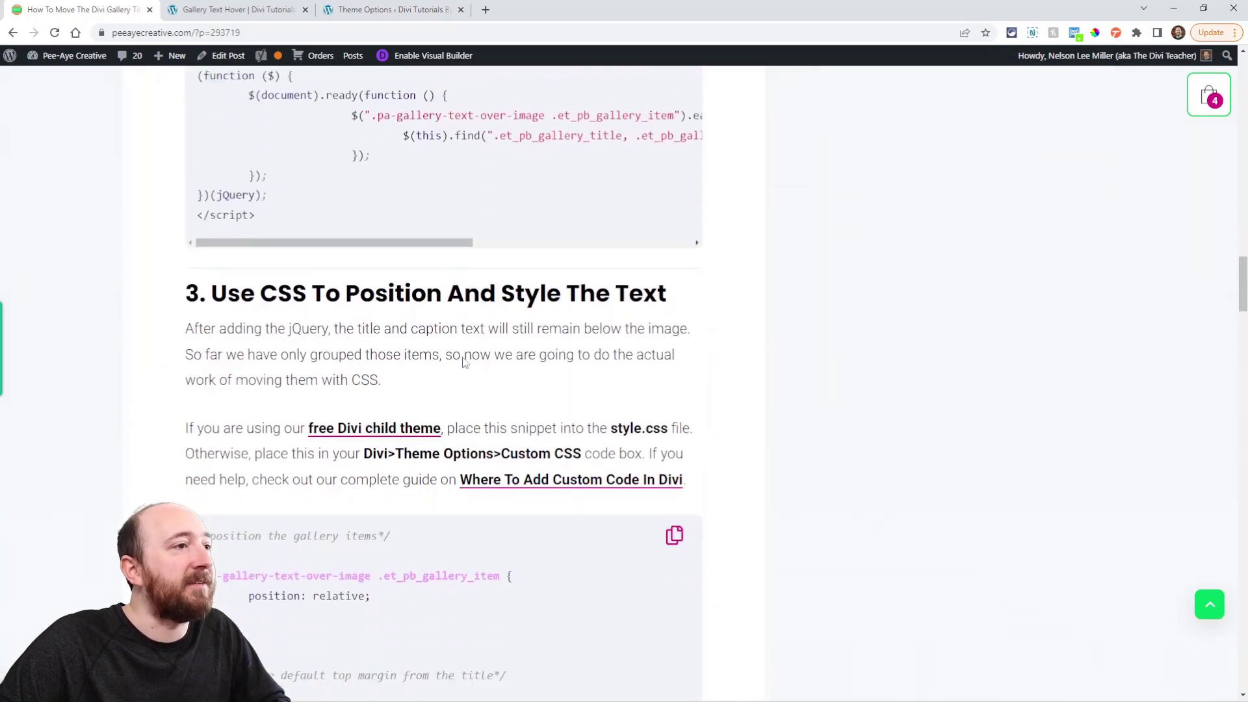
Step: Review step 3's positioning CSS, then return to the Gallery Text Hover demo page
scroll("down", 3)
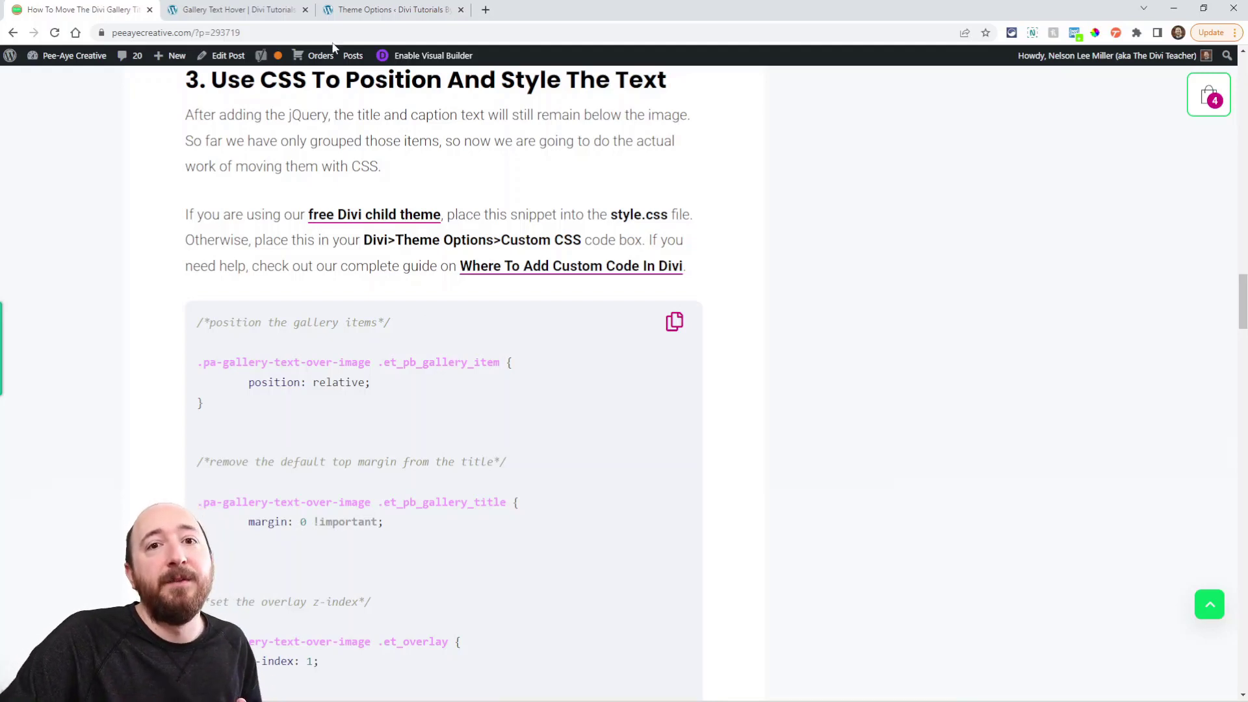
left_click(236, 9)
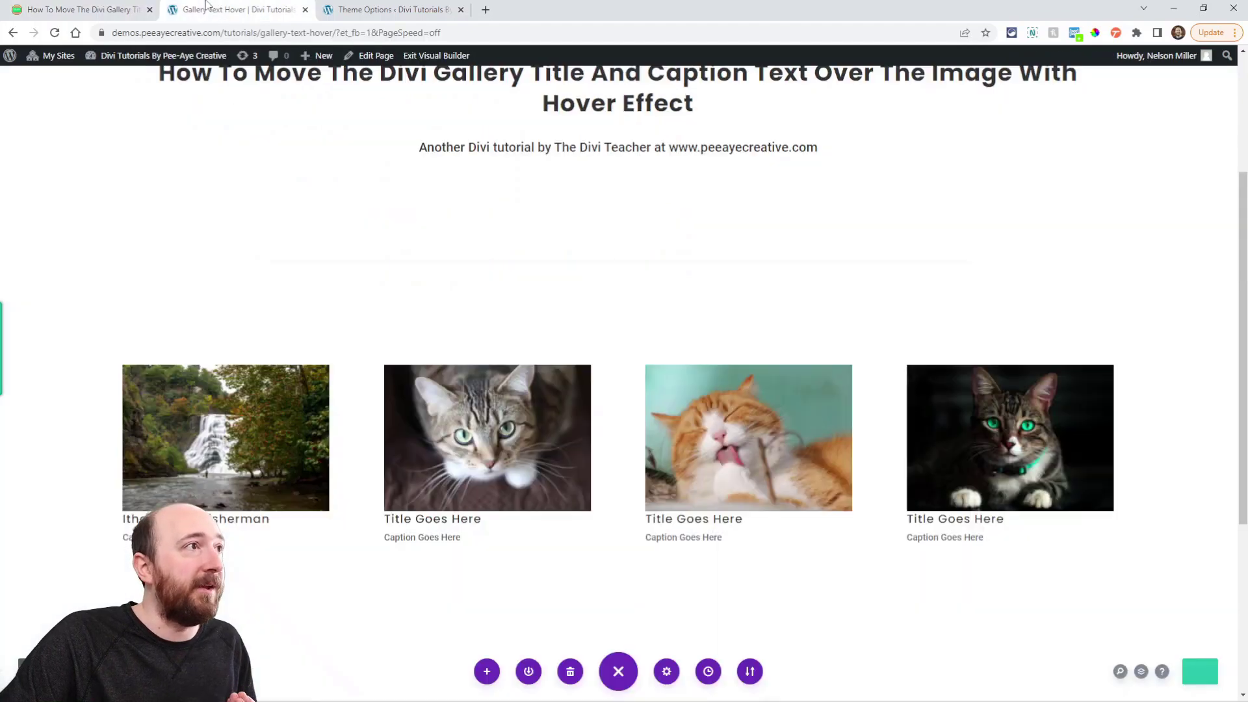
Step: Review the Ithaca Falls Fisherman and tabby cat images' captions in the Media Library details
left_click(390, 9)
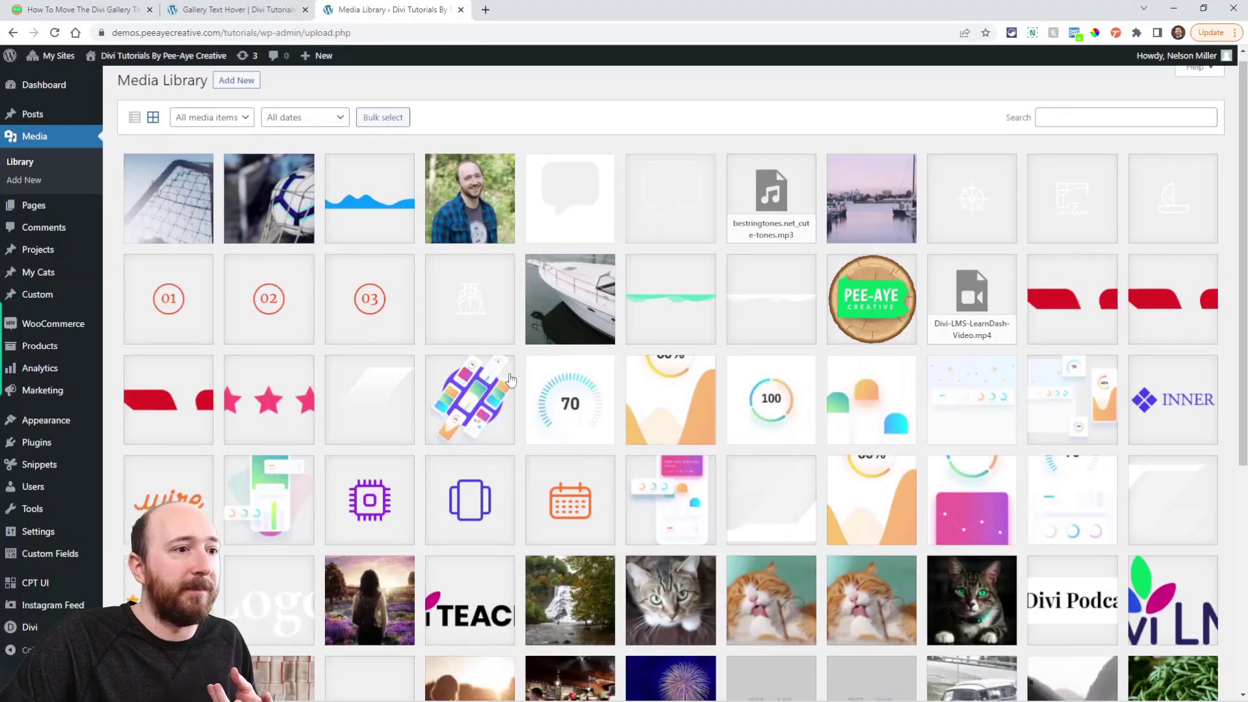
left_click(570, 601)
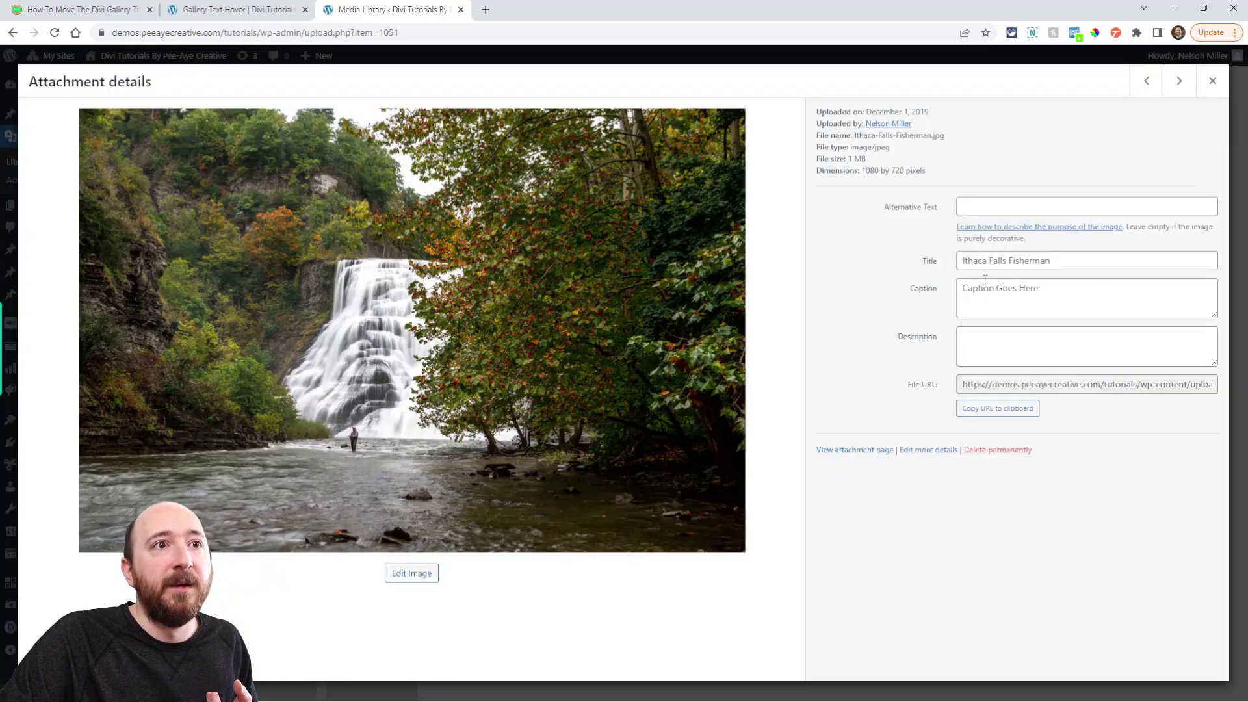
double_click(976, 287)
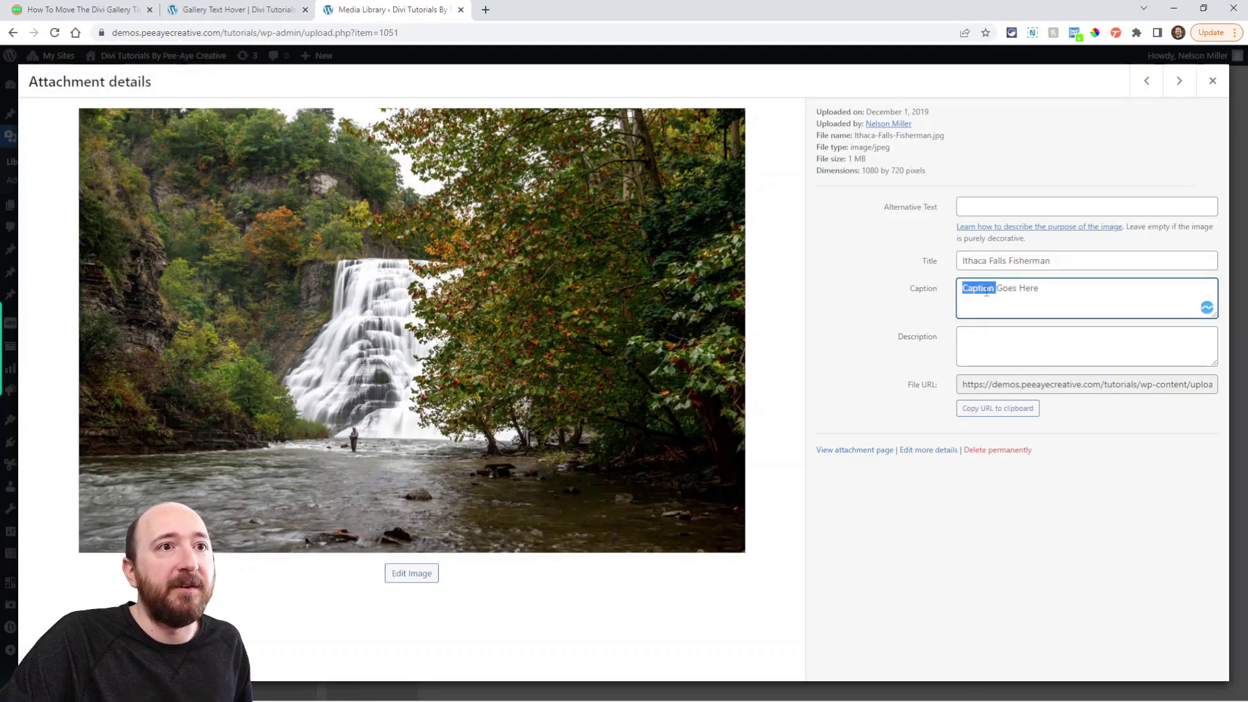
triple_click(1019, 287)
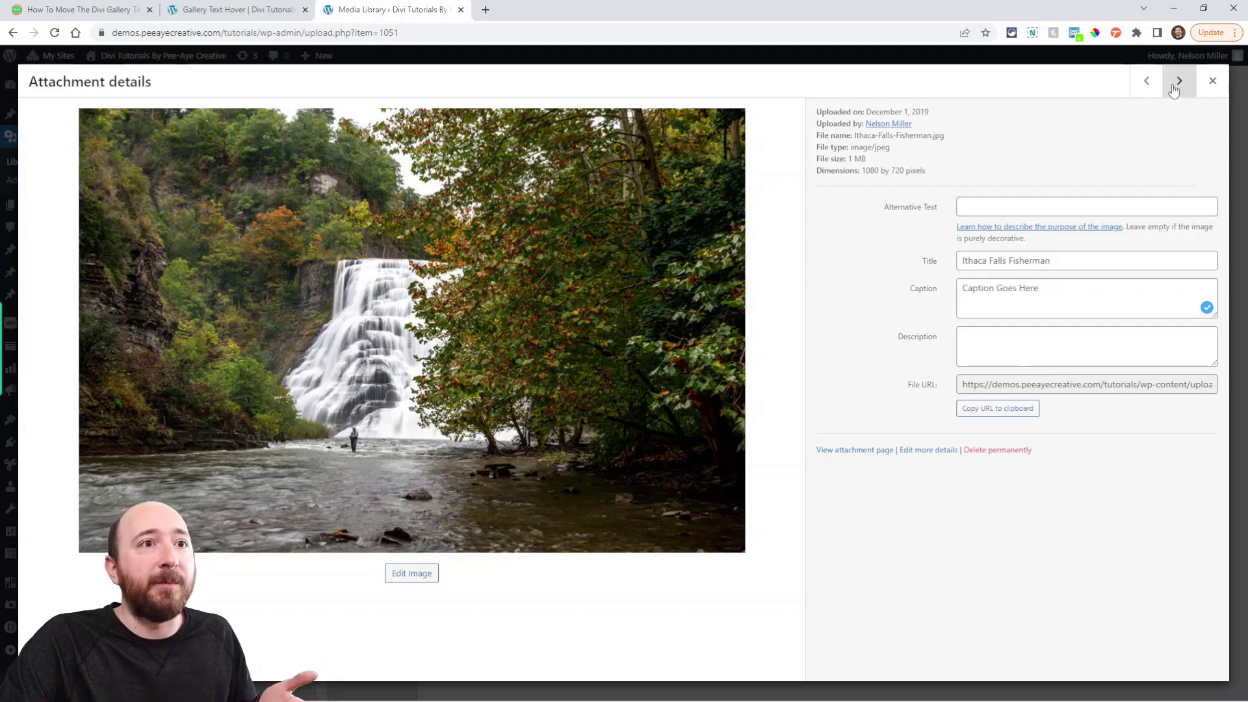
left_click(1178, 80)
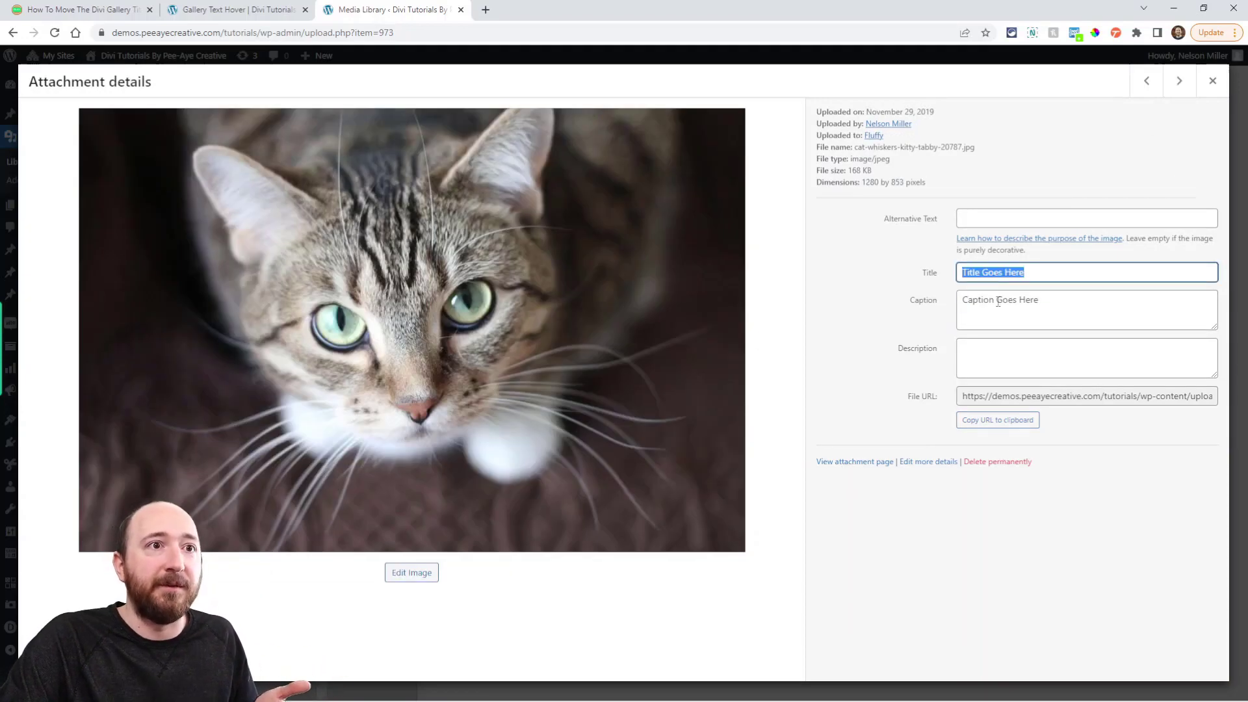
double_click(999, 299)
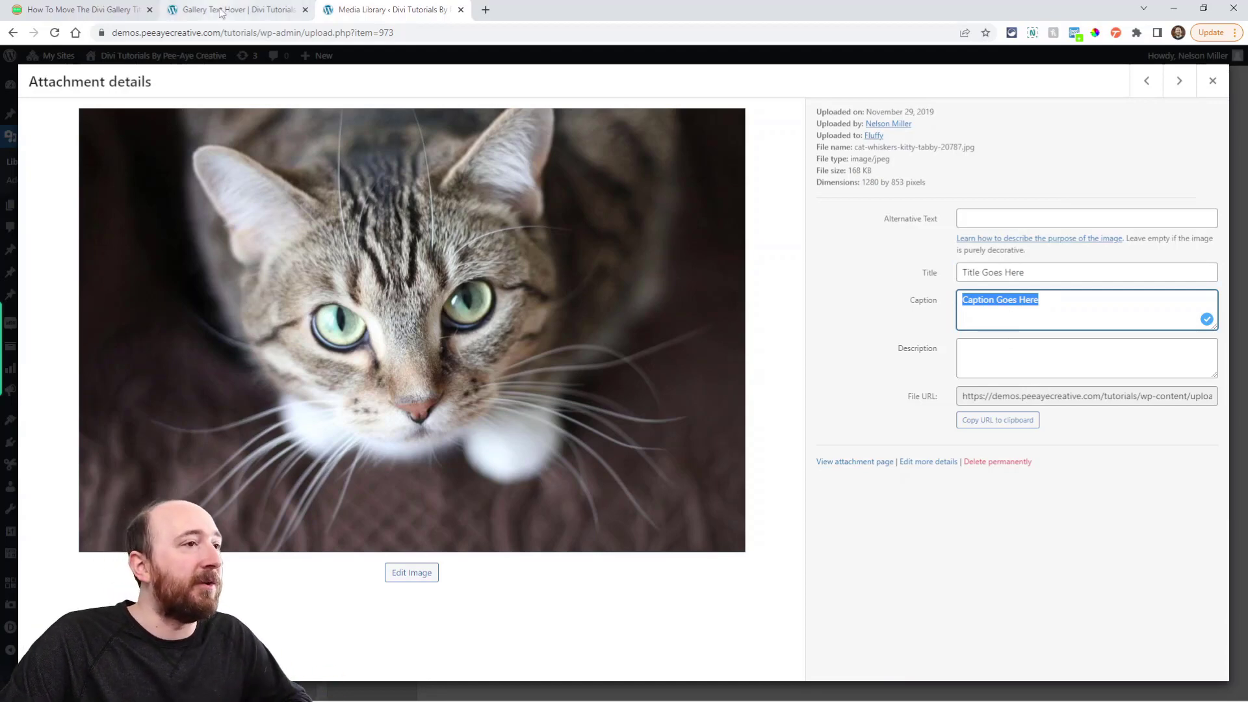
Step: Toggle Show Title and Caption off and back on in Gallery Elements, then return to the tutorial's CSS
left_click(236, 9)
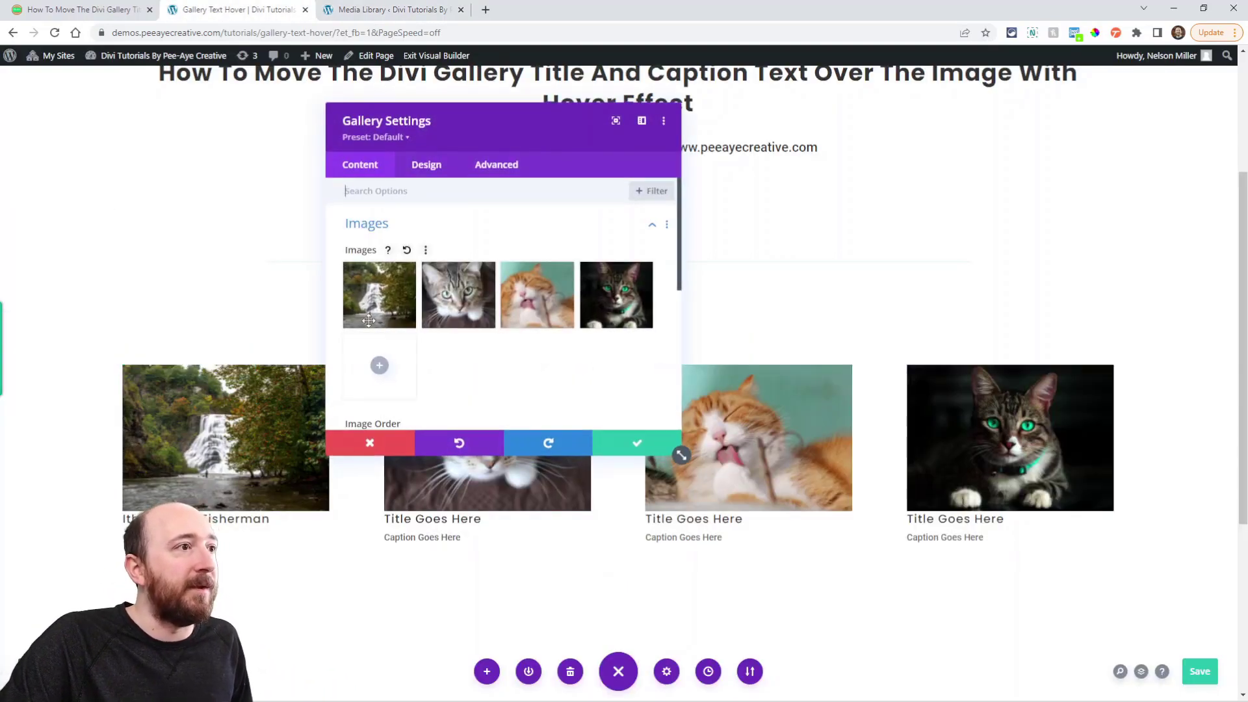
scroll("down", 3)
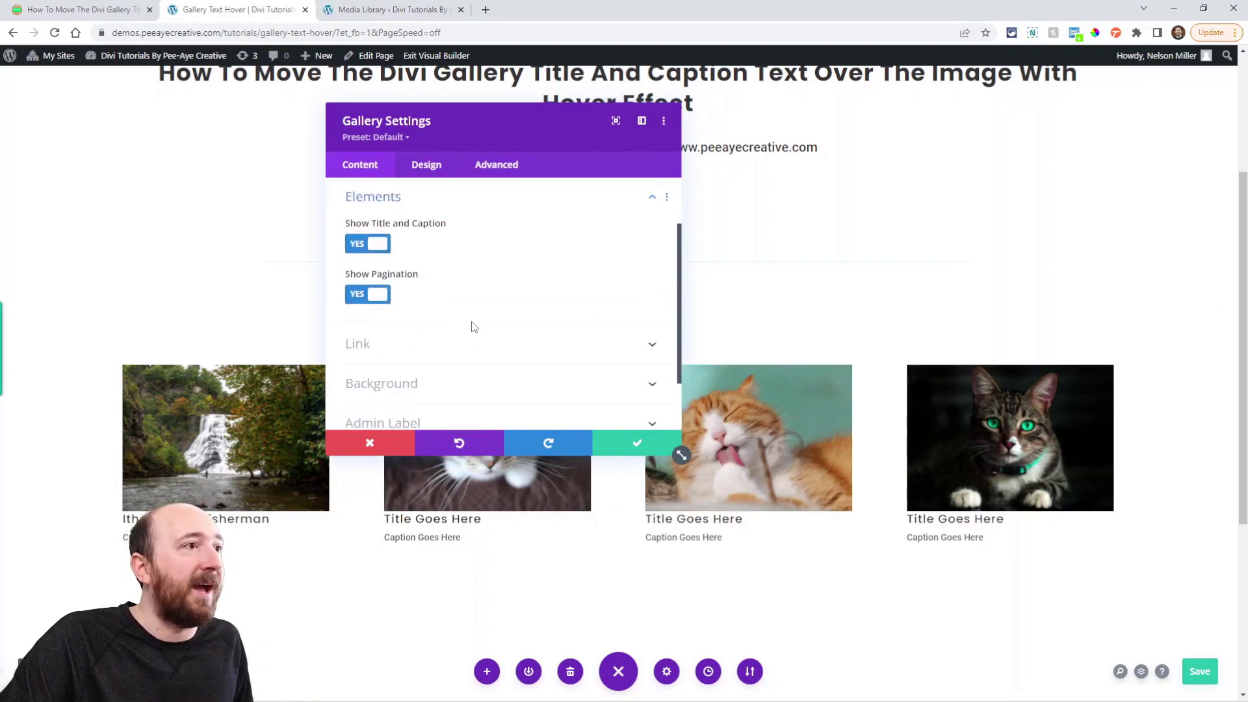
left_click(367, 243)
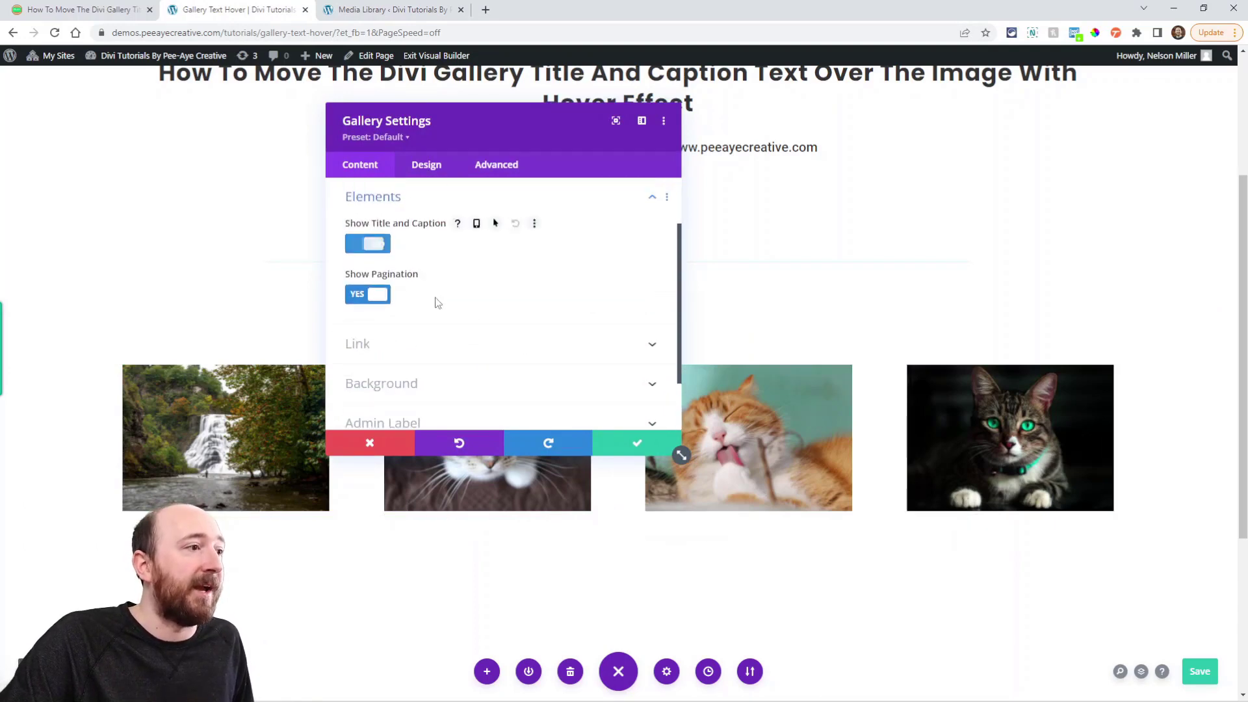
left_click(366, 243)
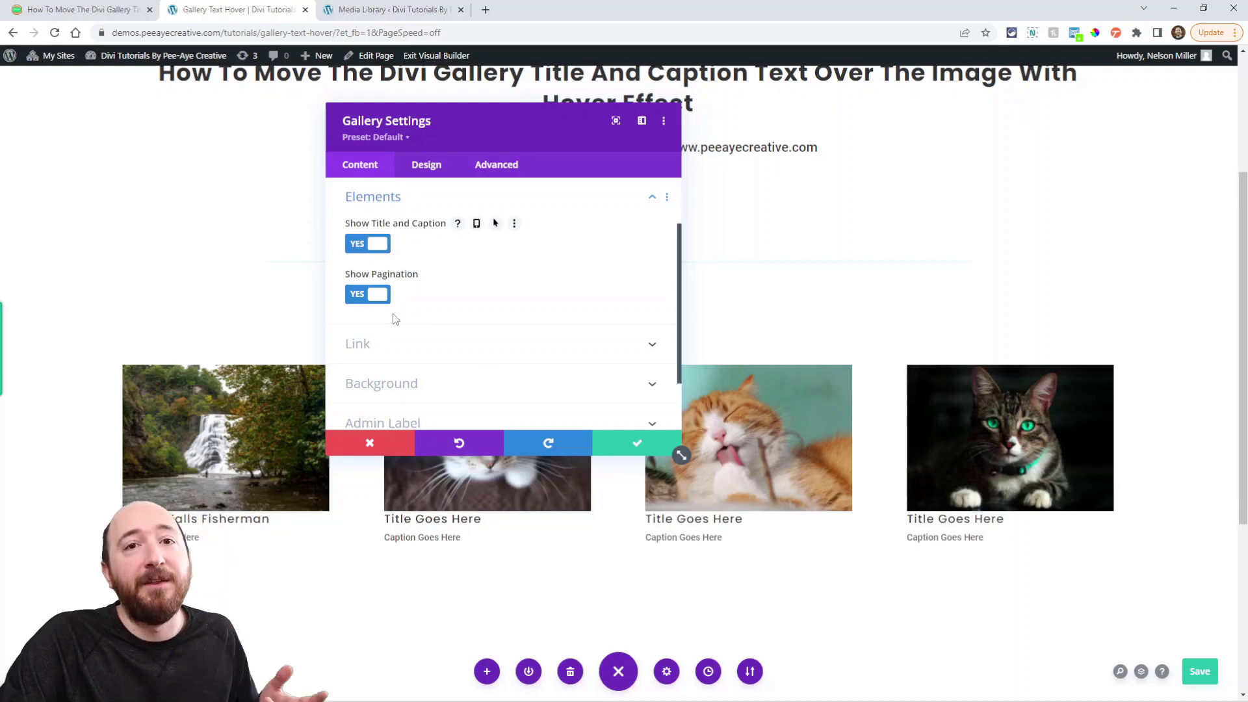
mouse_move(420, 371)
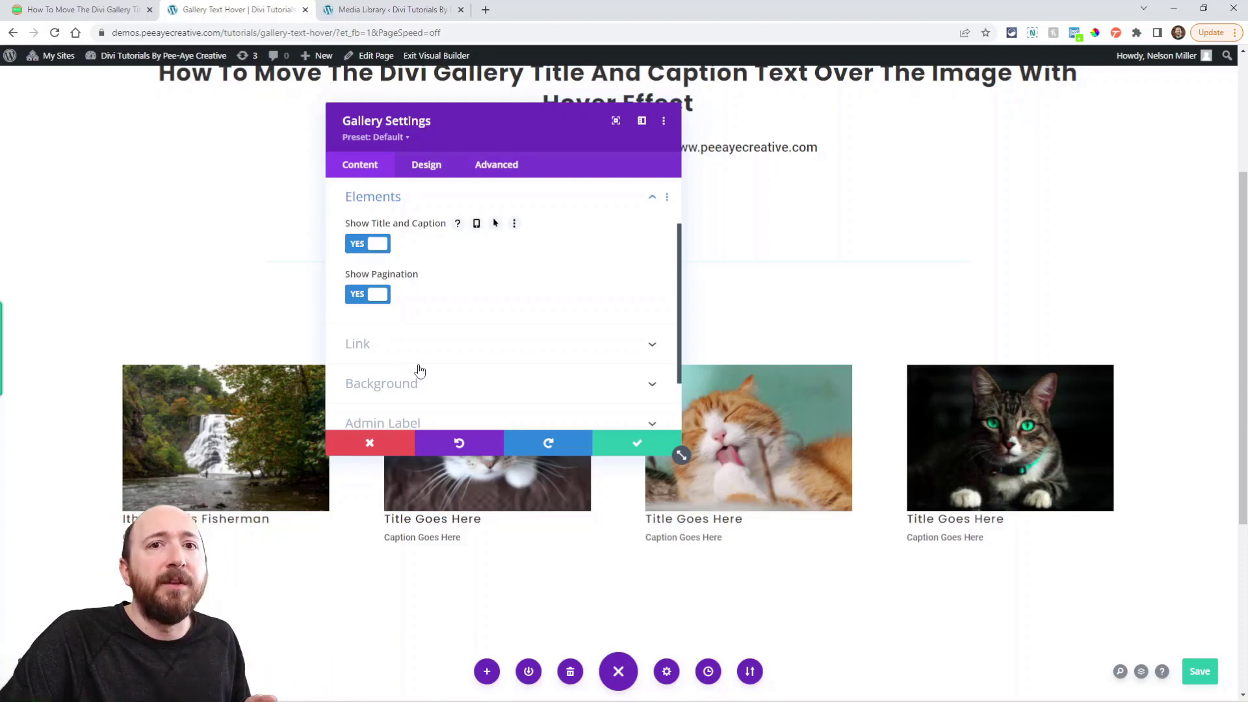
left_click(392, 9)
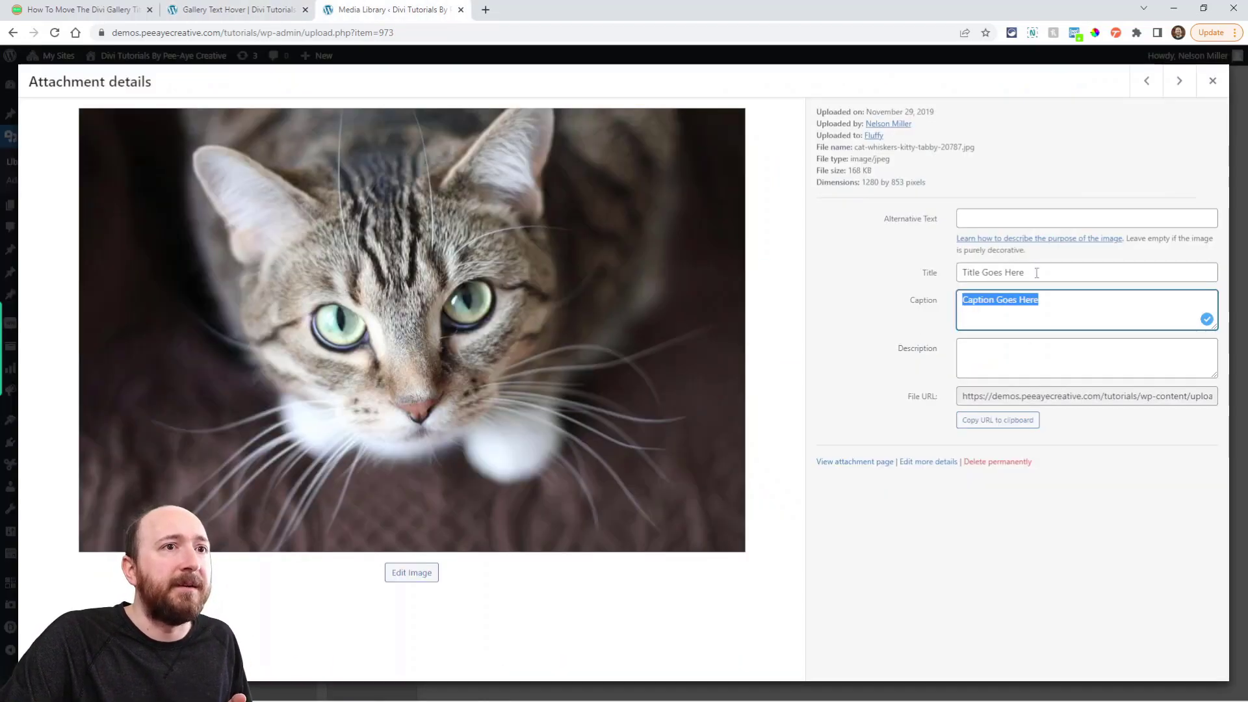
left_click(1212, 80)
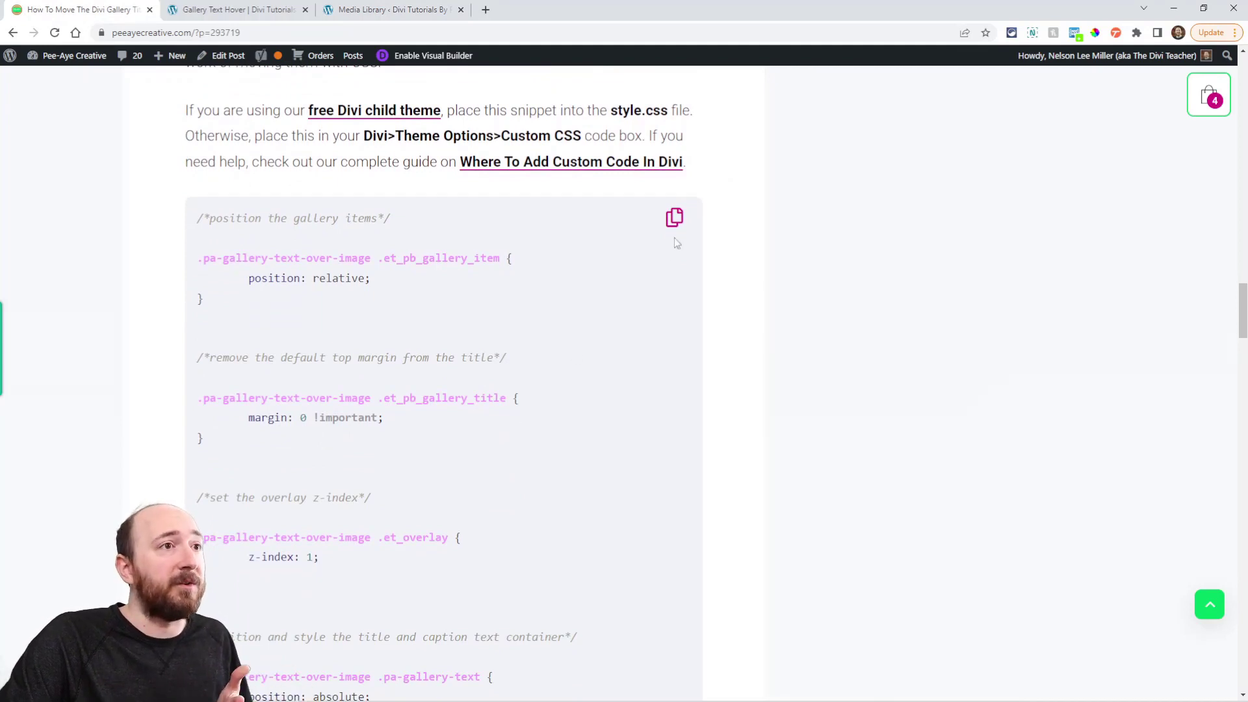
Step: Copy the gallery CSS snippet, bring up Theme Options Custom CSS, and return to the gallery page
left_click(674, 217)
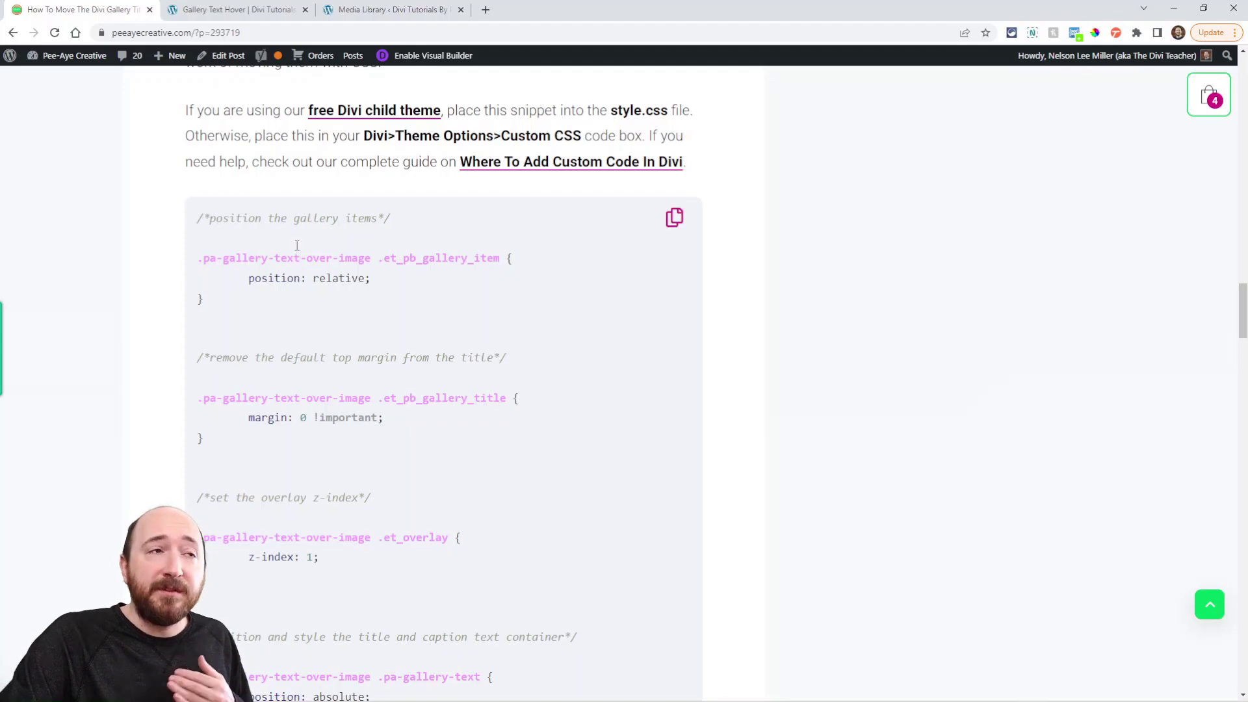
left_click(391, 9)
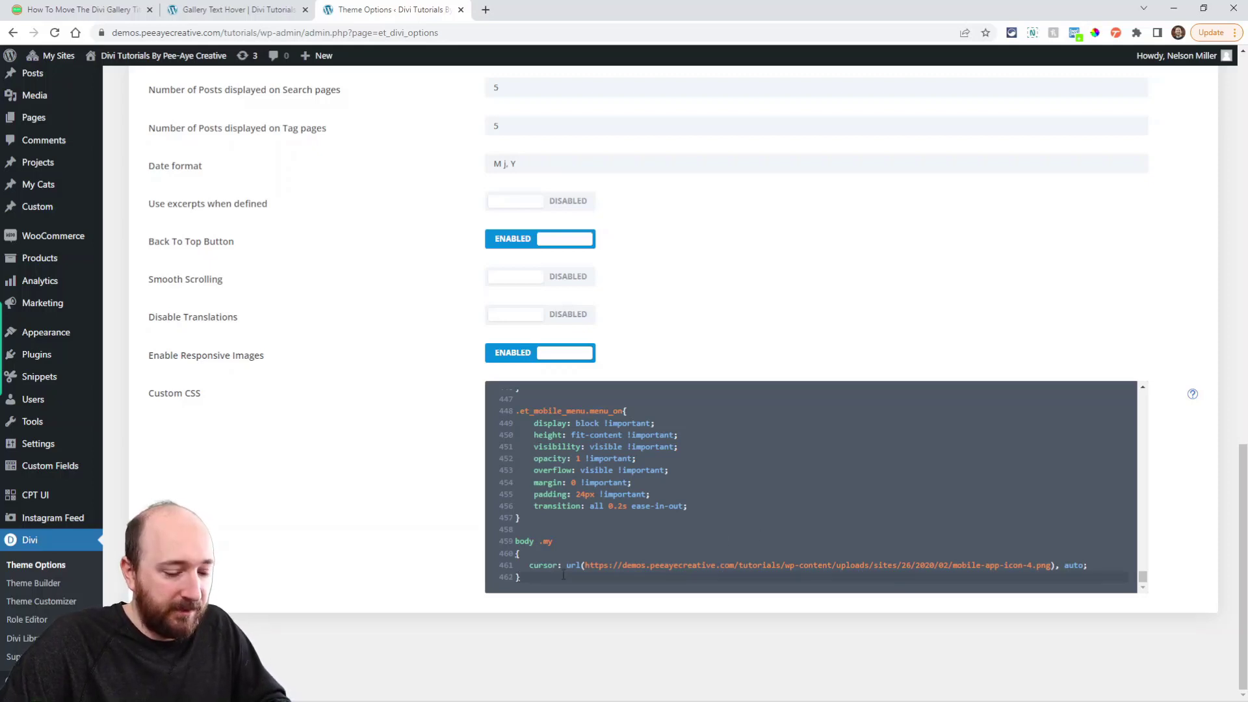
left_click(236, 9)
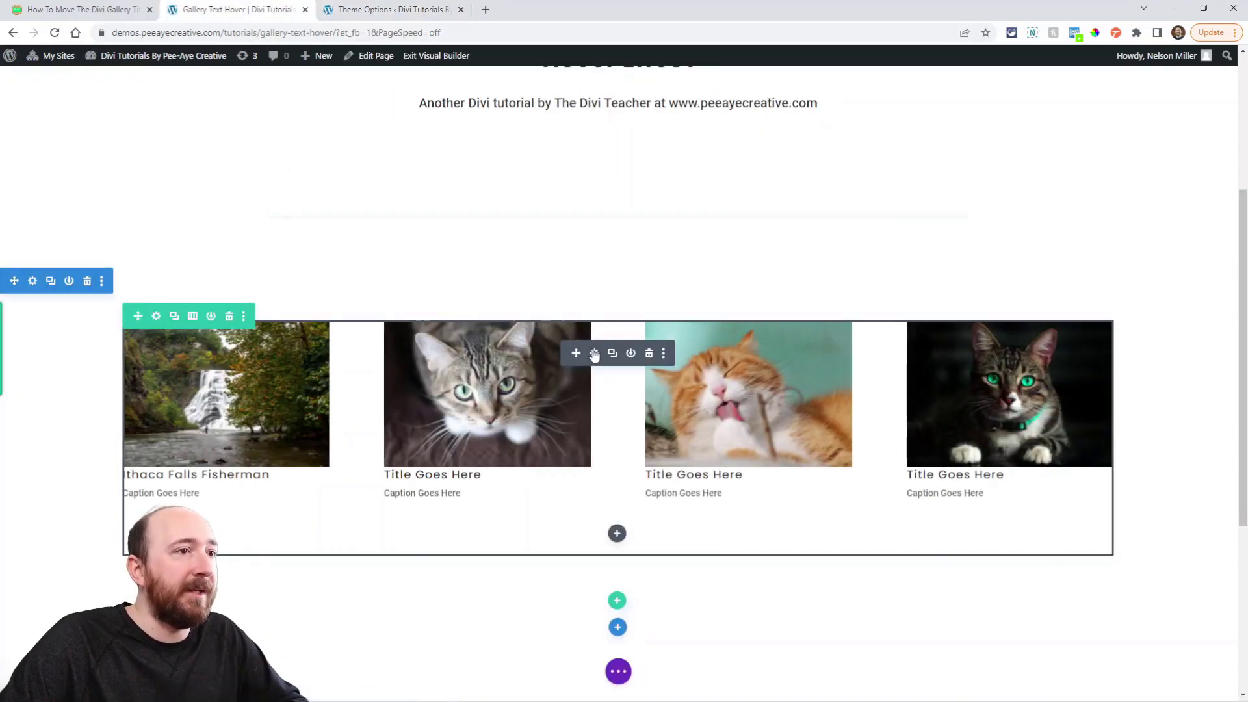
left_click(593, 354)
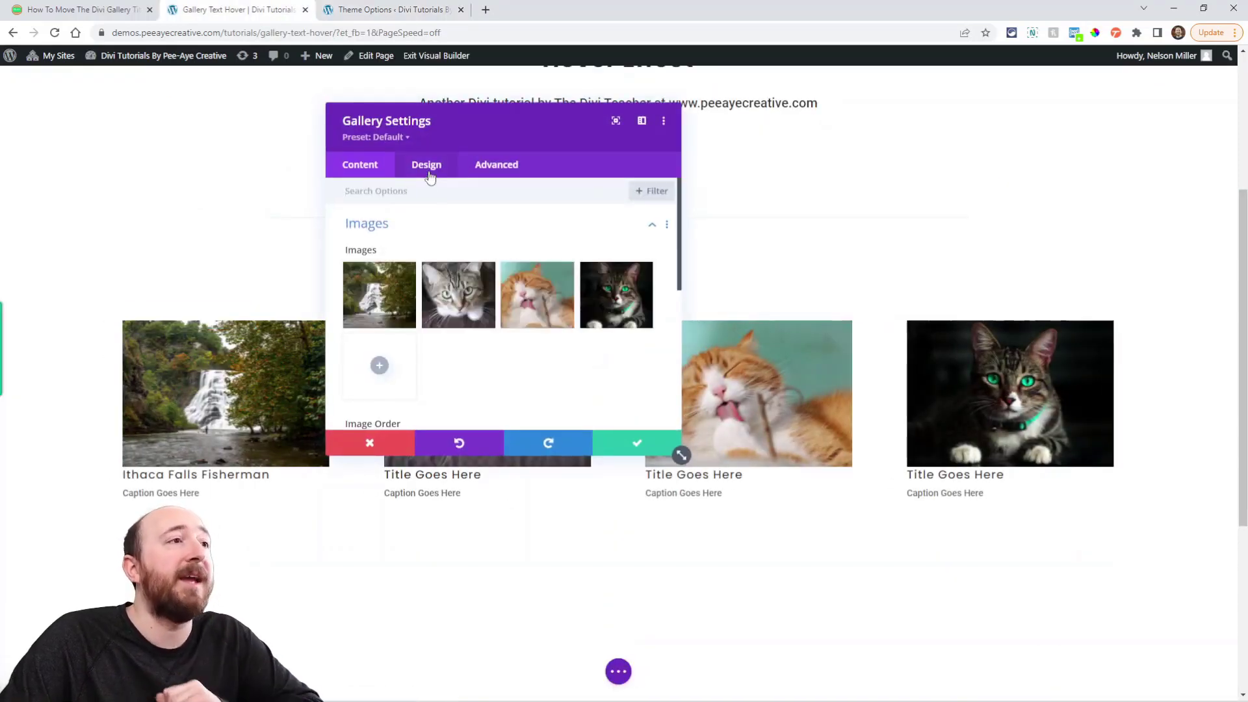
left_click(427, 163)
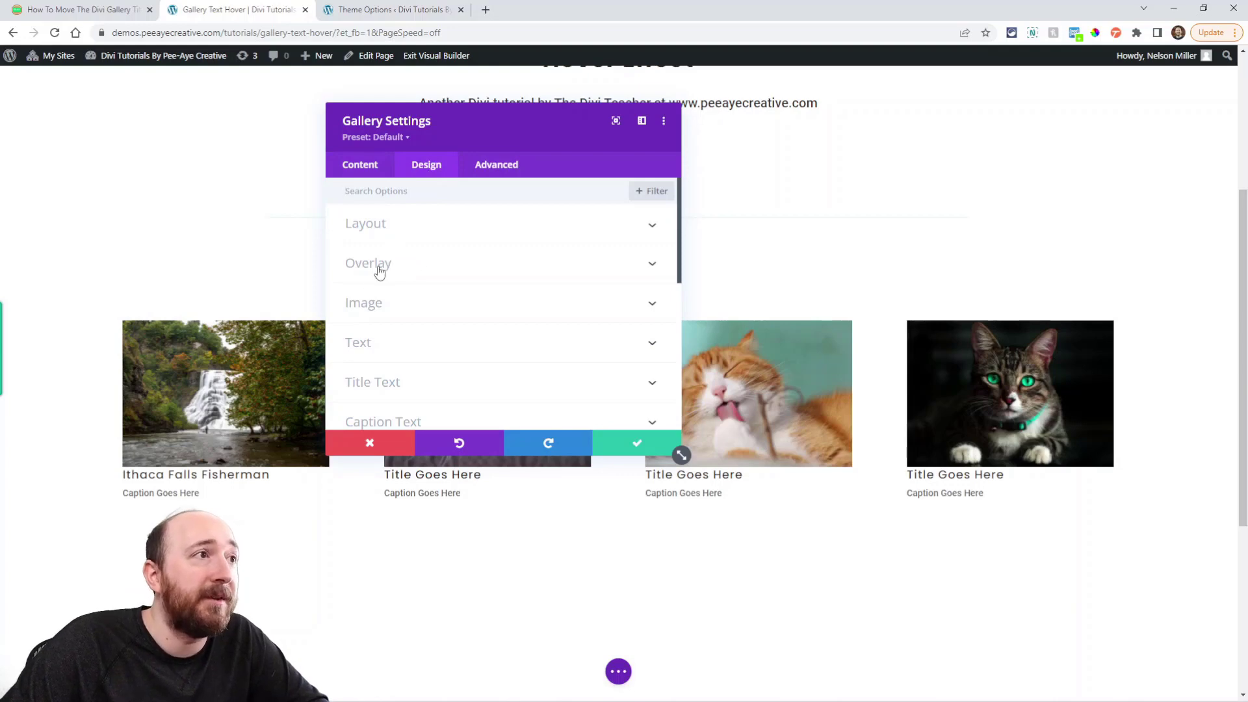
left_click(368, 262)
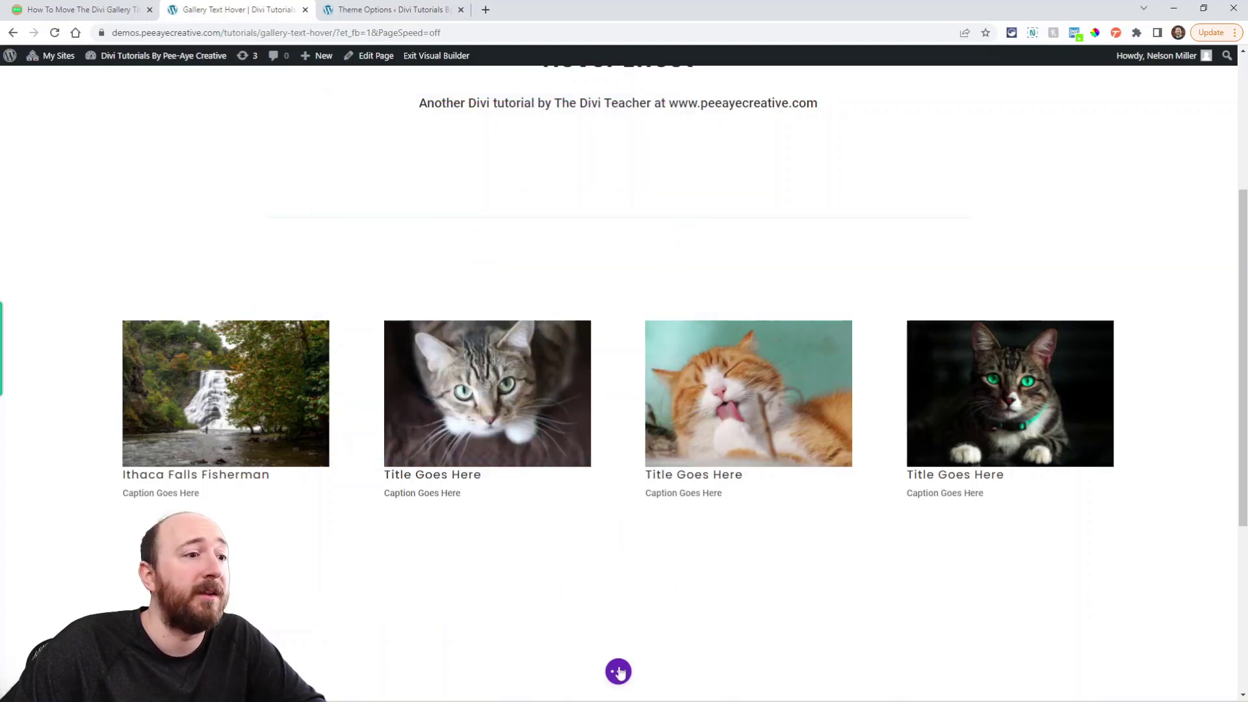
left_click(618, 671)
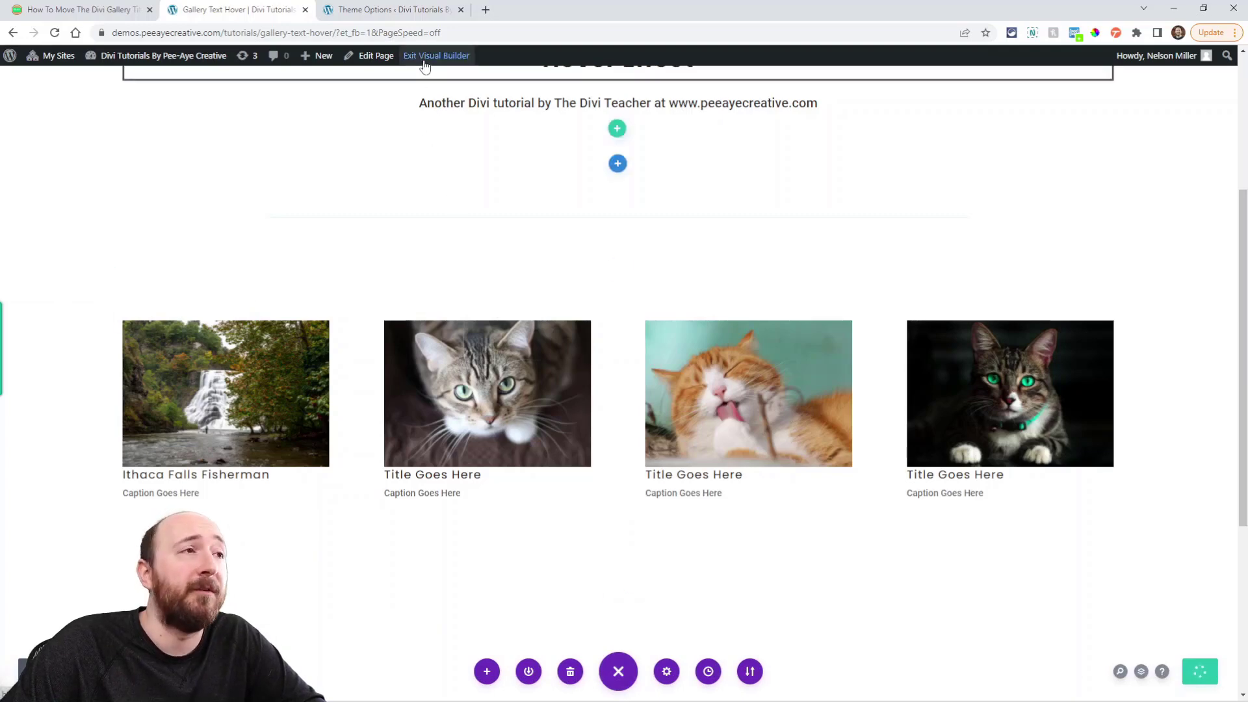
Step: View the live gallery with hover overlays showing titles and captions, then re-enable the Visual Builder
left_click(437, 56)
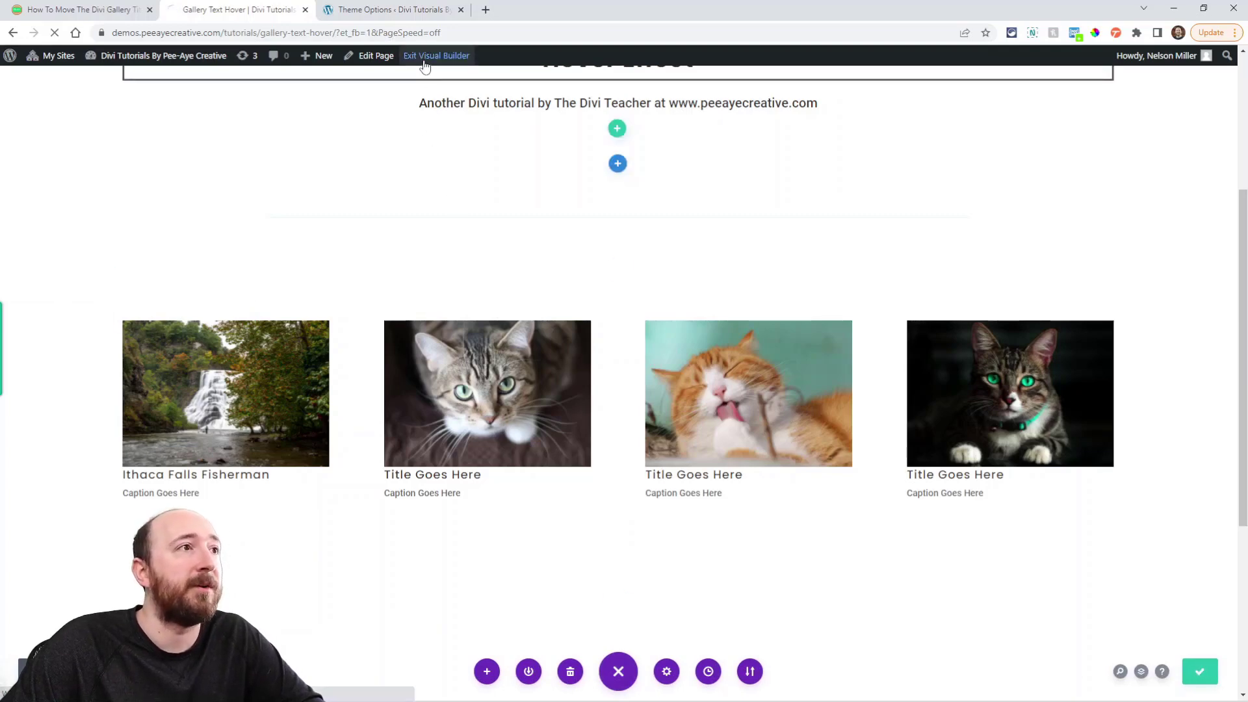
left_click(437, 56)
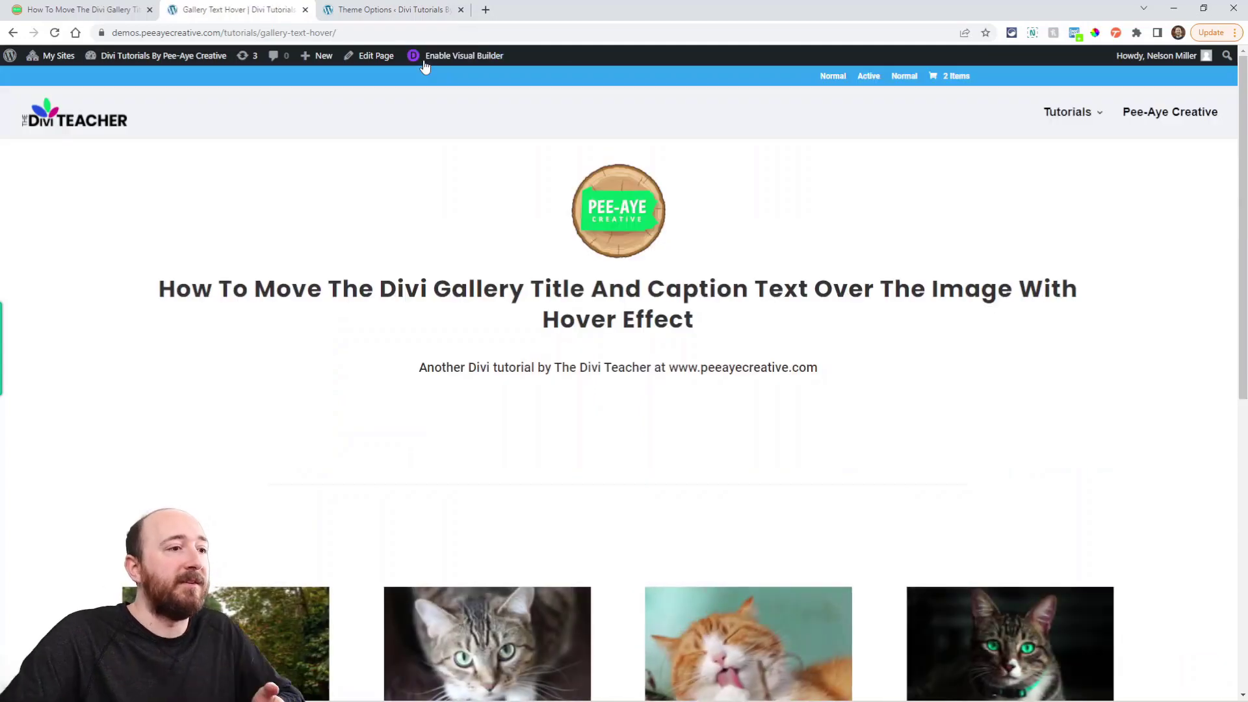
scroll("down", 3)
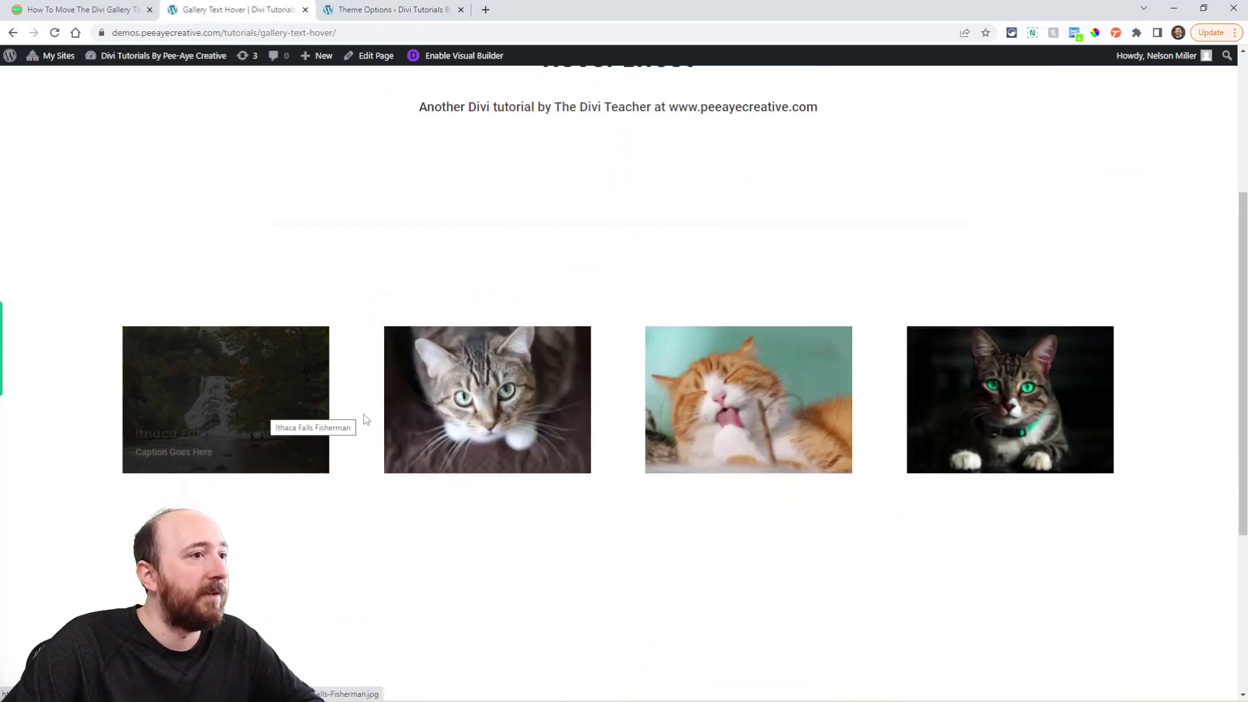
mouse_move(742, 412)
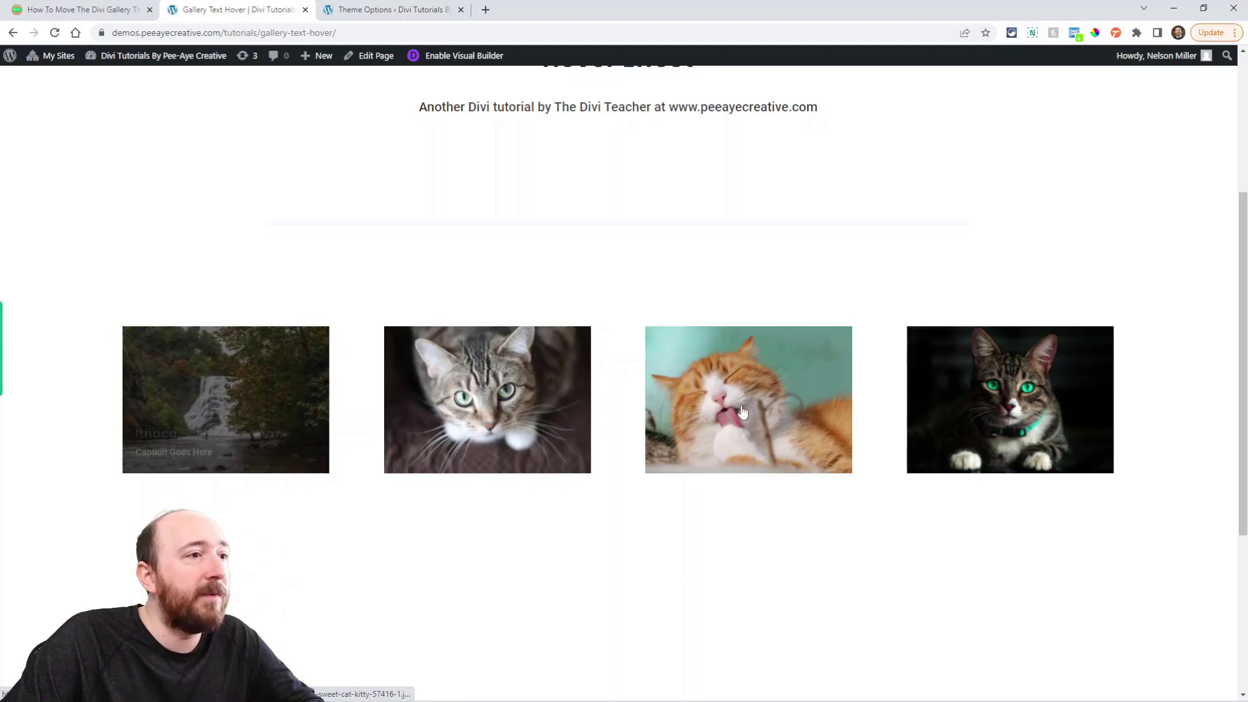
mouse_move(254, 413)
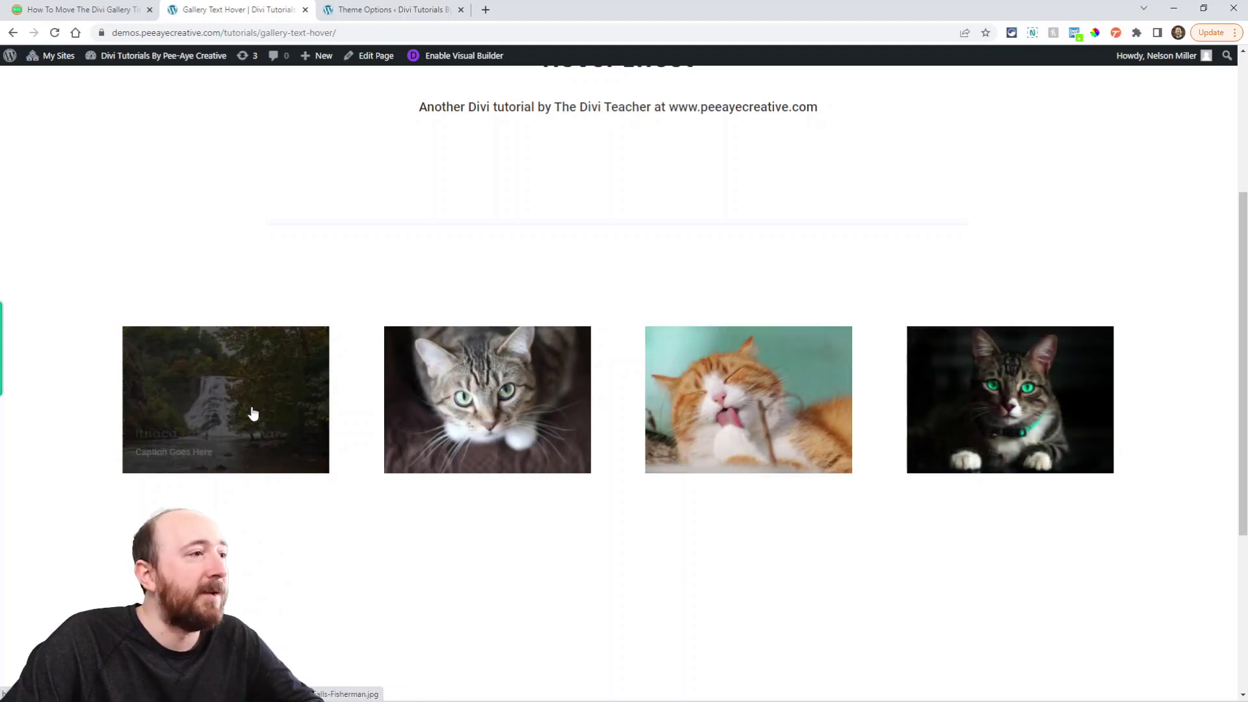
left_click(464, 56)
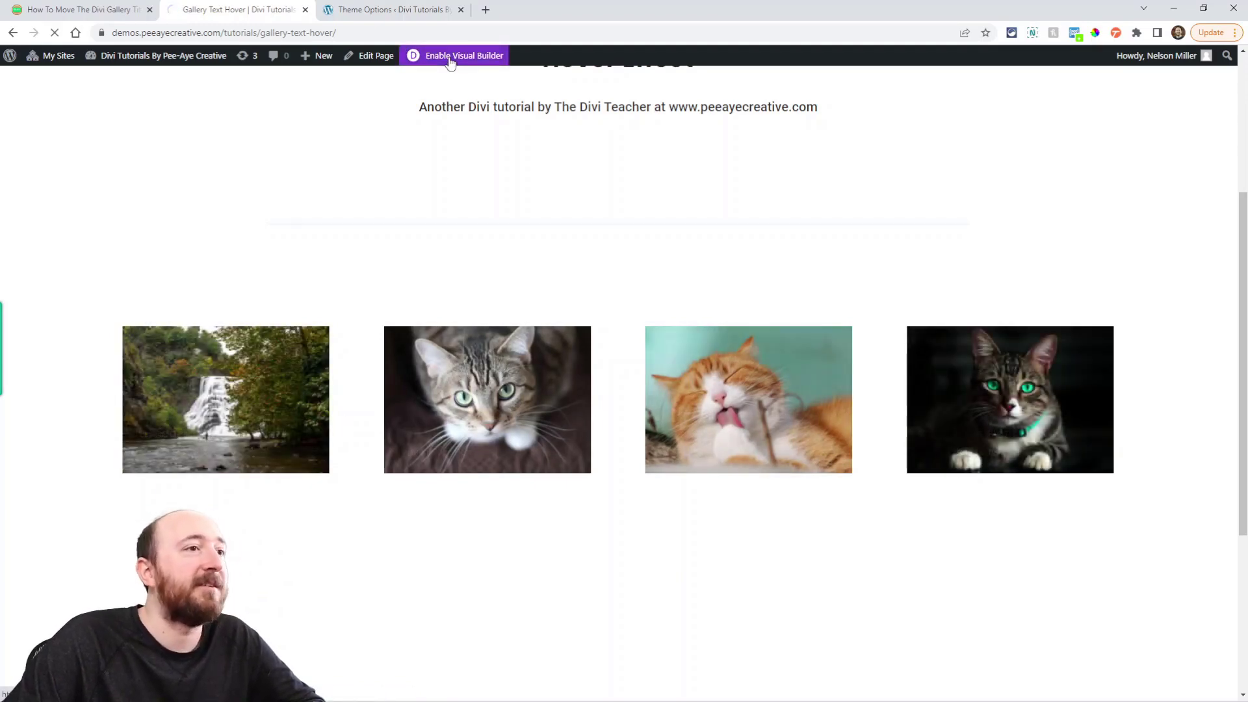
Step: Check the dark-overlay Custom CSS in Theme Options, then return to the gallery page in the builder
left_click(455, 56)
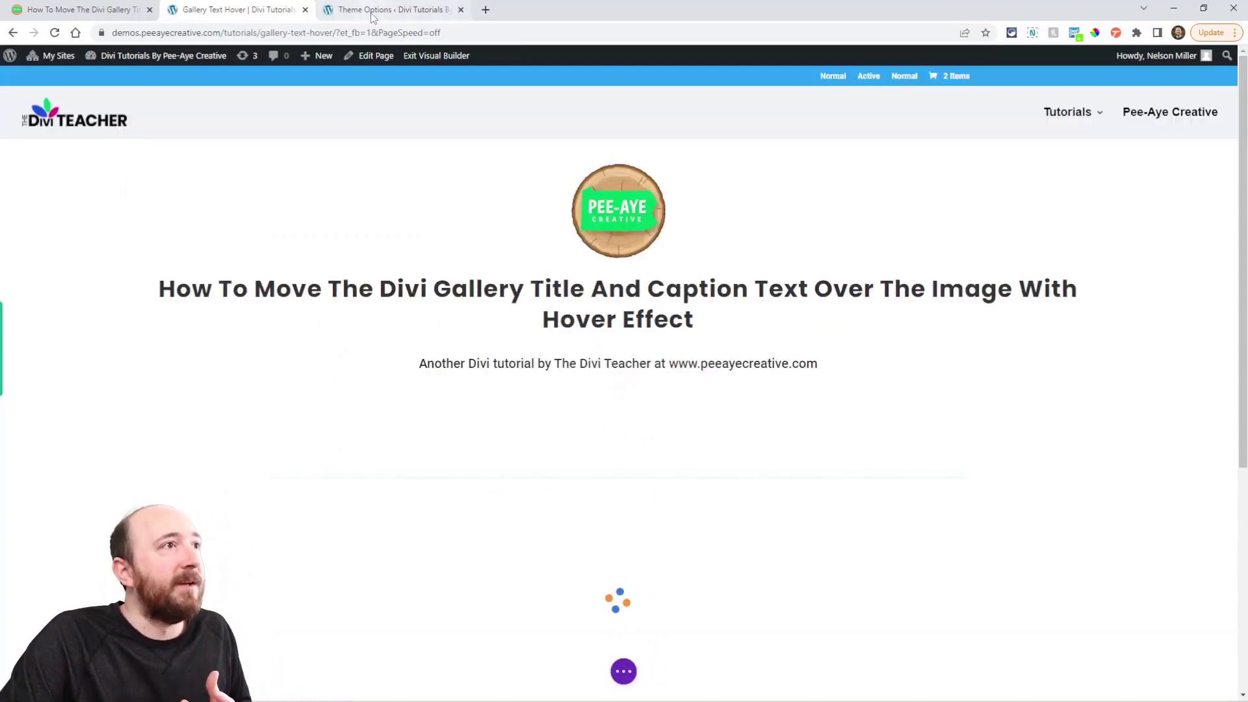
left_click(390, 9)
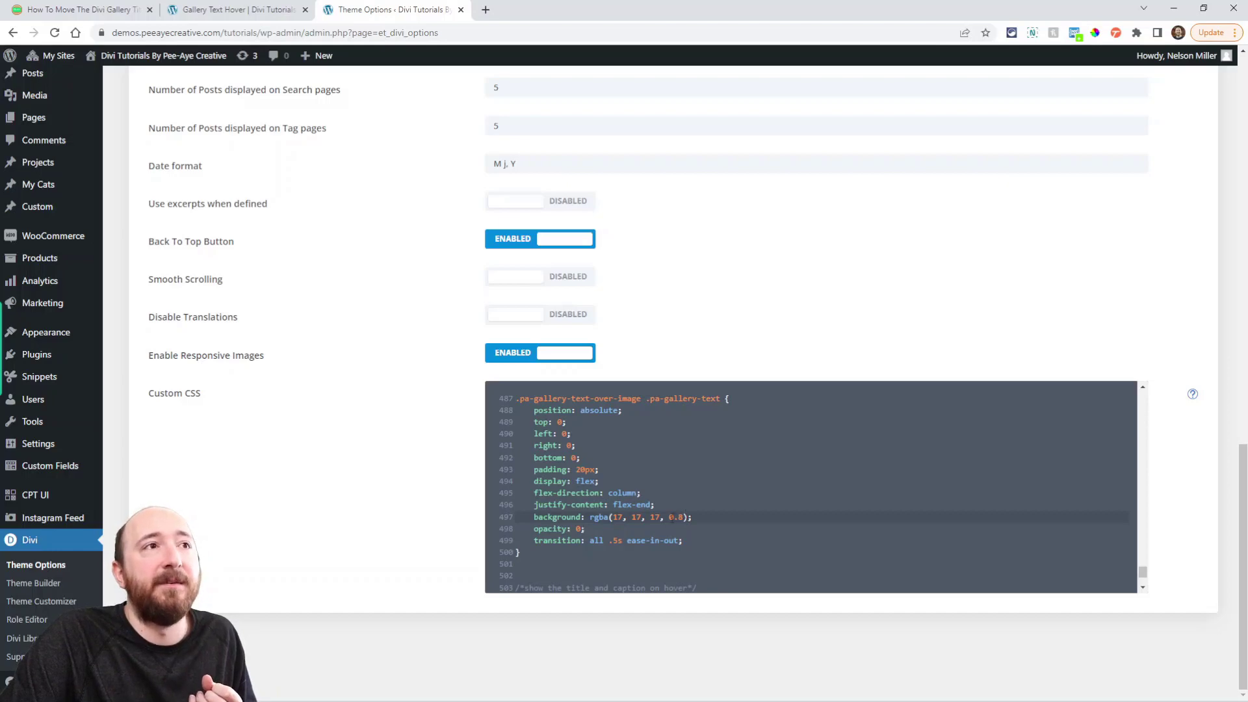
left_click(235, 9)
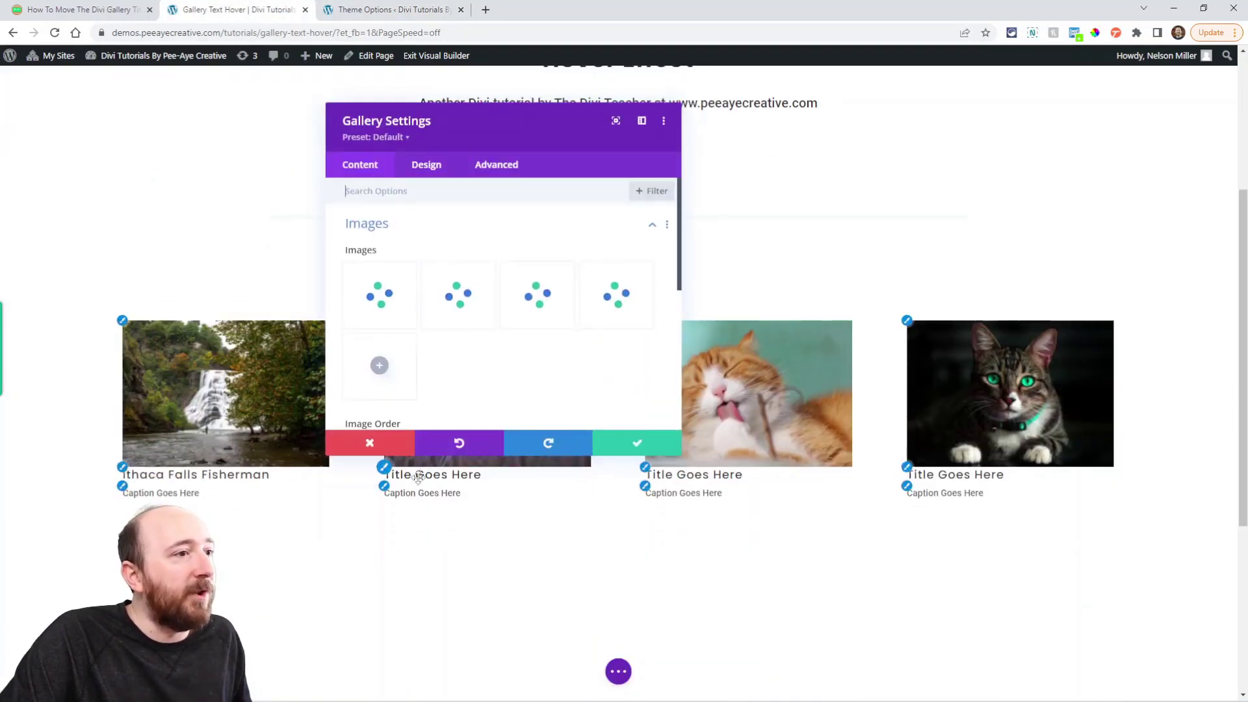
Step: Review the gallery's Design Title Text options, then exit the builder to the live page
left_click(427, 165)
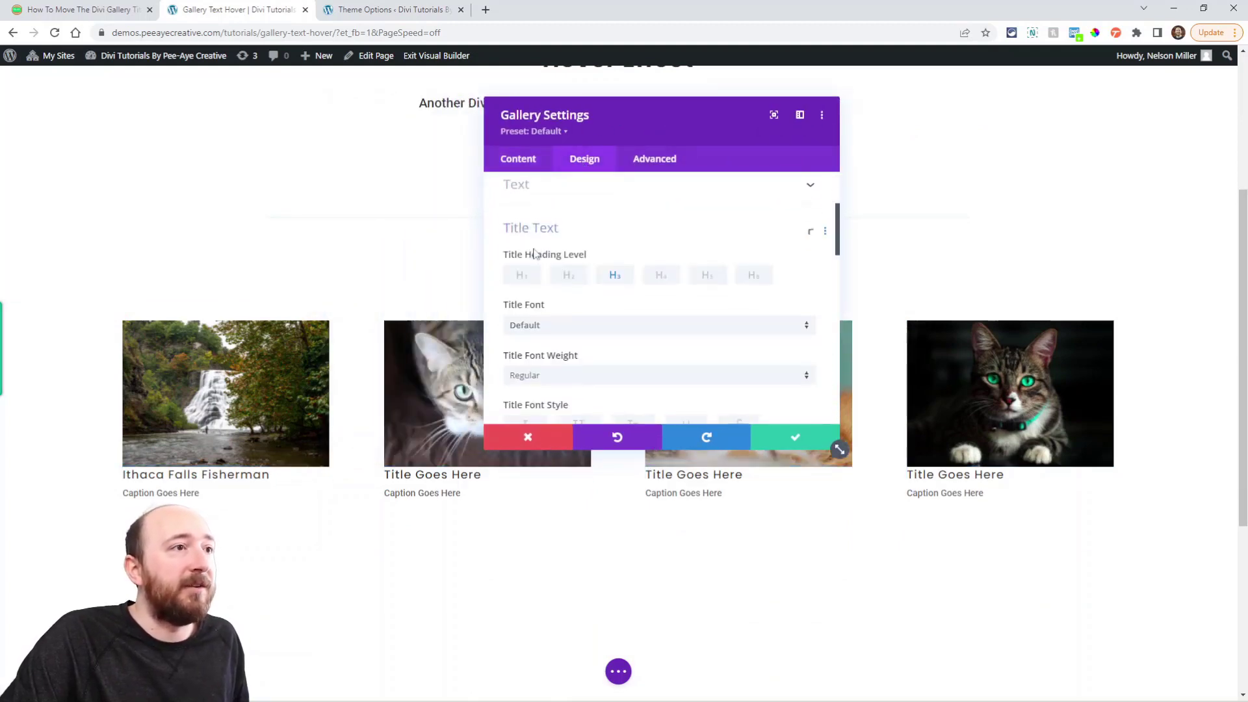
scroll("down", 3)
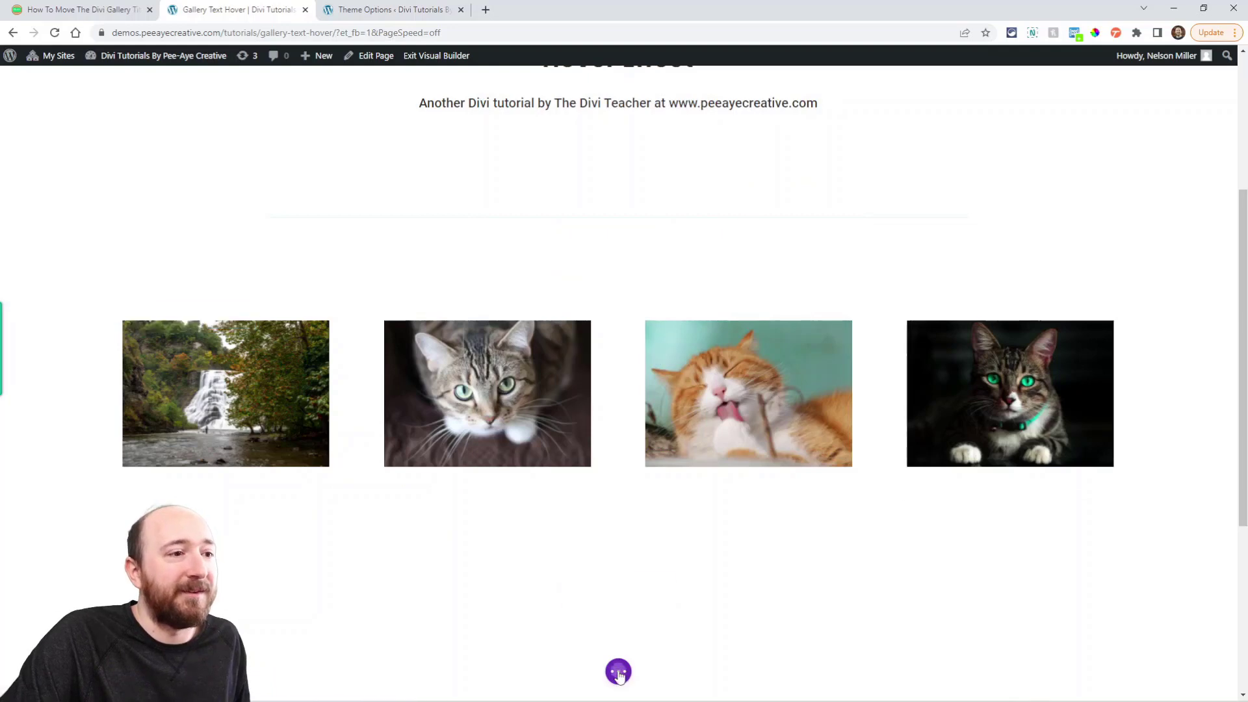
left_click(618, 671)
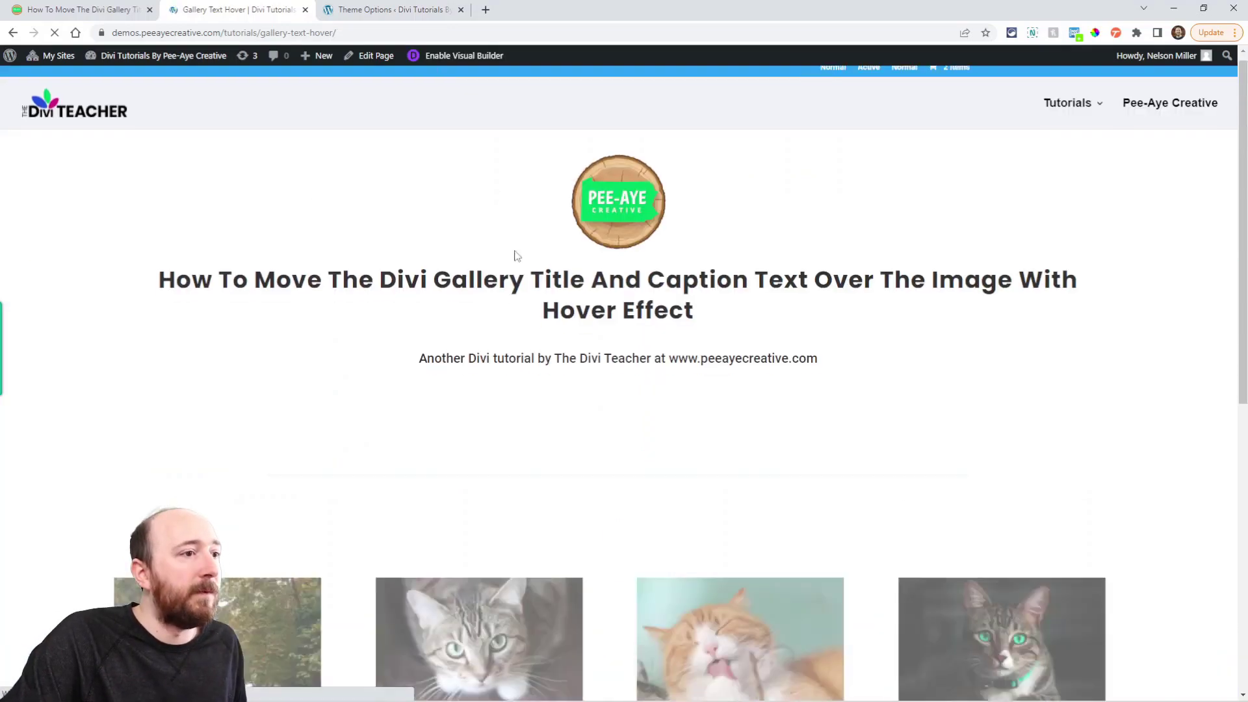
scroll("down", 3)
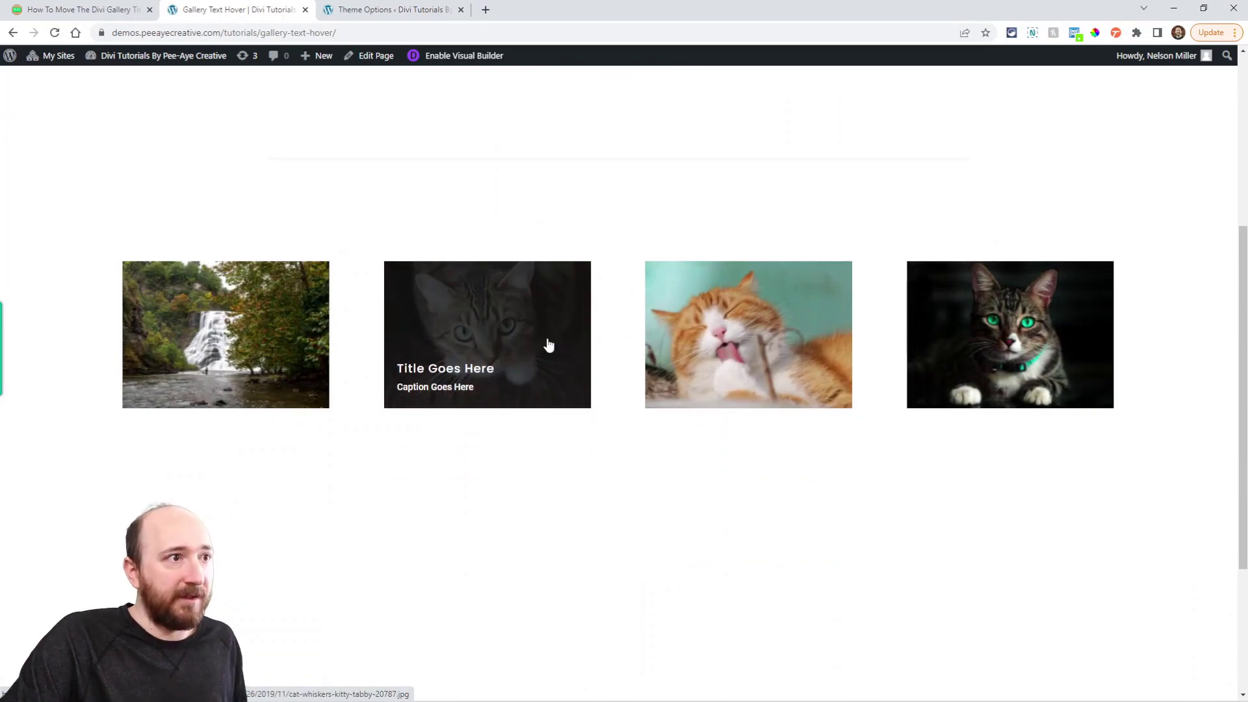
mouse_move(504, 329)
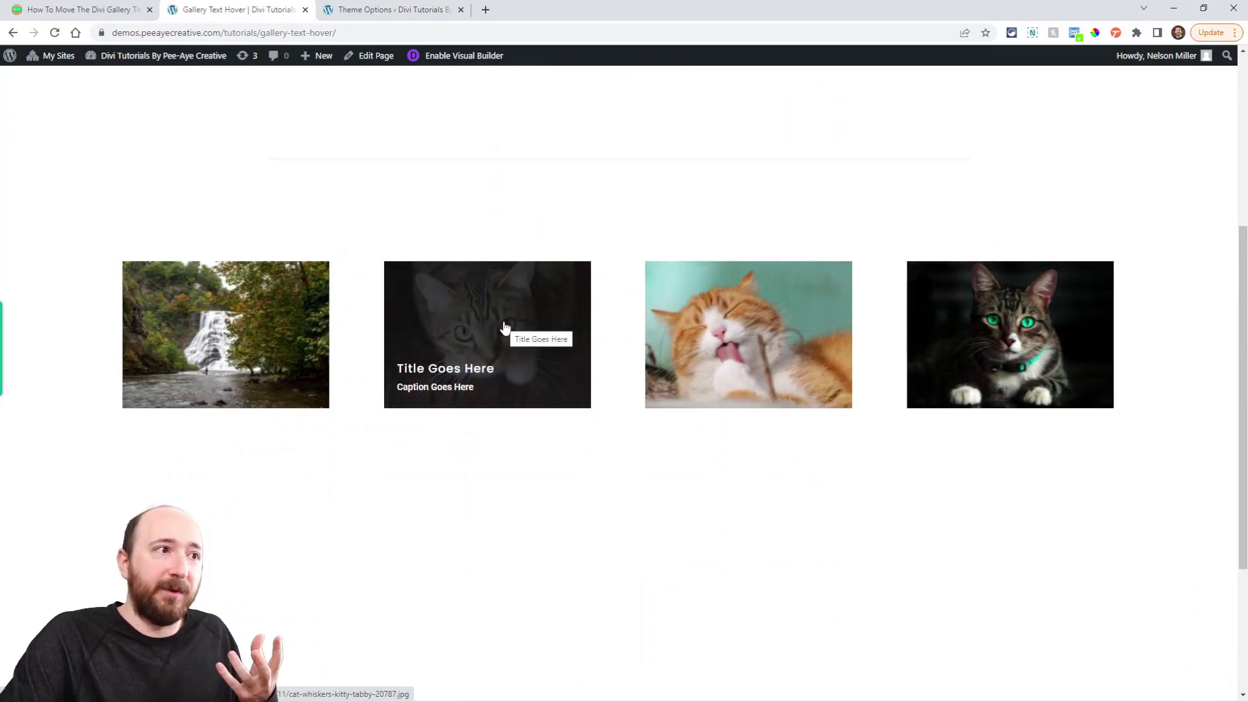
mouse_move(686, 328)
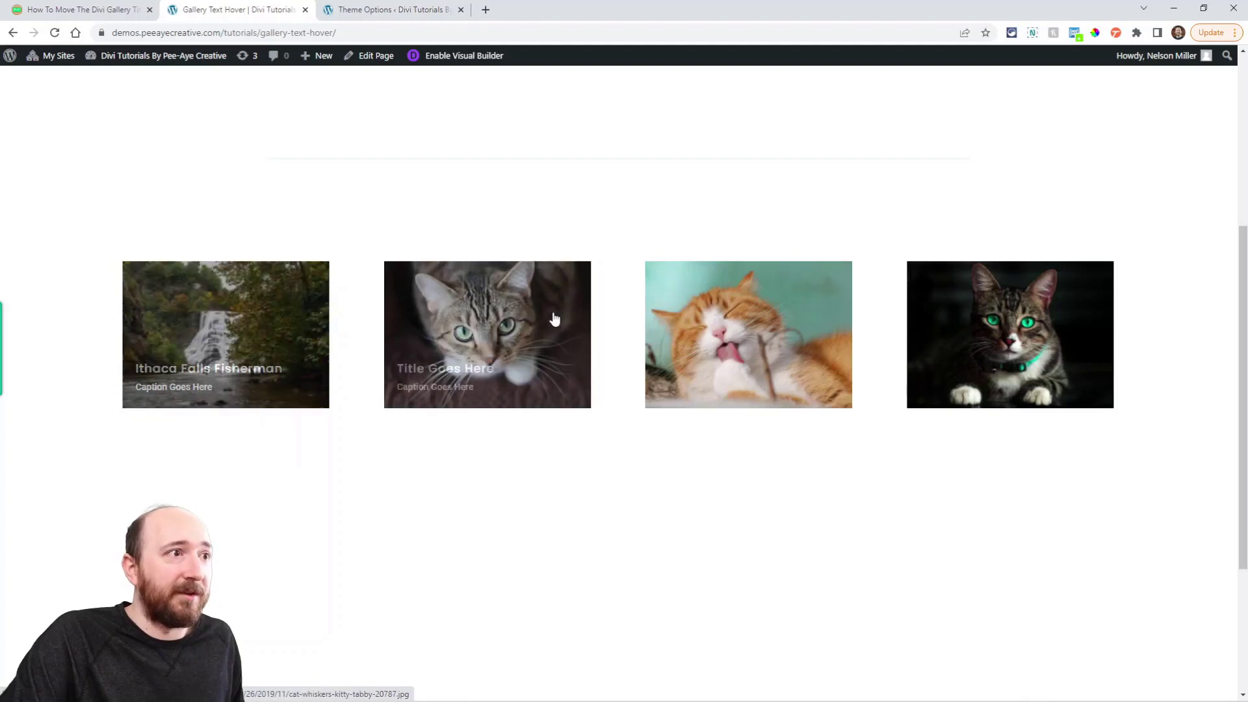
mouse_move(225, 331)
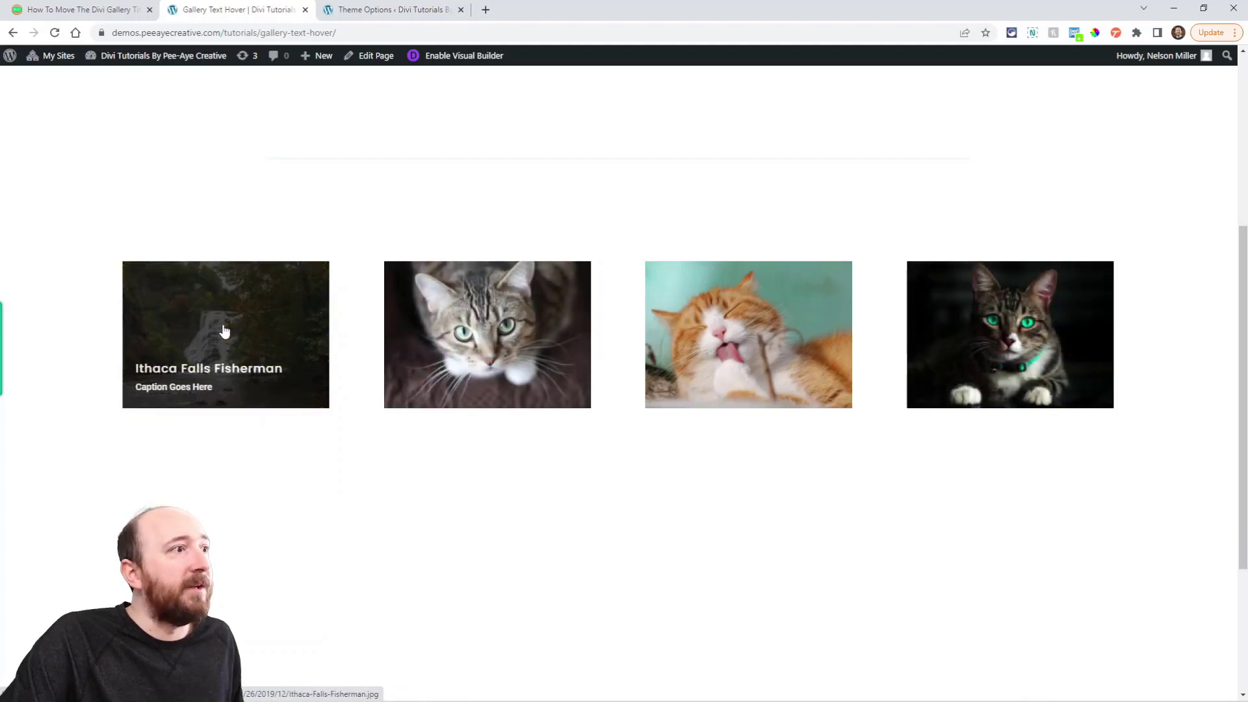
mouse_move(198, 374)
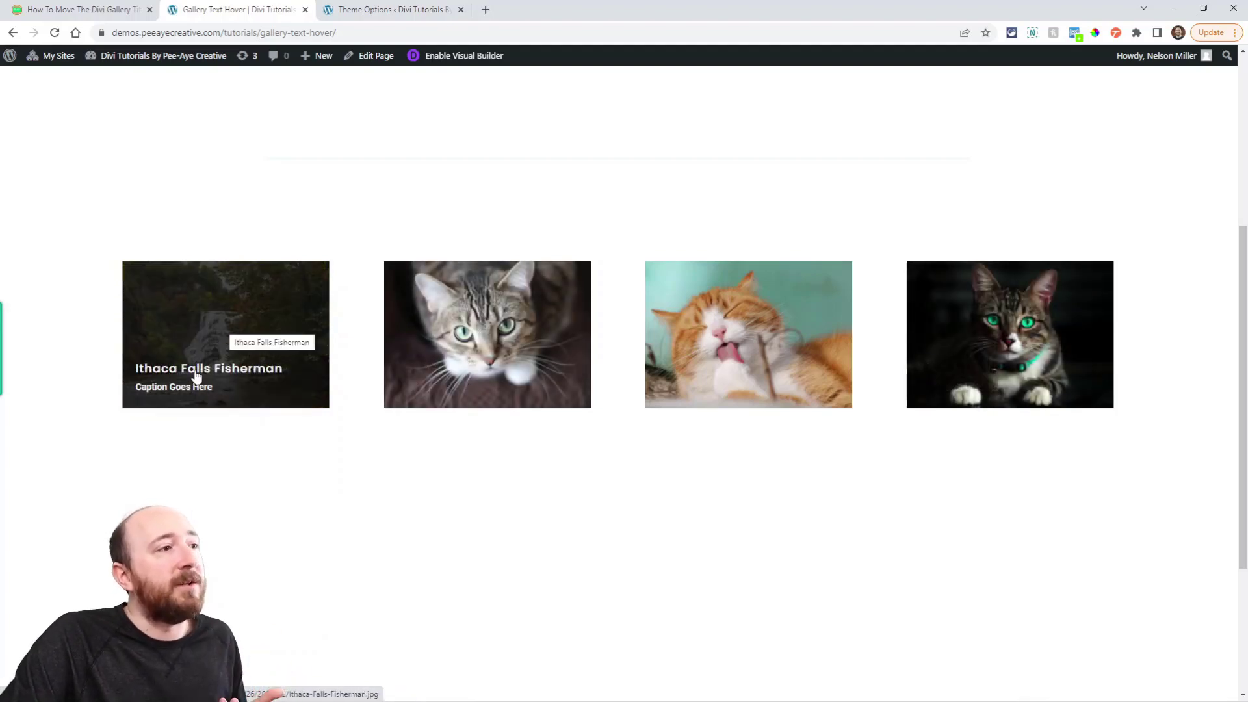
mouse_move(385, 22)
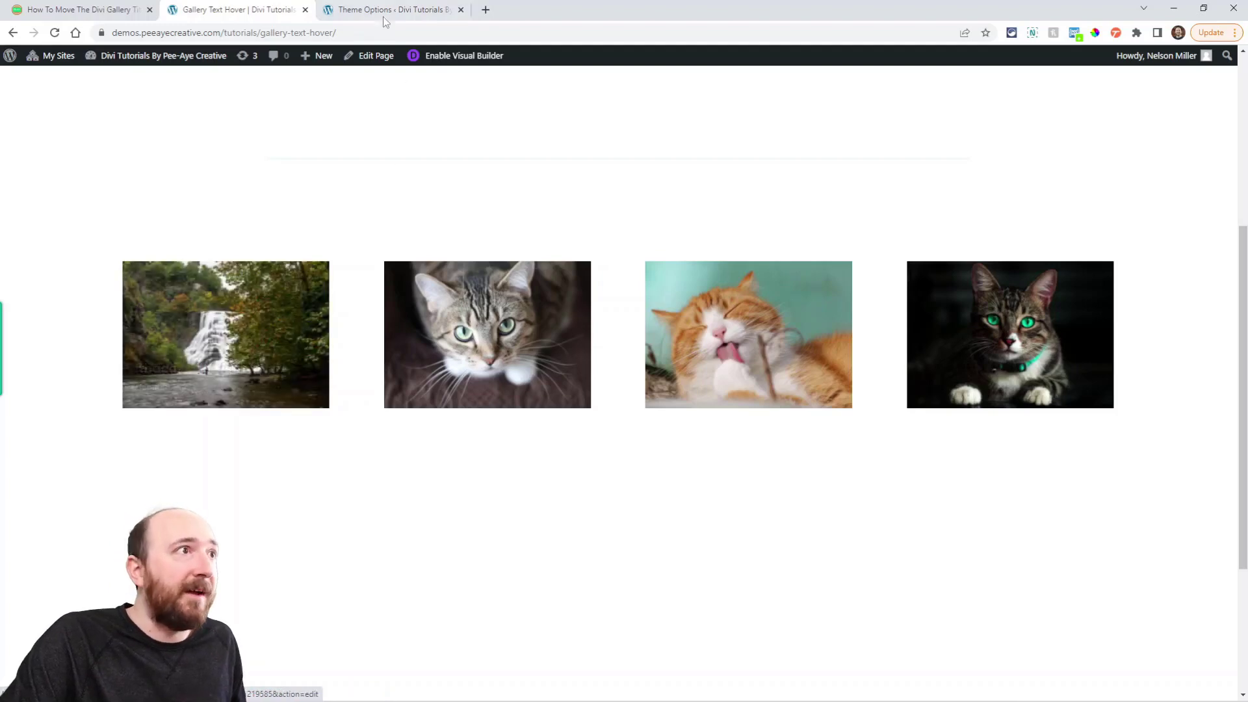
Step: Compare the live gallery hover effect against its overlay CSS in Theme Options Custom CSS
left_click(390, 9)
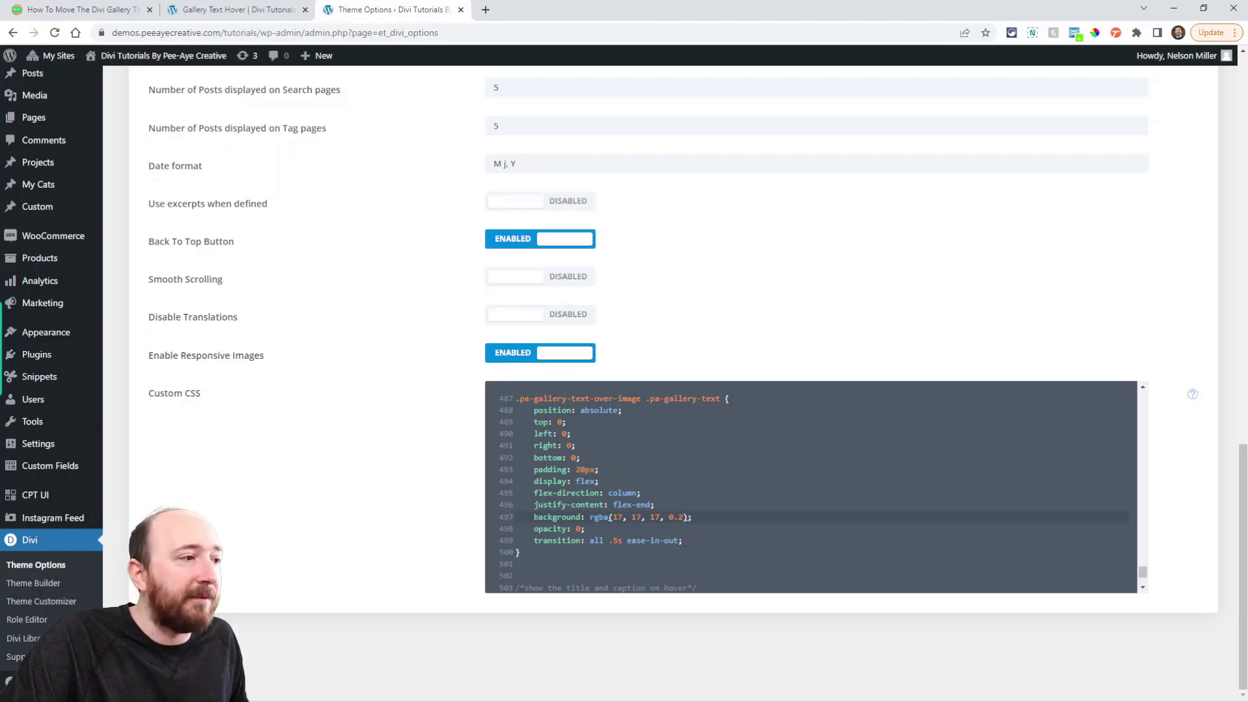
left_click(236, 9)
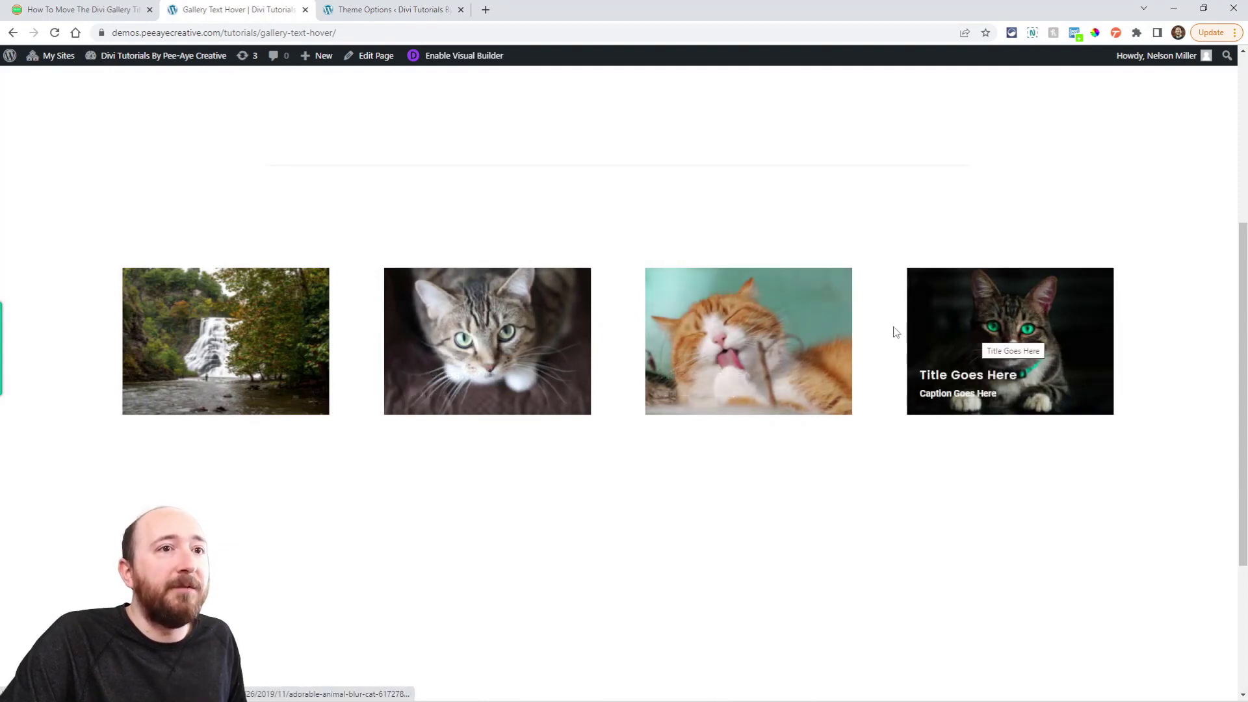
mouse_move(225, 290)
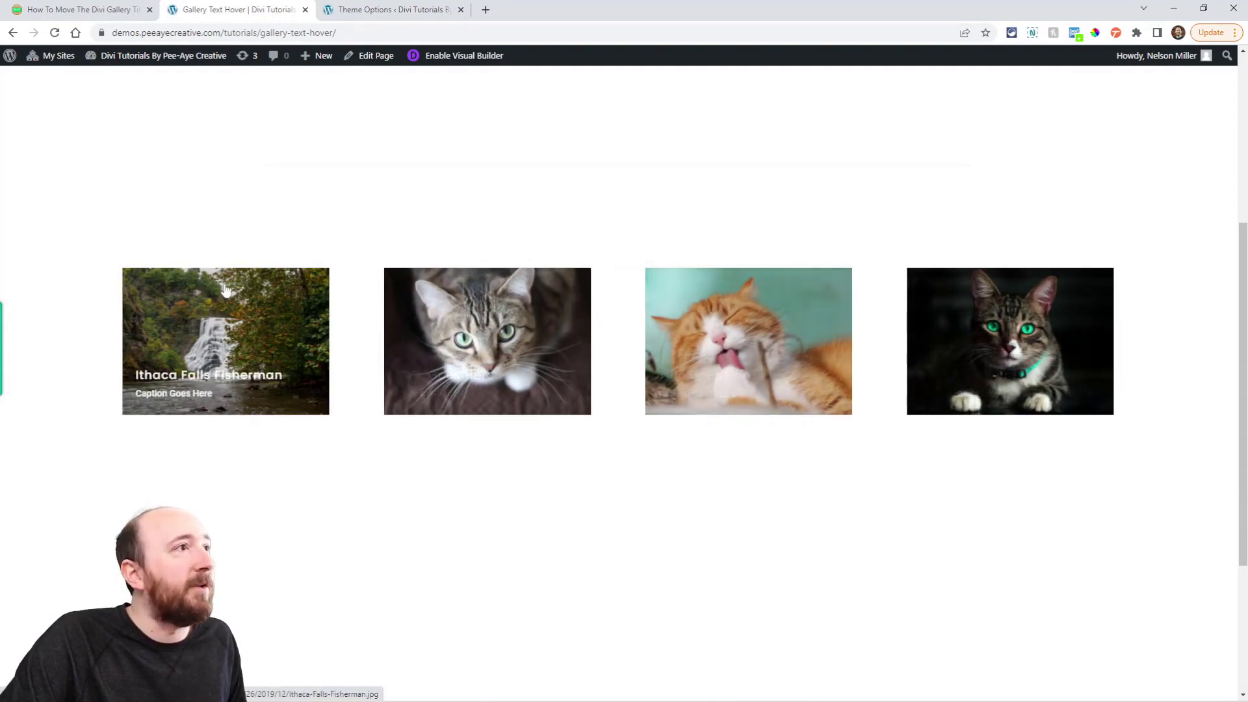
left_click(390, 9)
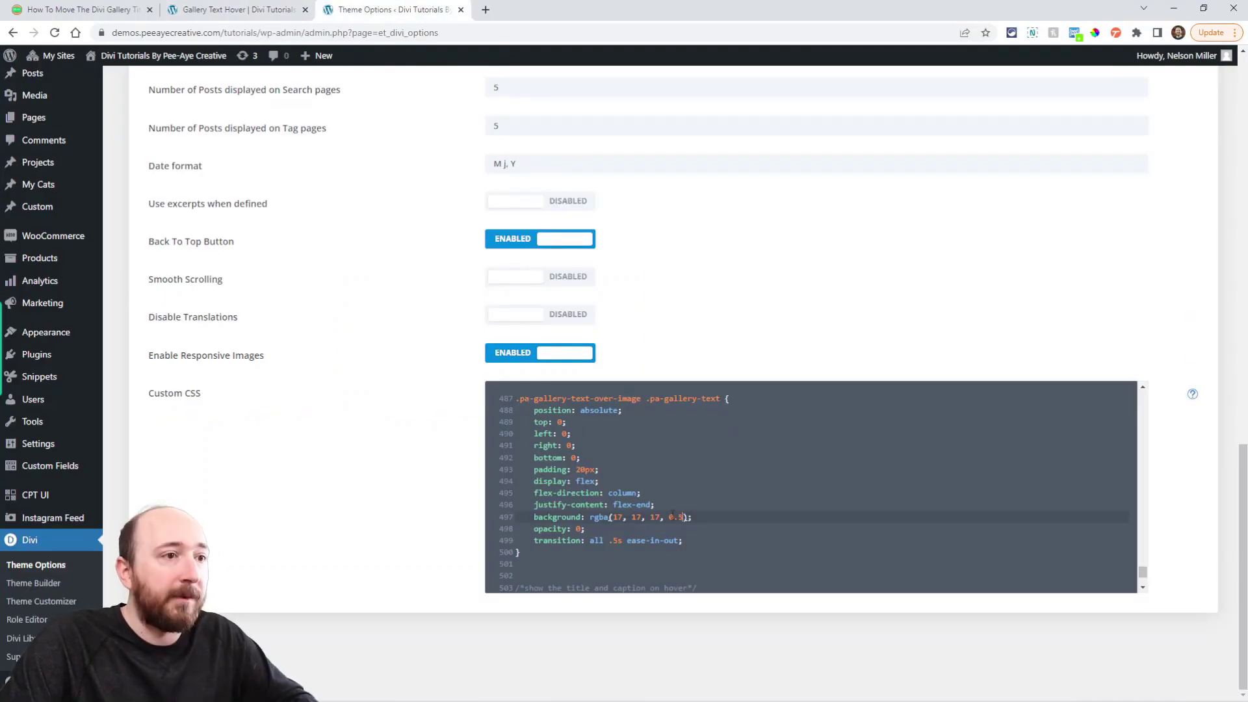
scroll("up", 3)
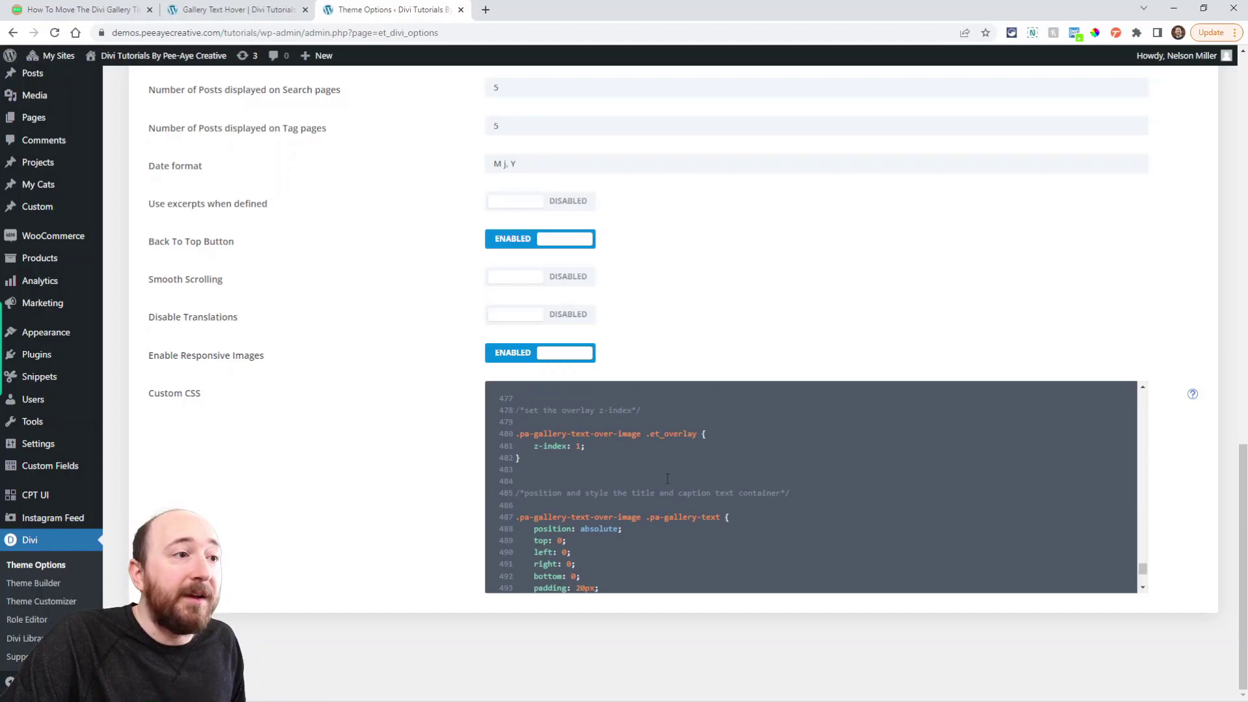
scroll("down", 3)
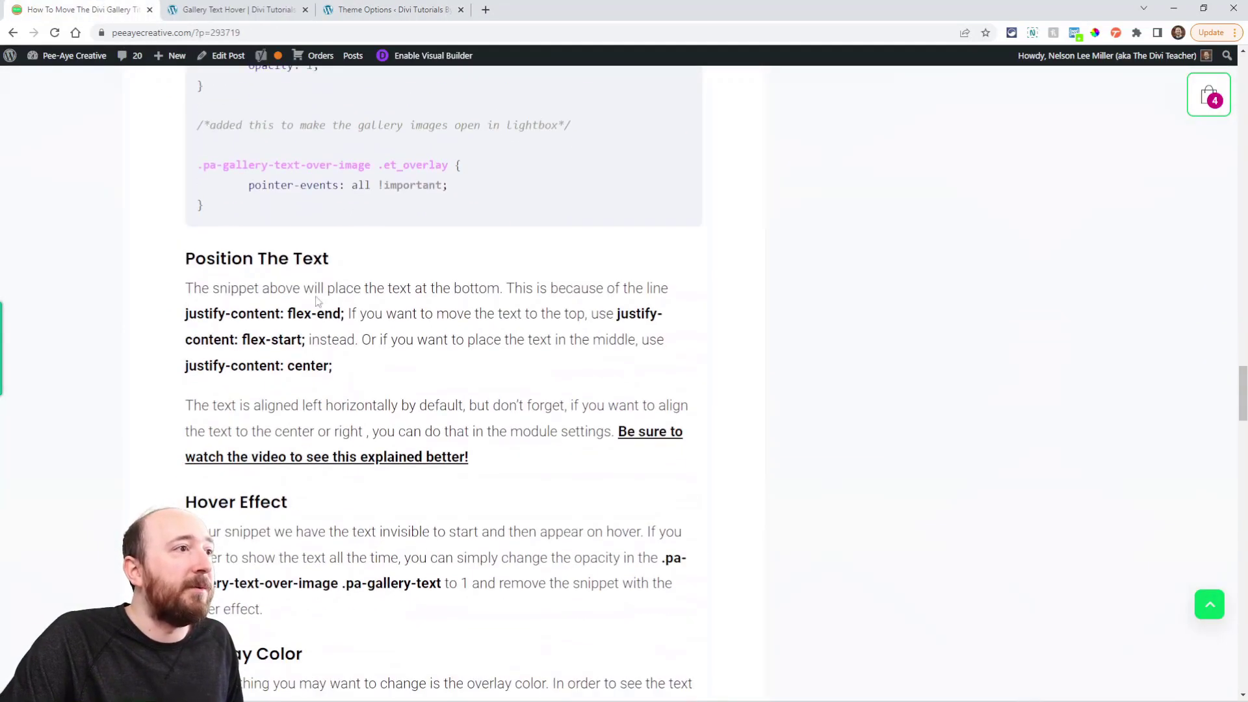
Step: Review the tutorial's CSS snippet and Position The Text notes on justify-content
scroll("down", 3)
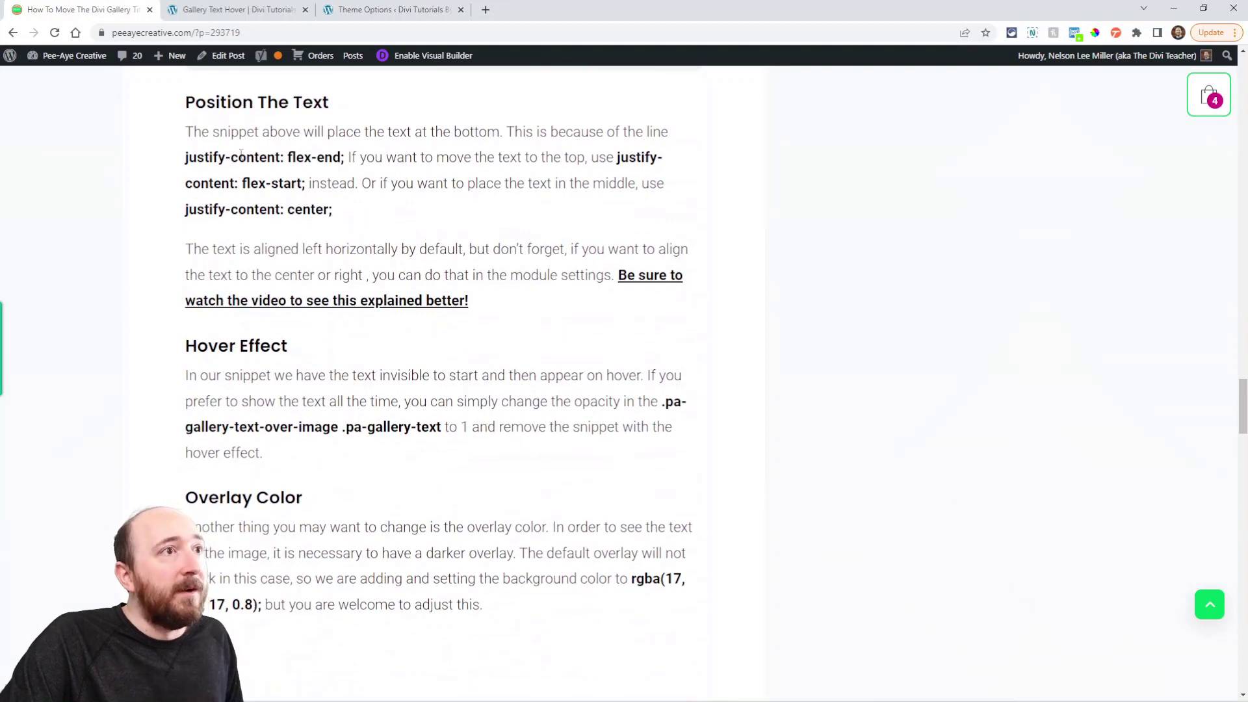
left_click(390, 9)
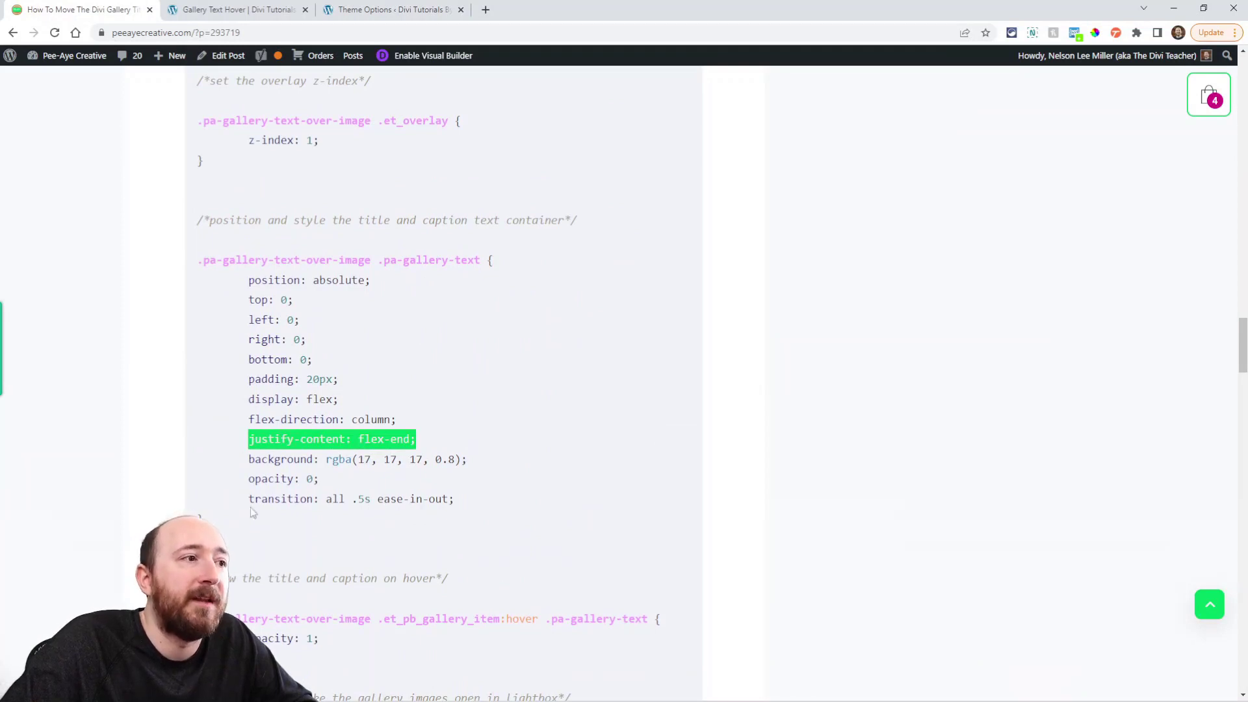
scroll("down", 3)
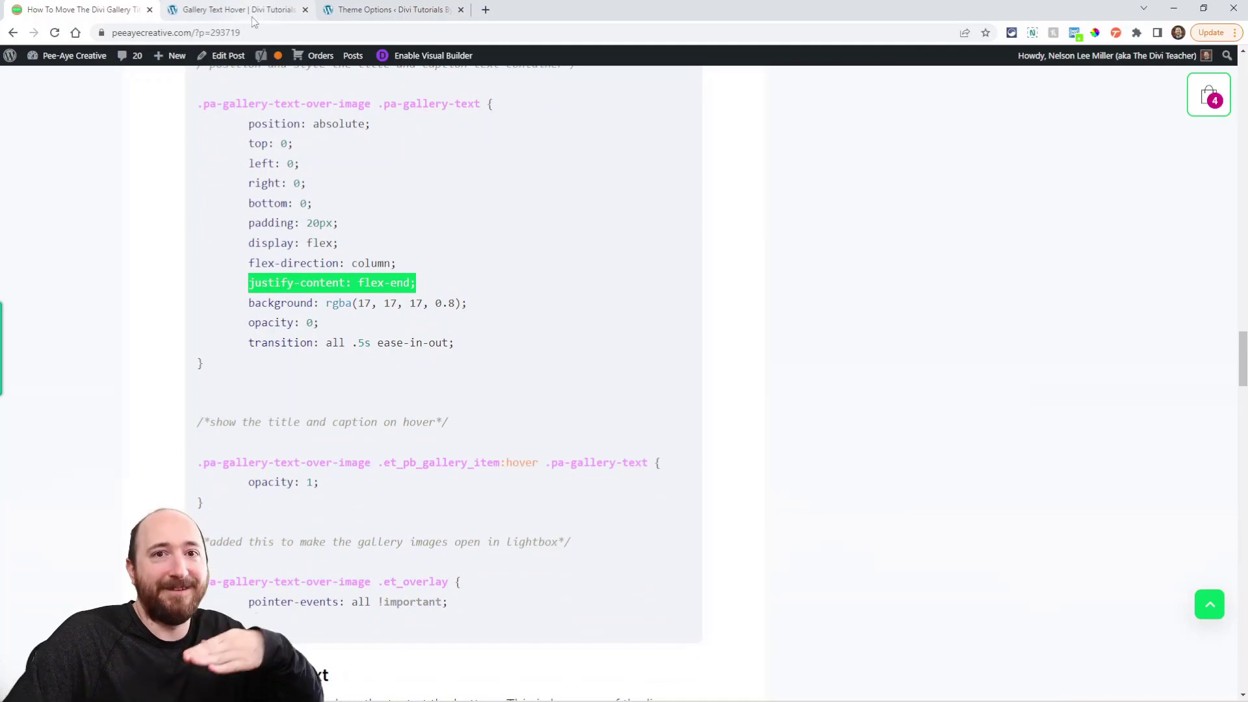
mouse_move(236, 9)
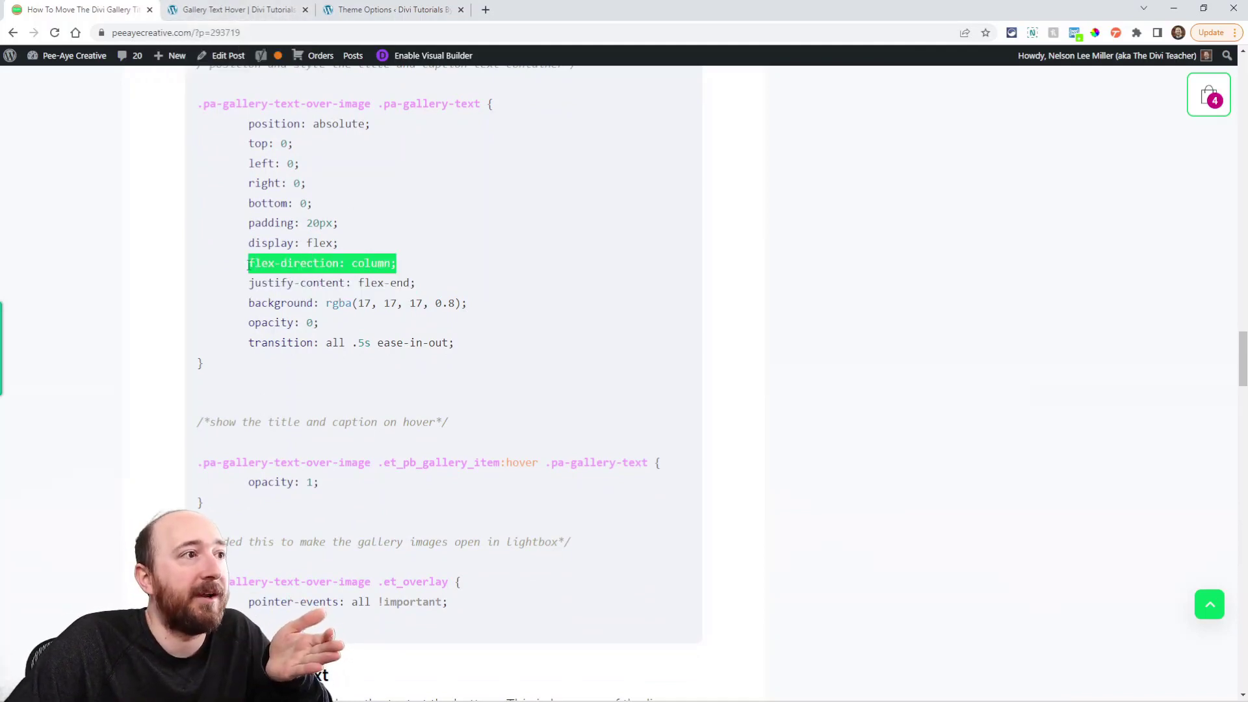
left_click(236, 9)
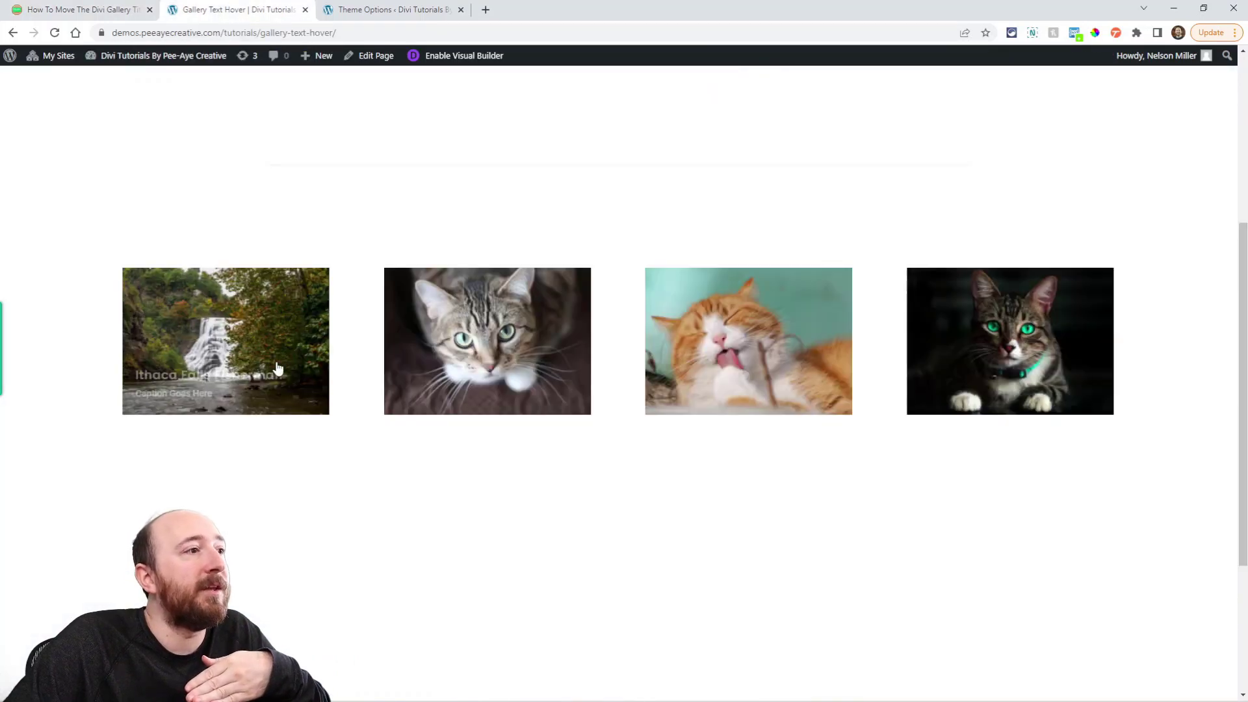
mouse_move(278, 368)
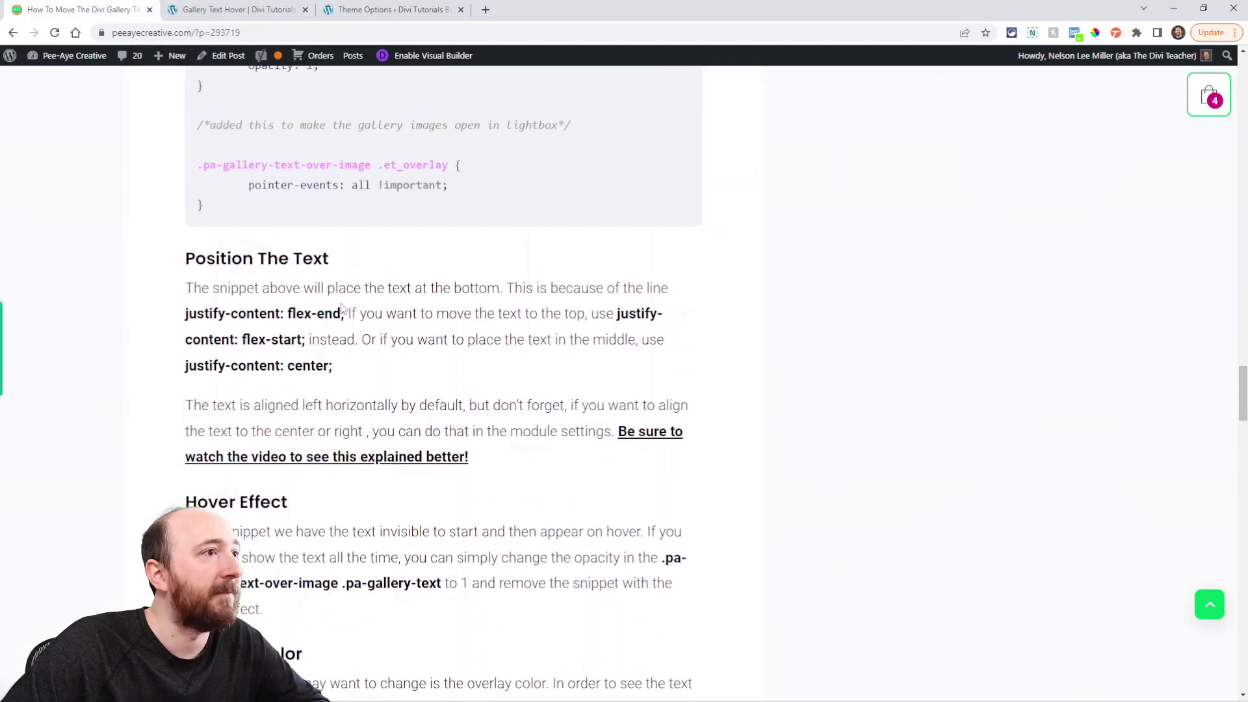
Step: Highlight the justify-content: flex-end line, then reload the live gallery page
double_click(262, 314)
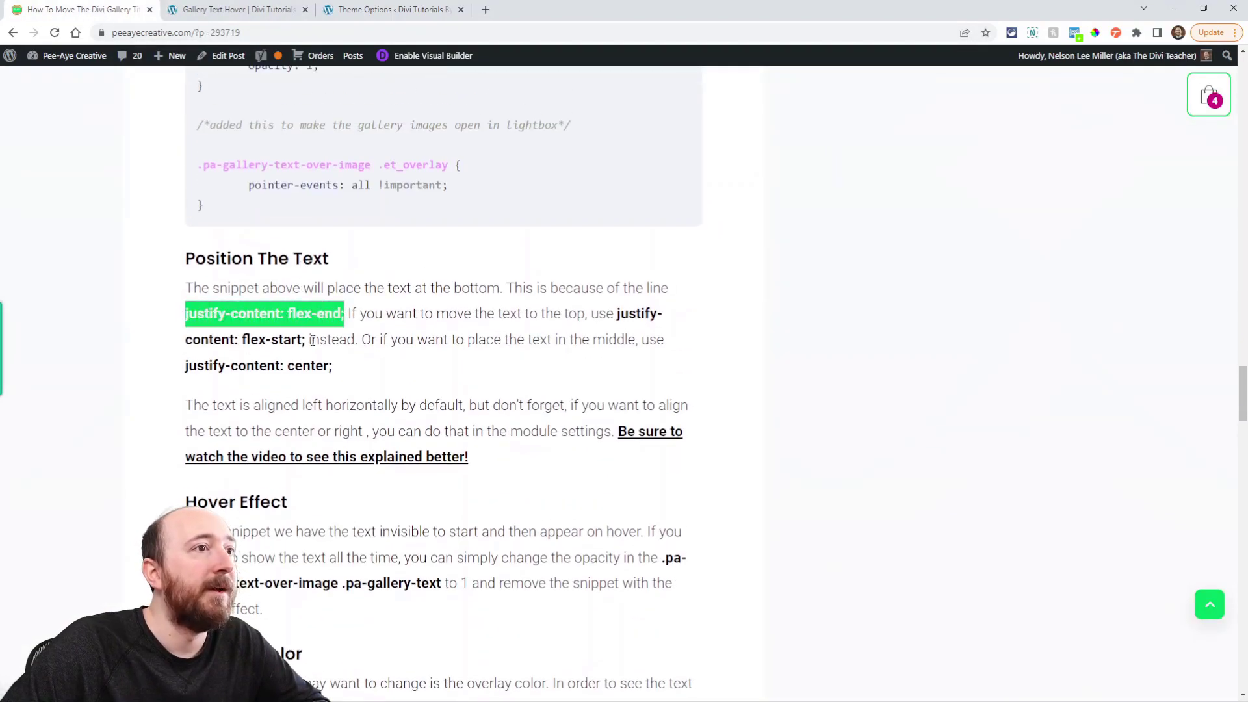
left_click(235, 9)
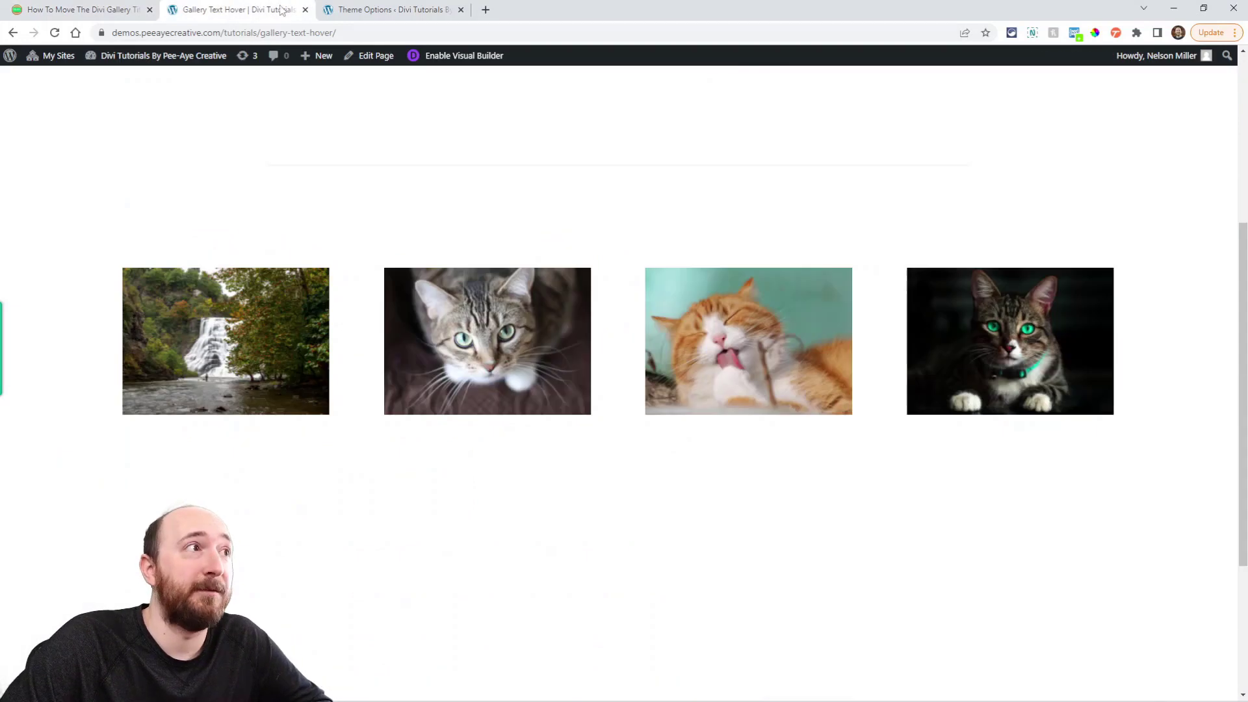
left_click(390, 9)
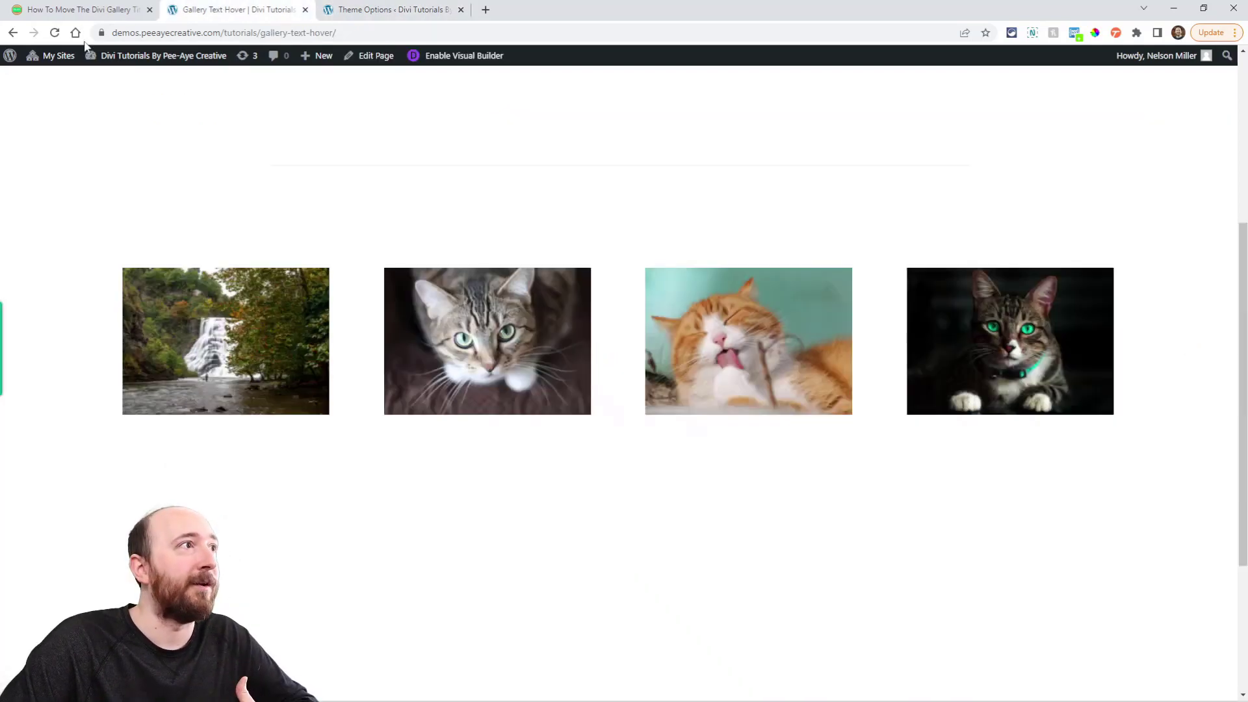
left_click(54, 33)
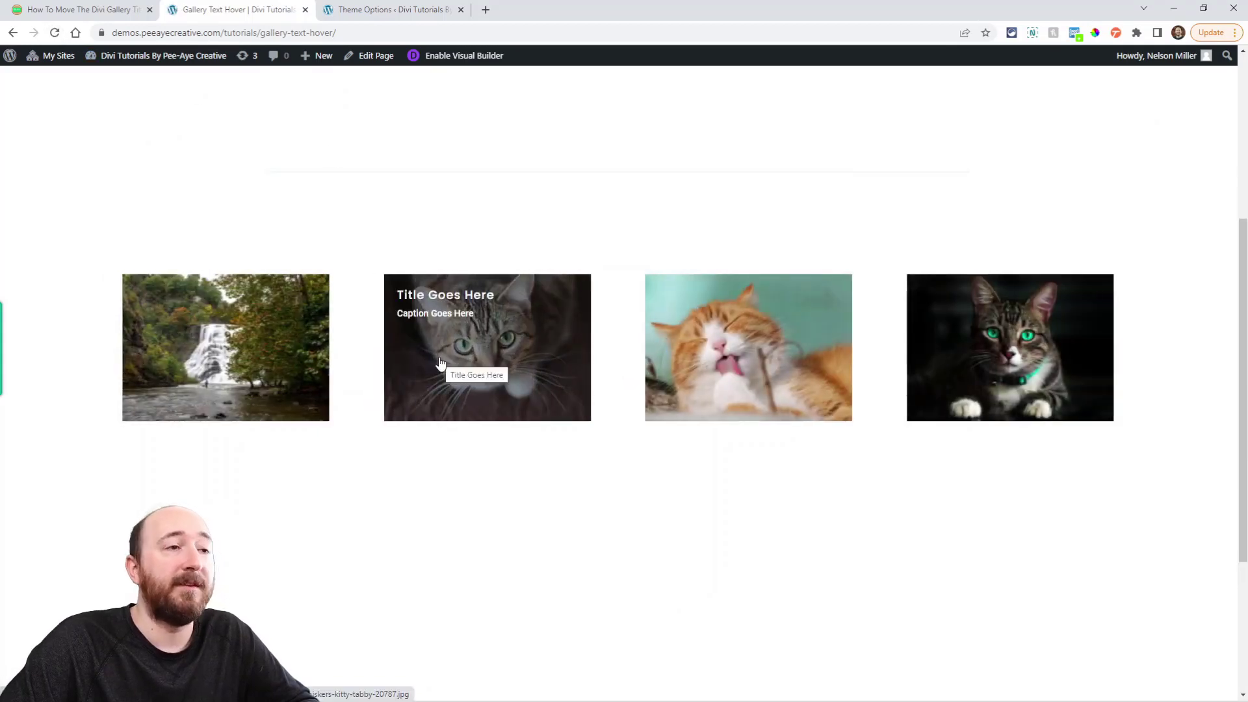
mouse_move(808, 373)
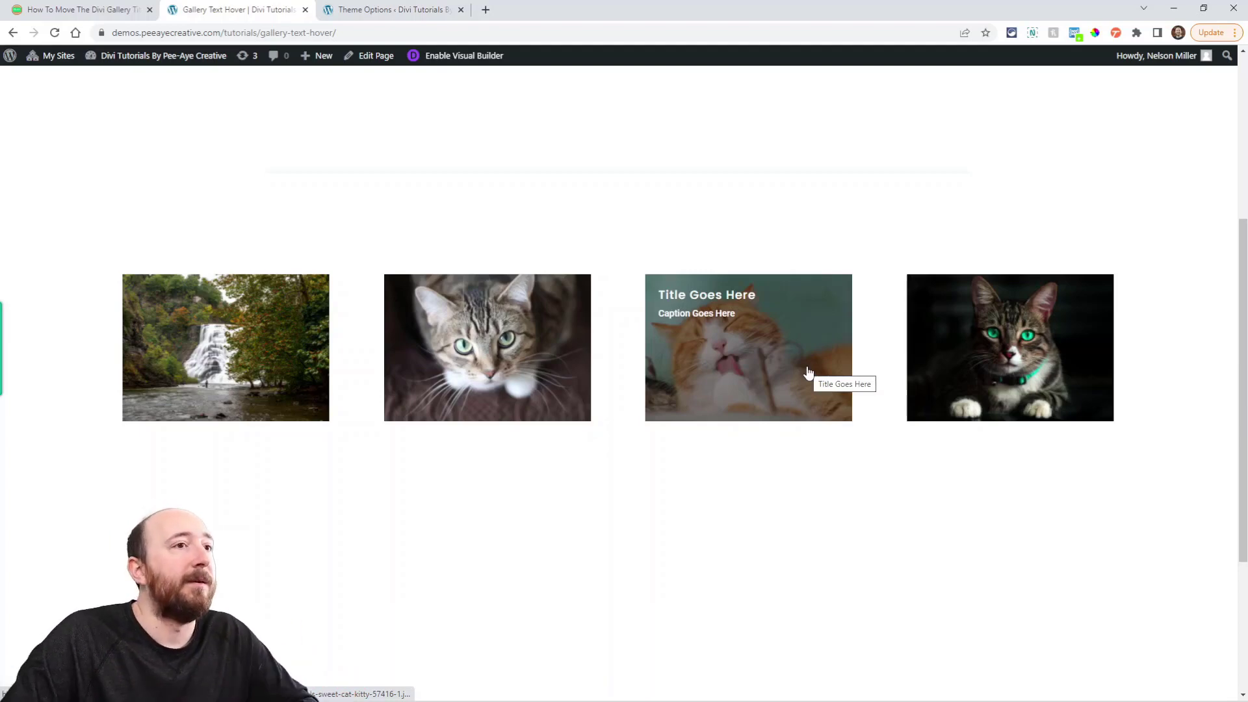
Step: Switch from the tutorial to the Gallery Text Hover demo tab and reload it
left_click(79, 9)
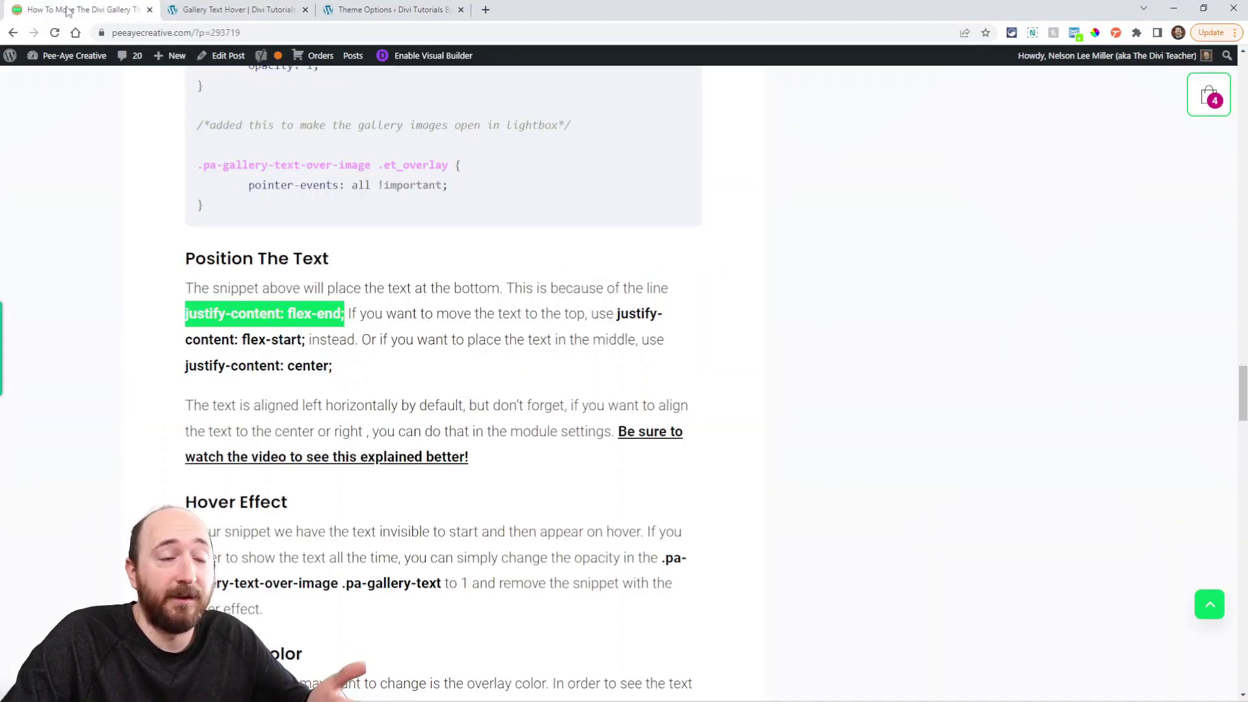
mouse_move(268, 6)
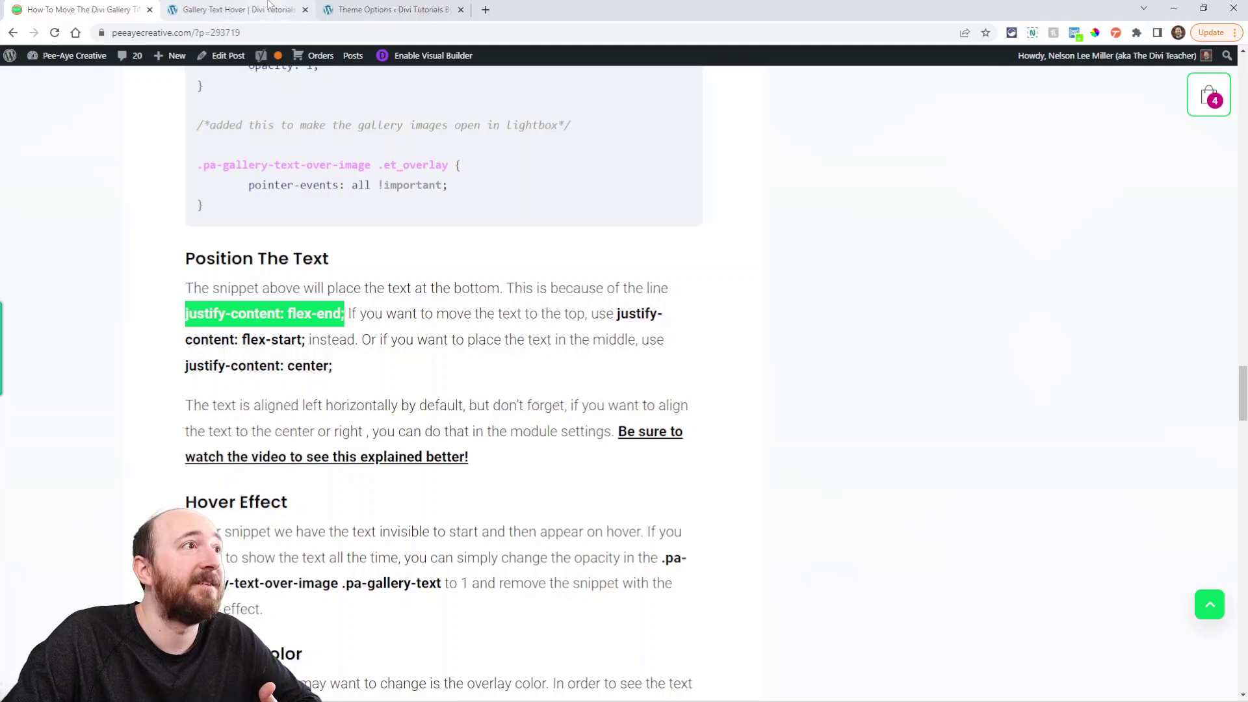
left_click(390, 9)
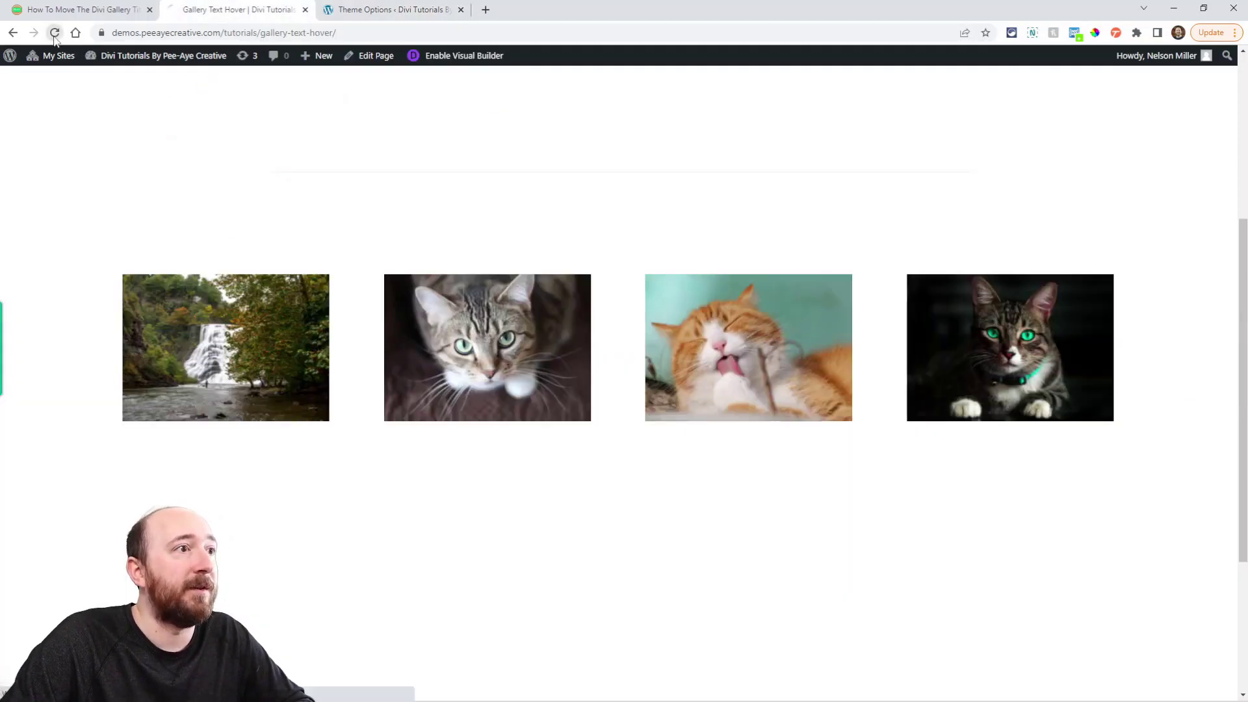
left_click(55, 32)
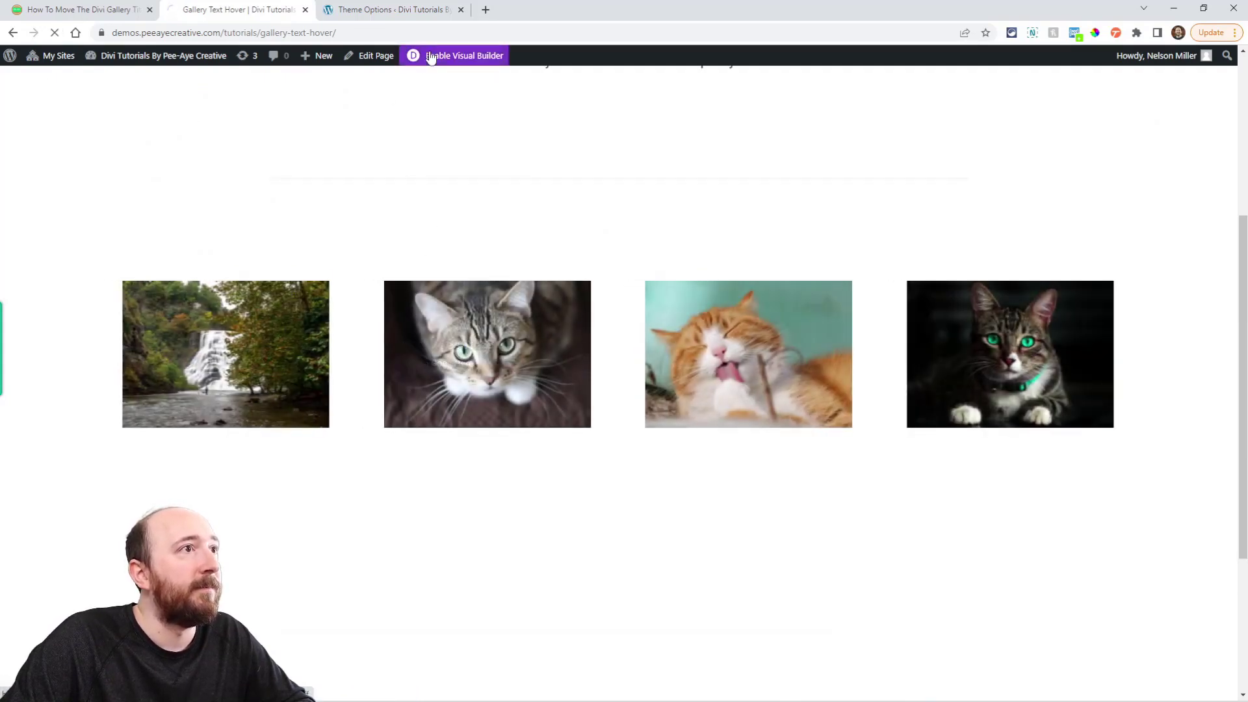
Step: Exit the Visual Builder to preview hover titles and captions live, then return to the tutorial
left_click(464, 56)
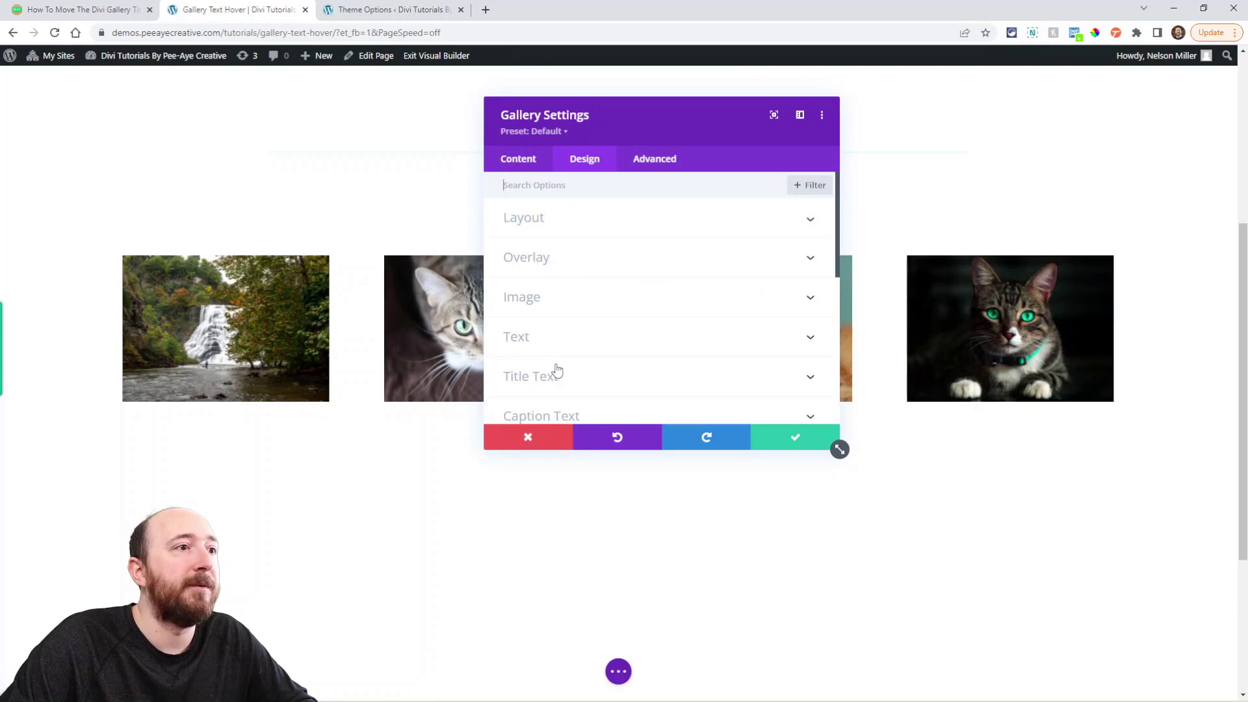
left_click(517, 336)
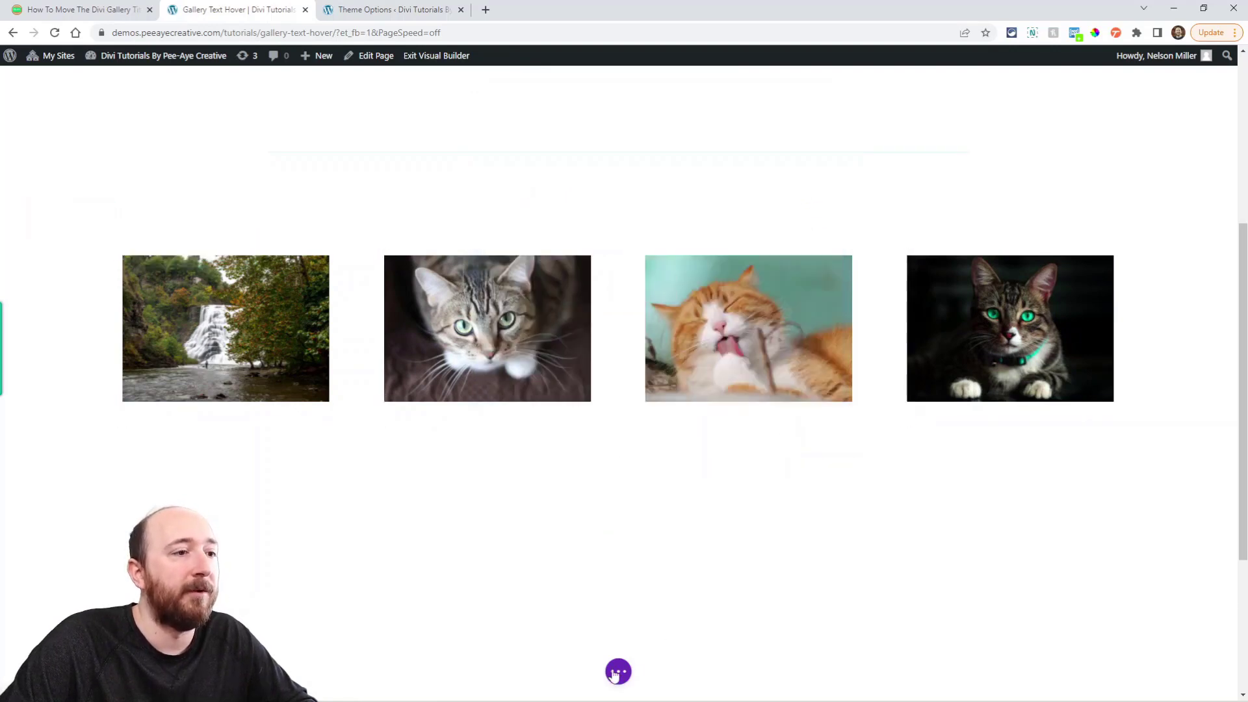
left_click(617, 671)
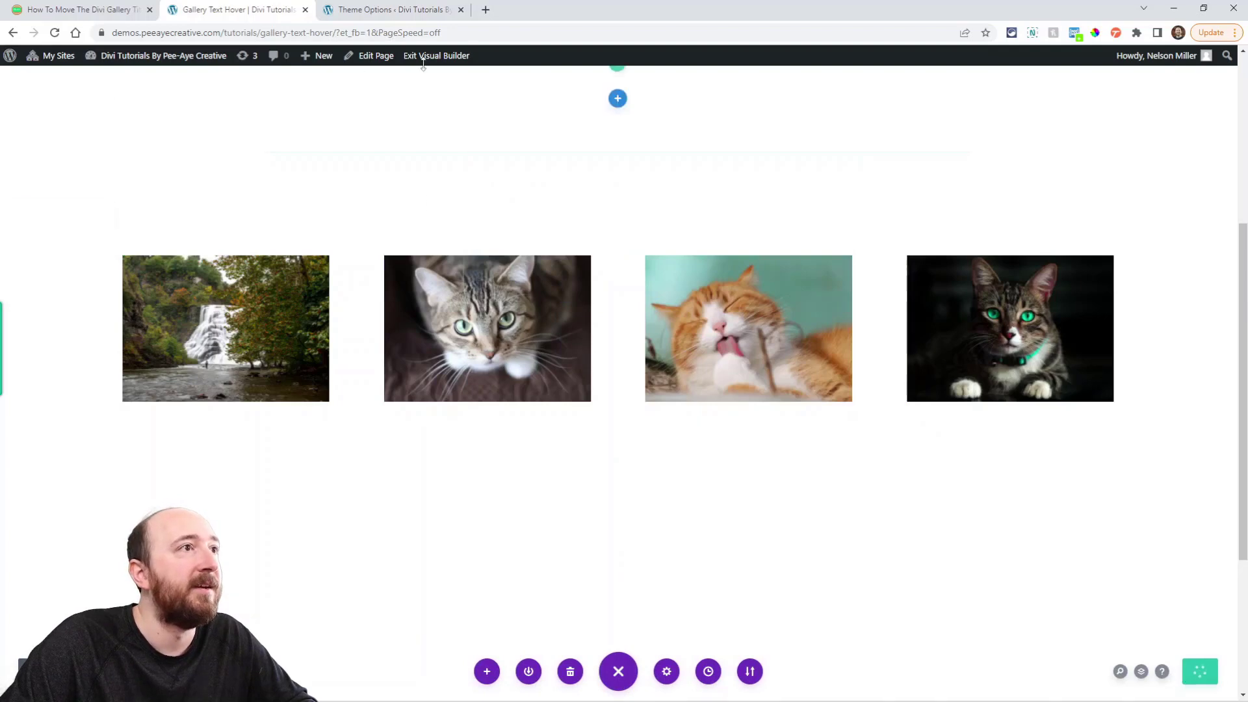
left_click(437, 55)
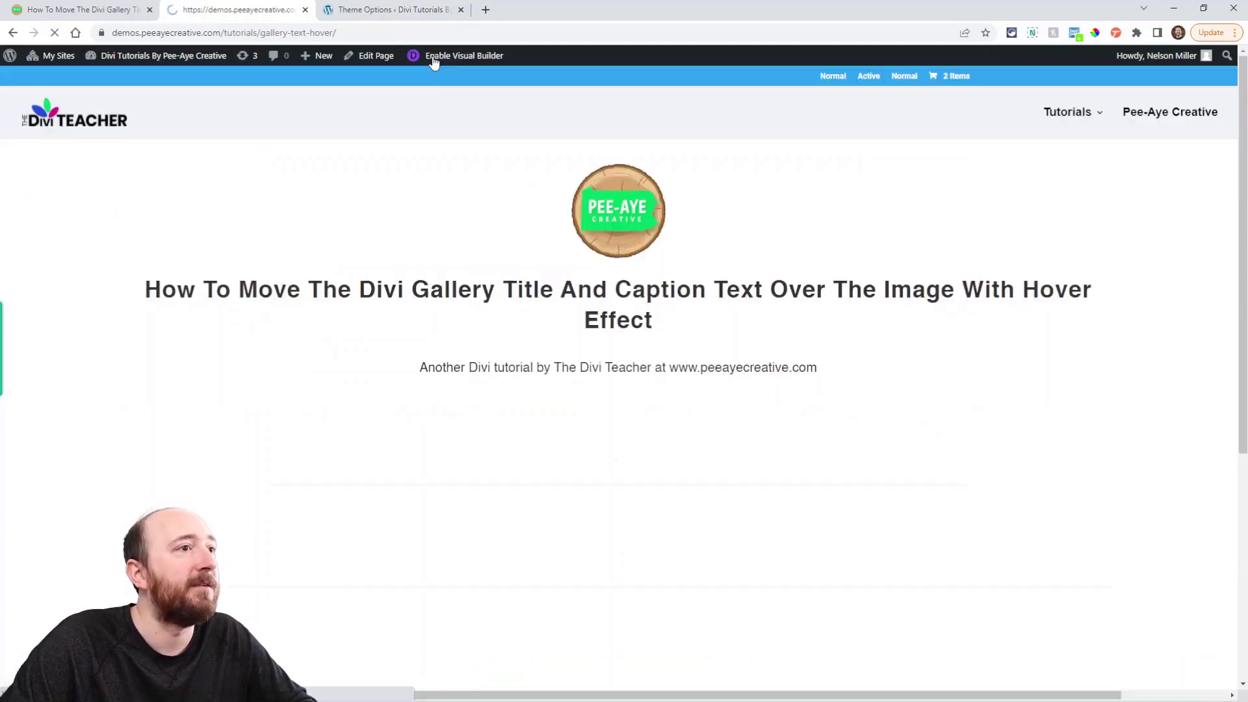
scroll("down", 3)
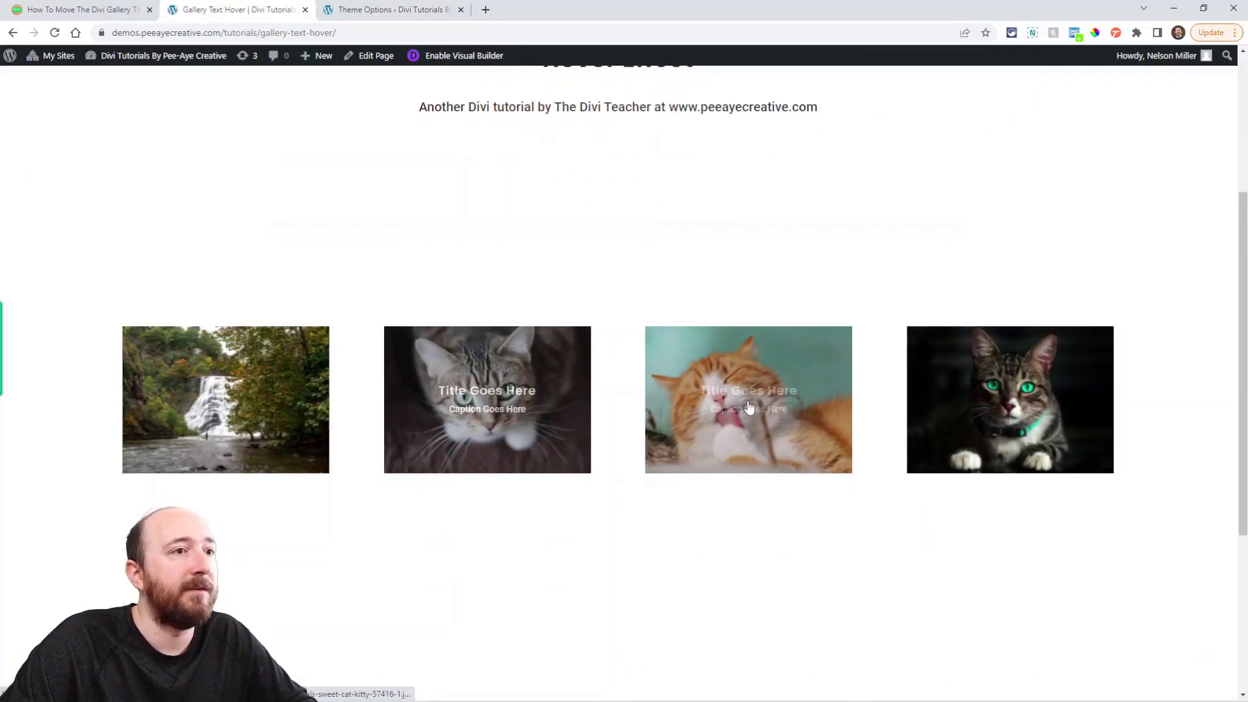
mouse_move(919, 420)
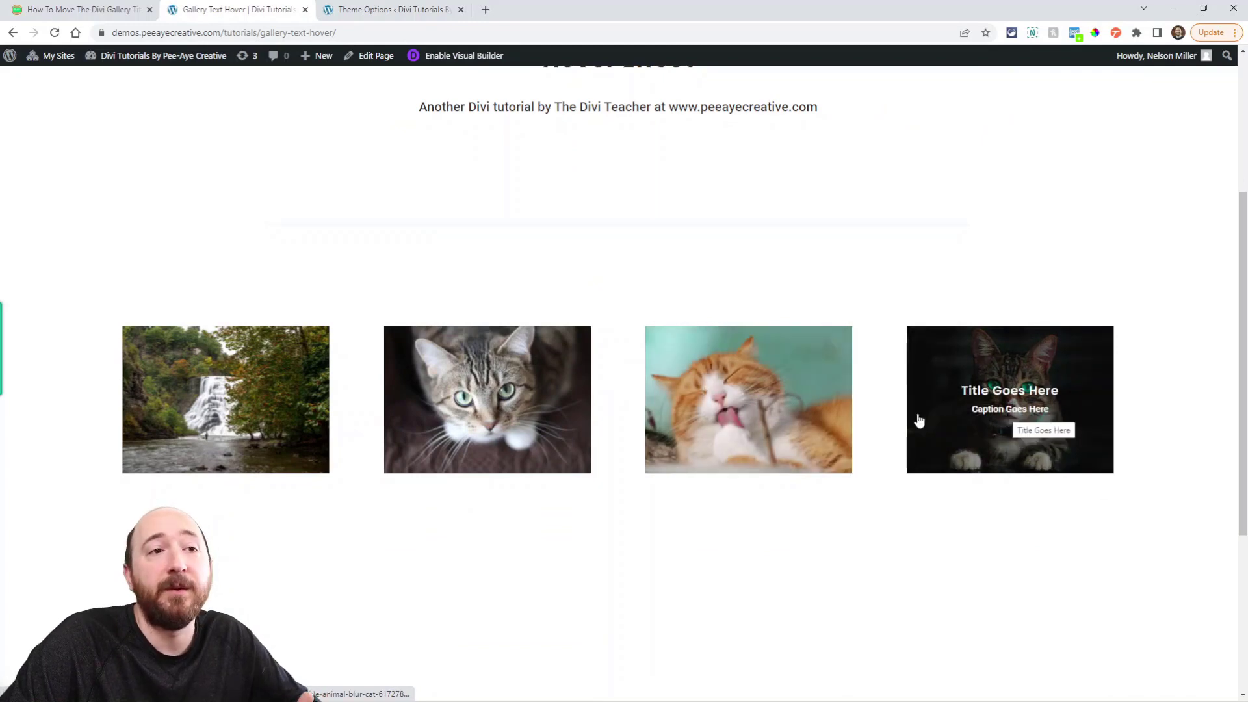
mouse_move(225, 399)
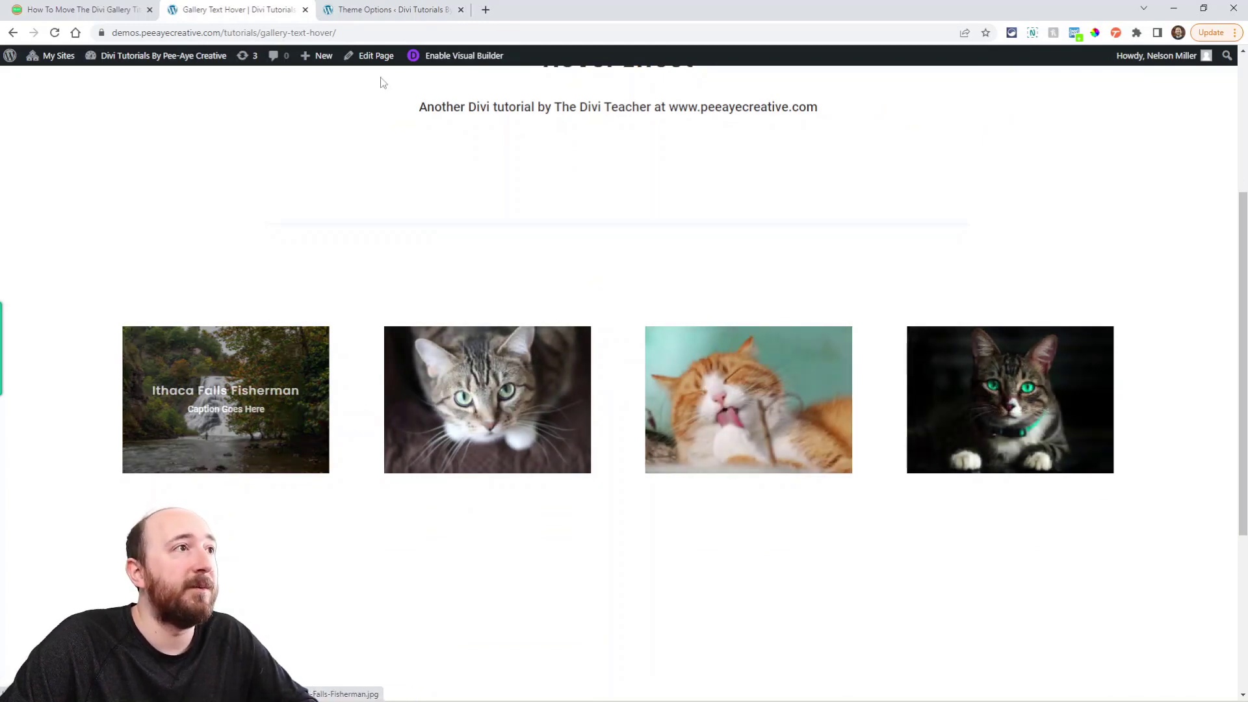
left_click(390, 9)
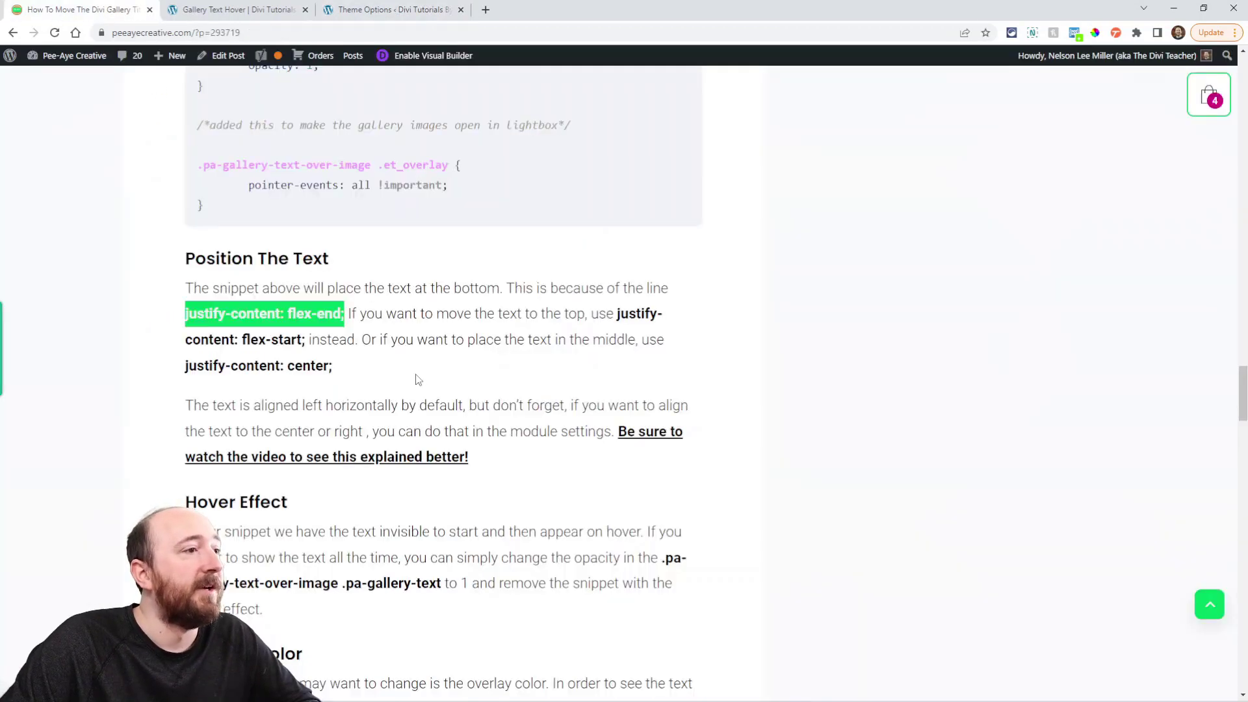
Step: Read the Hover Effect and Overlay Color notes, then go back to the gallery demo tab
scroll("down", 3)
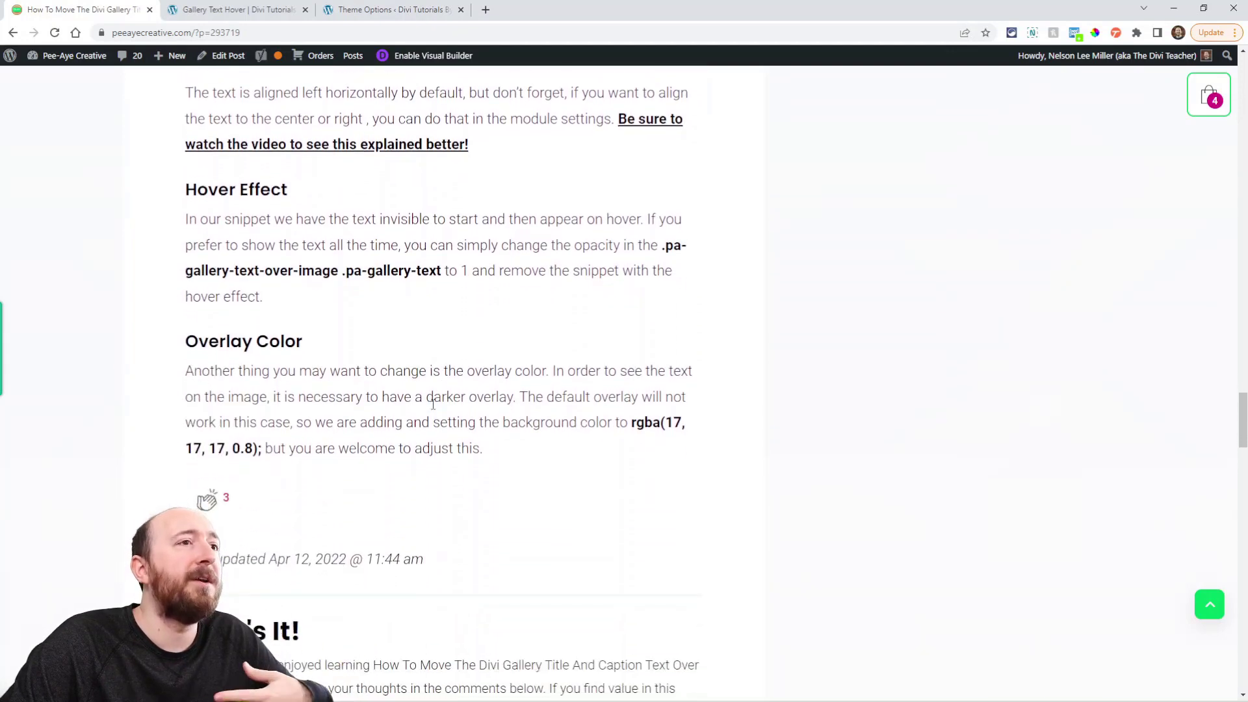
mouse_move(376, 358)
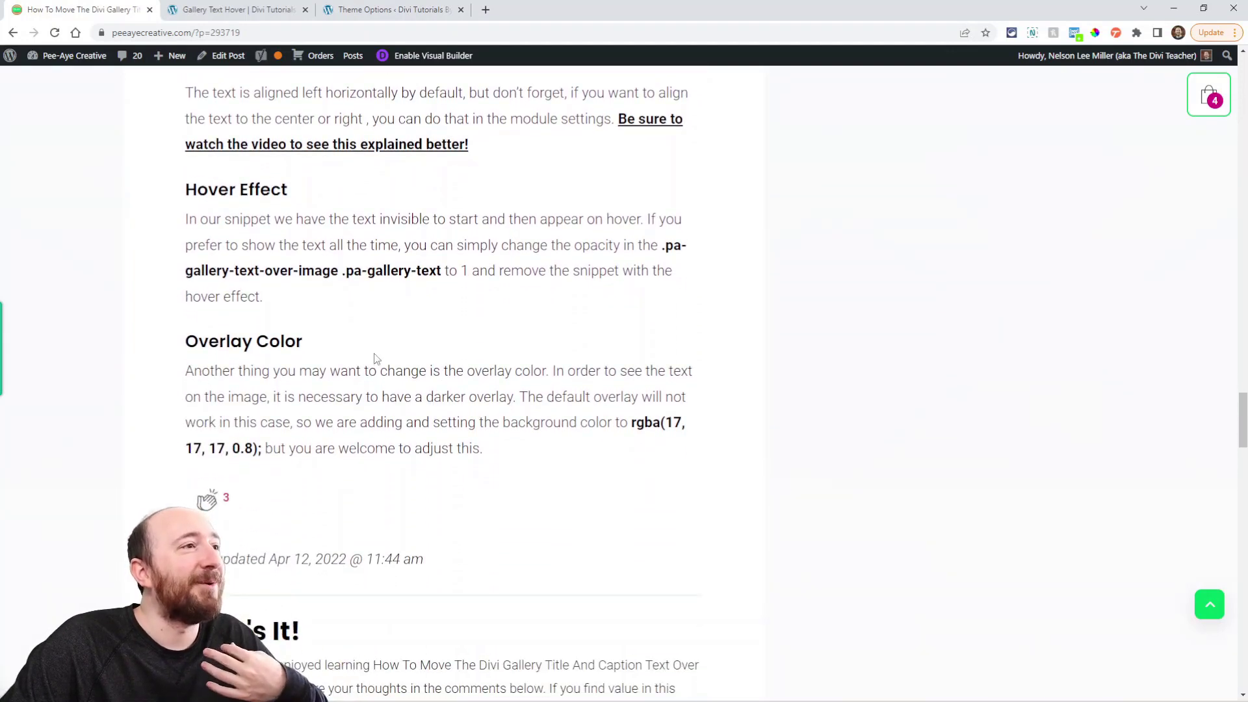
left_click(237, 9)
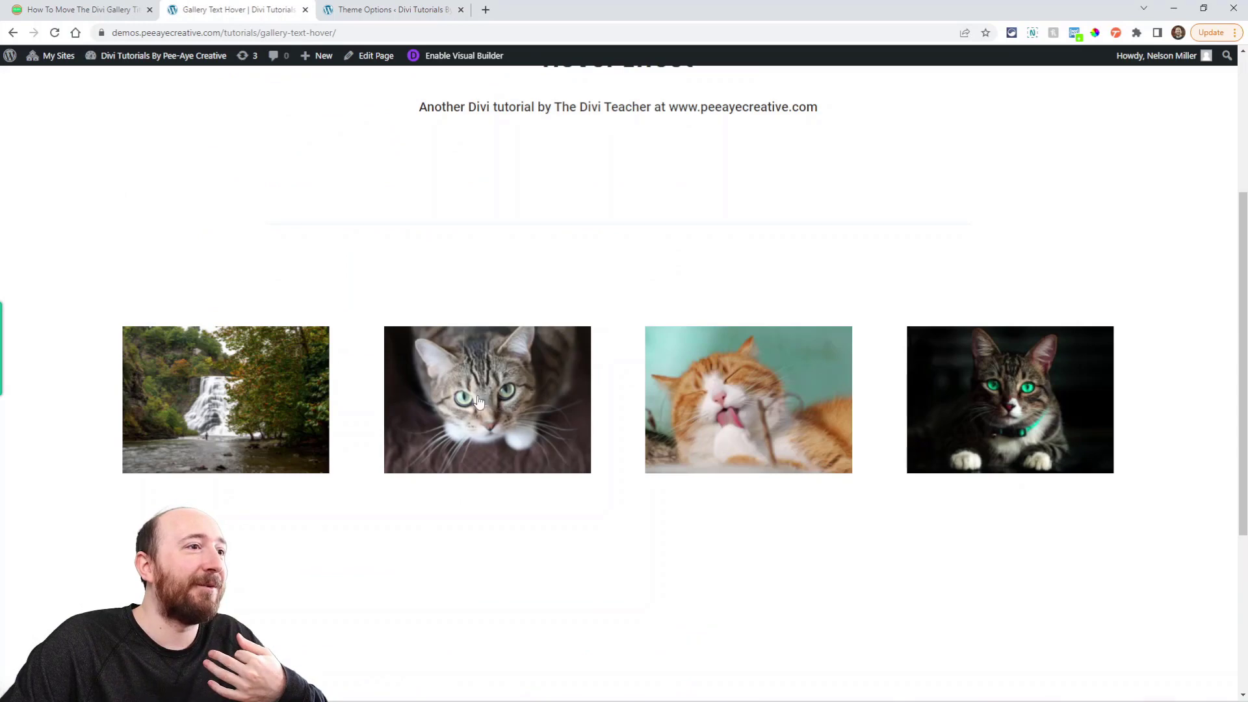
mouse_move(468, 220)
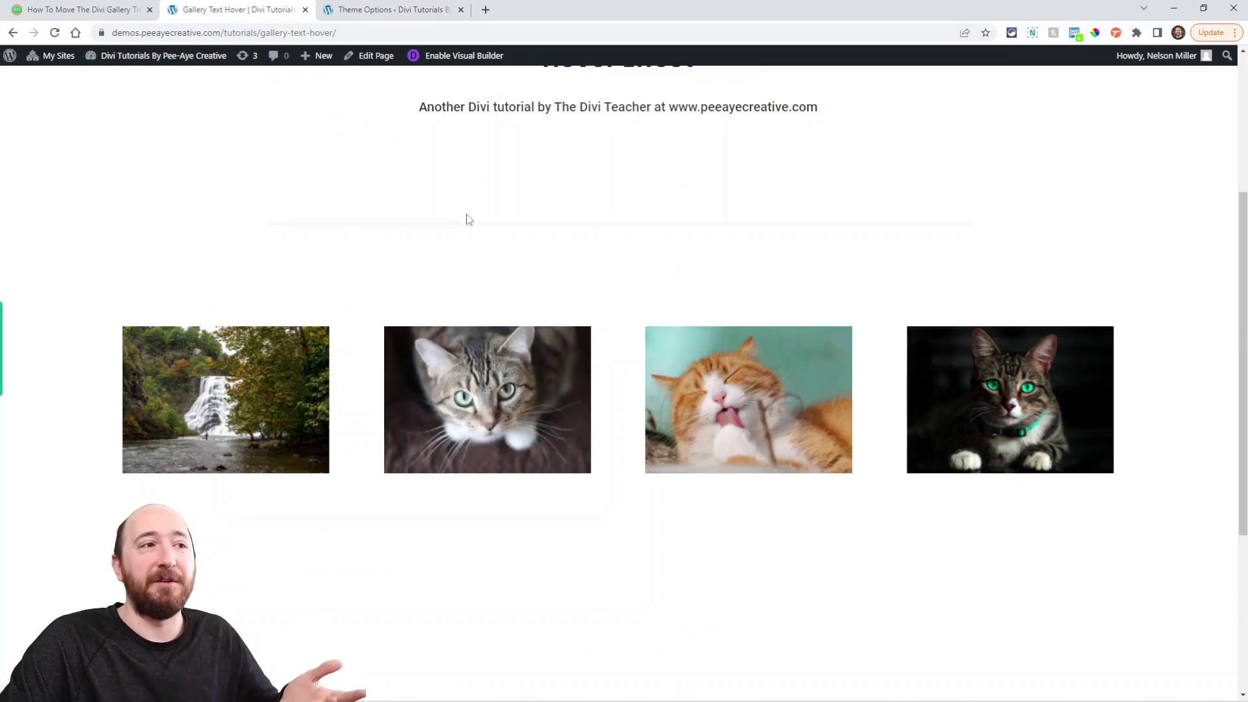
mouse_move(486, 363)
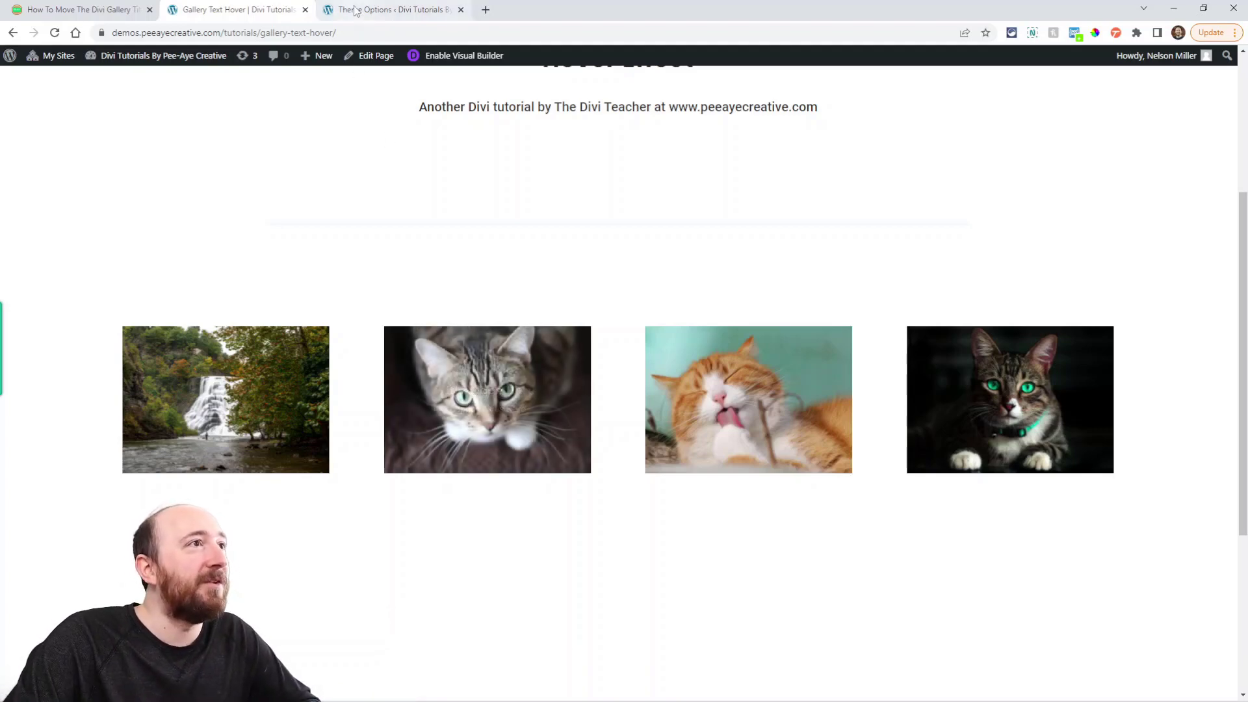
Step: Edit the Custom CSS to justify-content center, rgba alpha 0.5 and opacity 1, and save
left_click(390, 9)
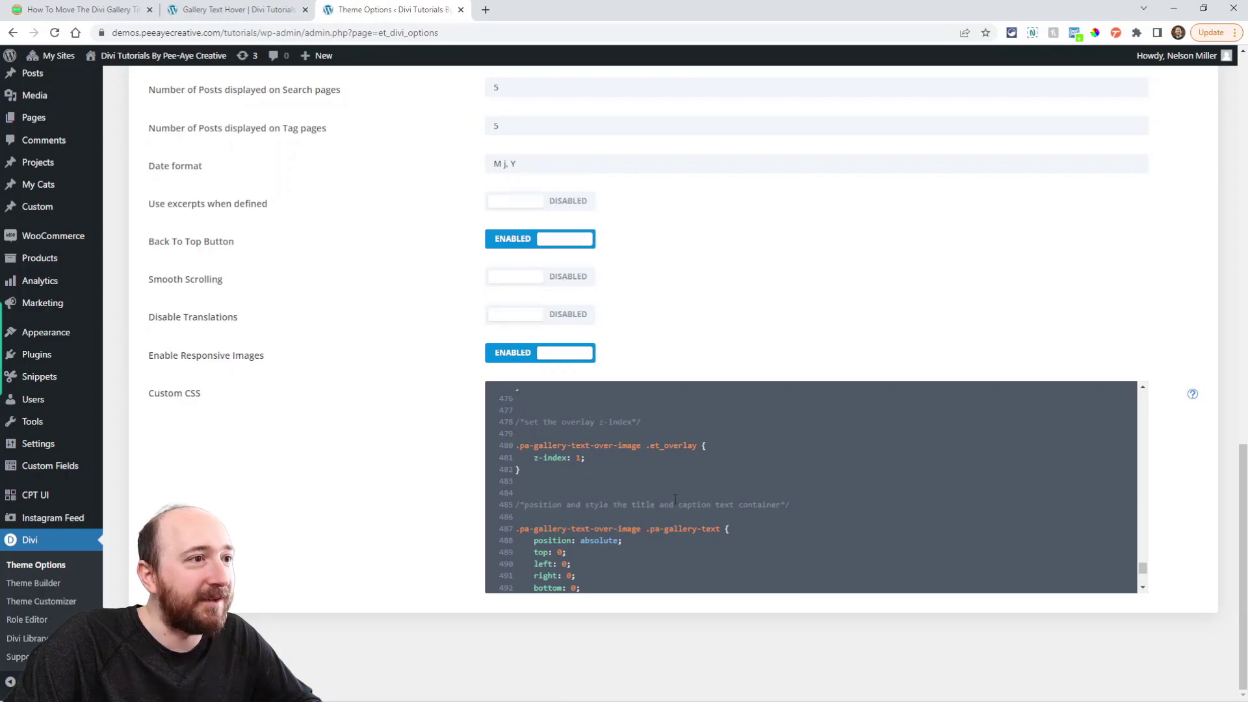
scroll("up", 3)
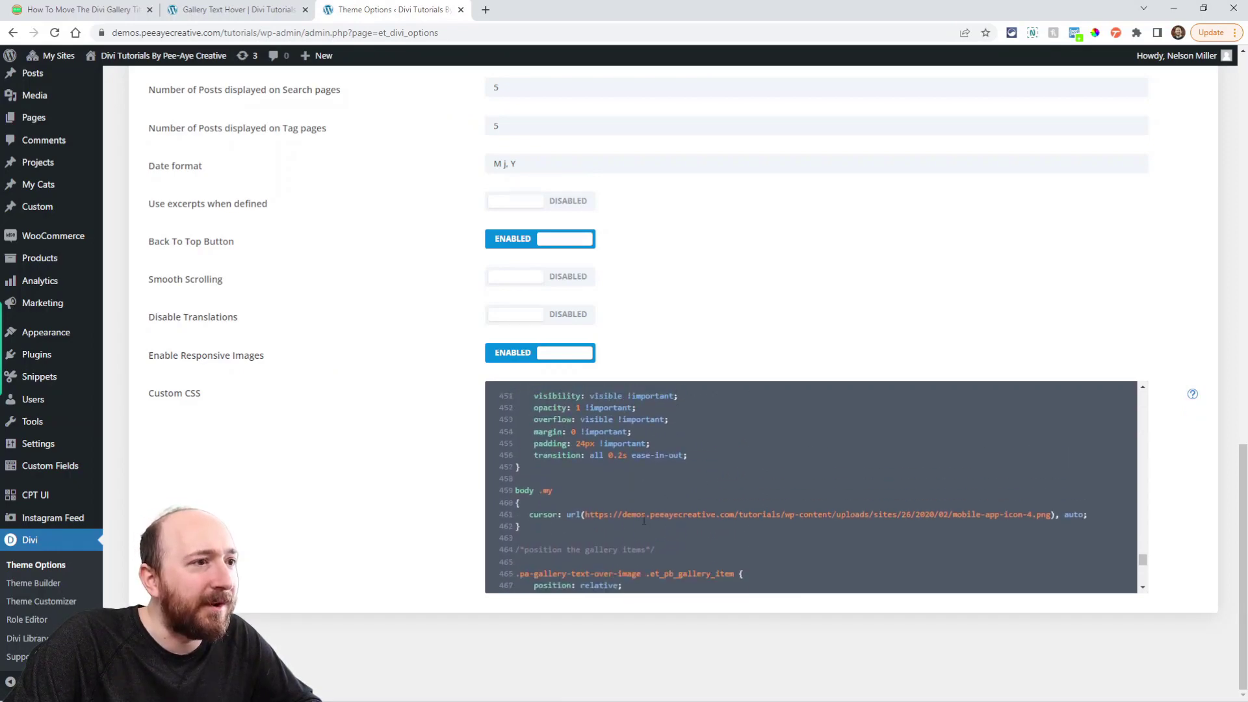
scroll("down", 3)
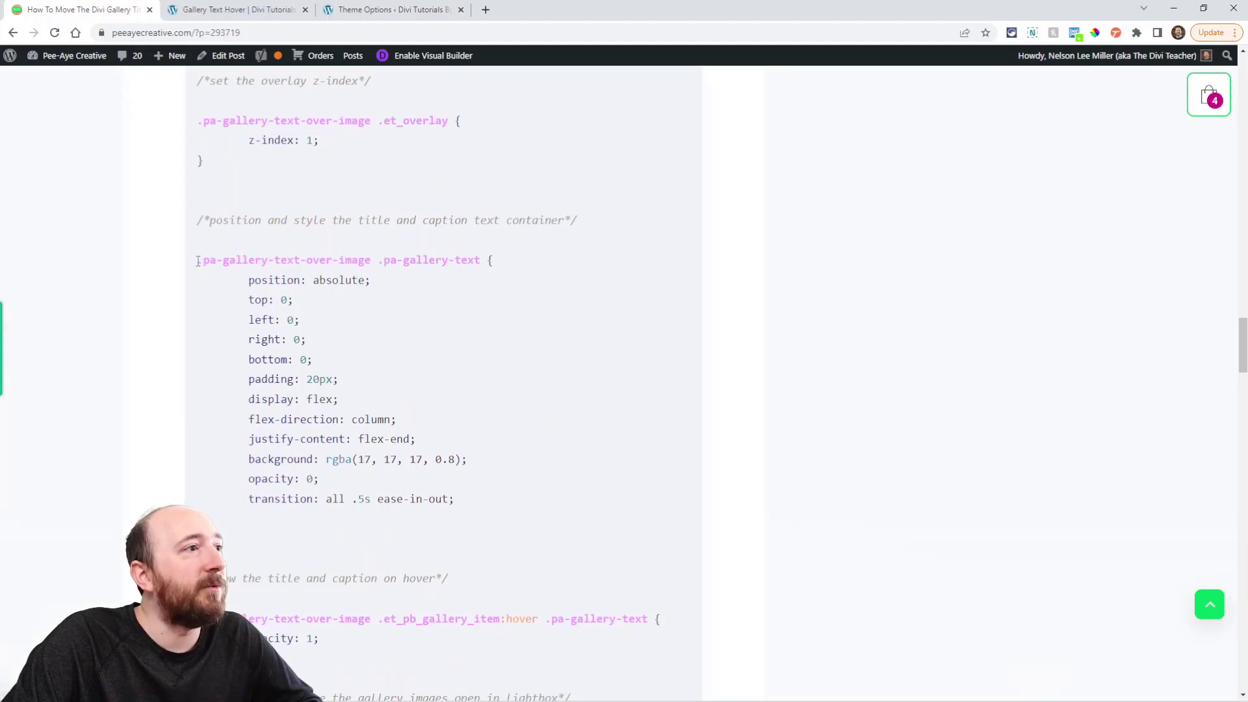
double_click(338, 260)
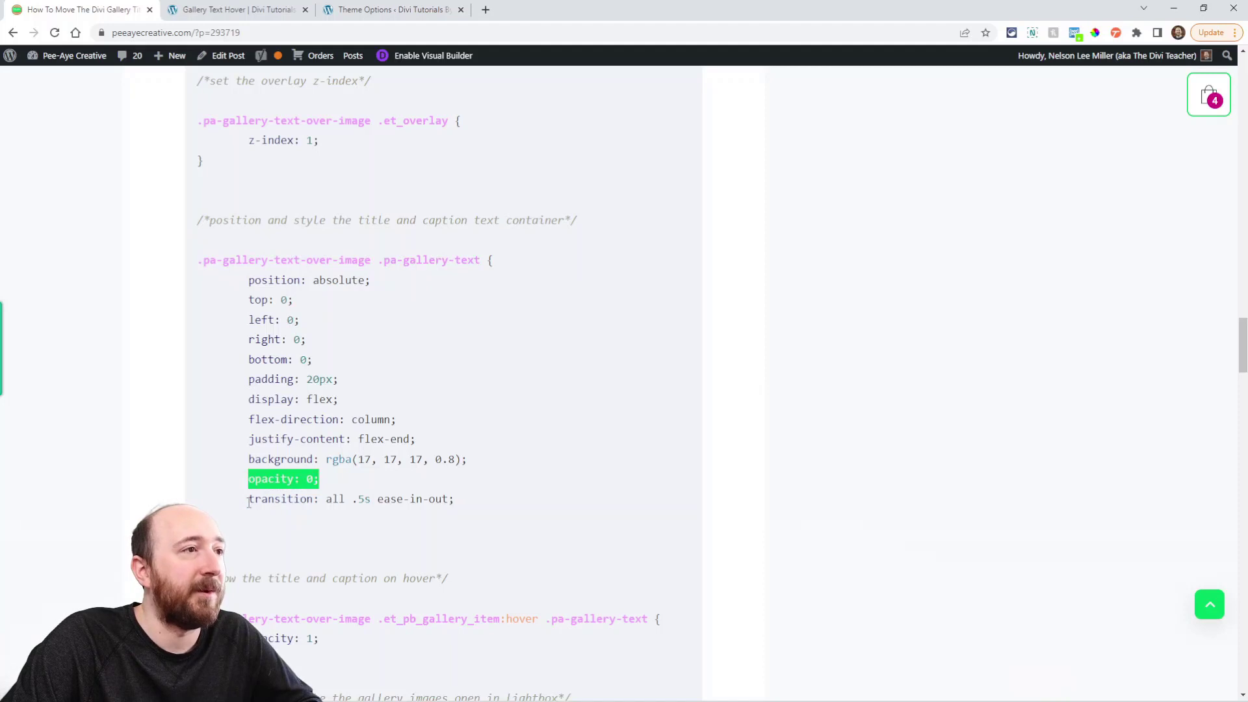
scroll("up", 3)
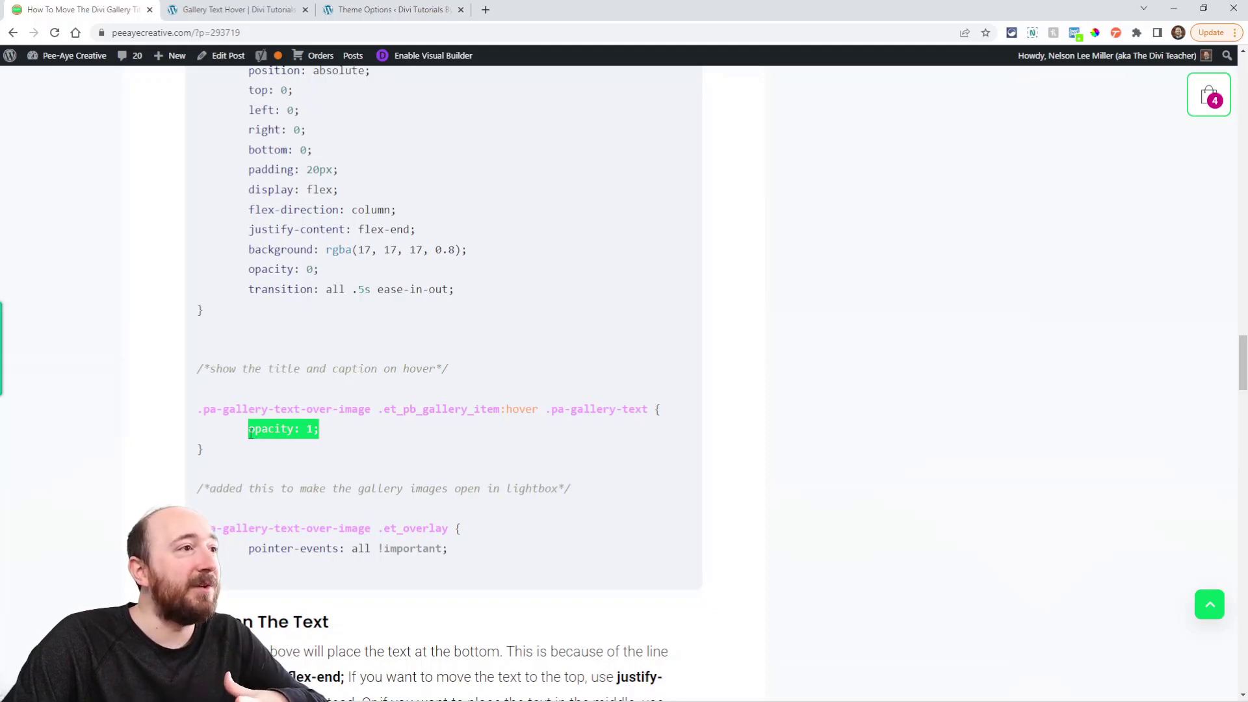
left_click(390, 9)
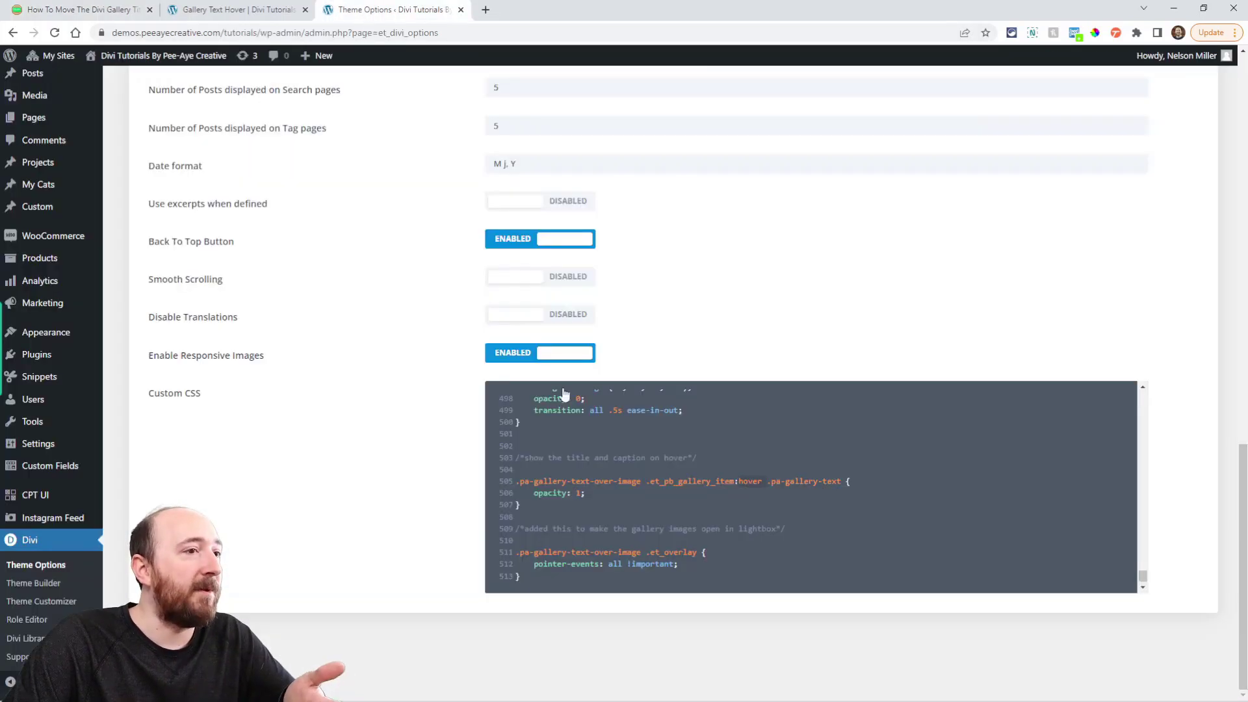
scroll("up", 3)
type("1")
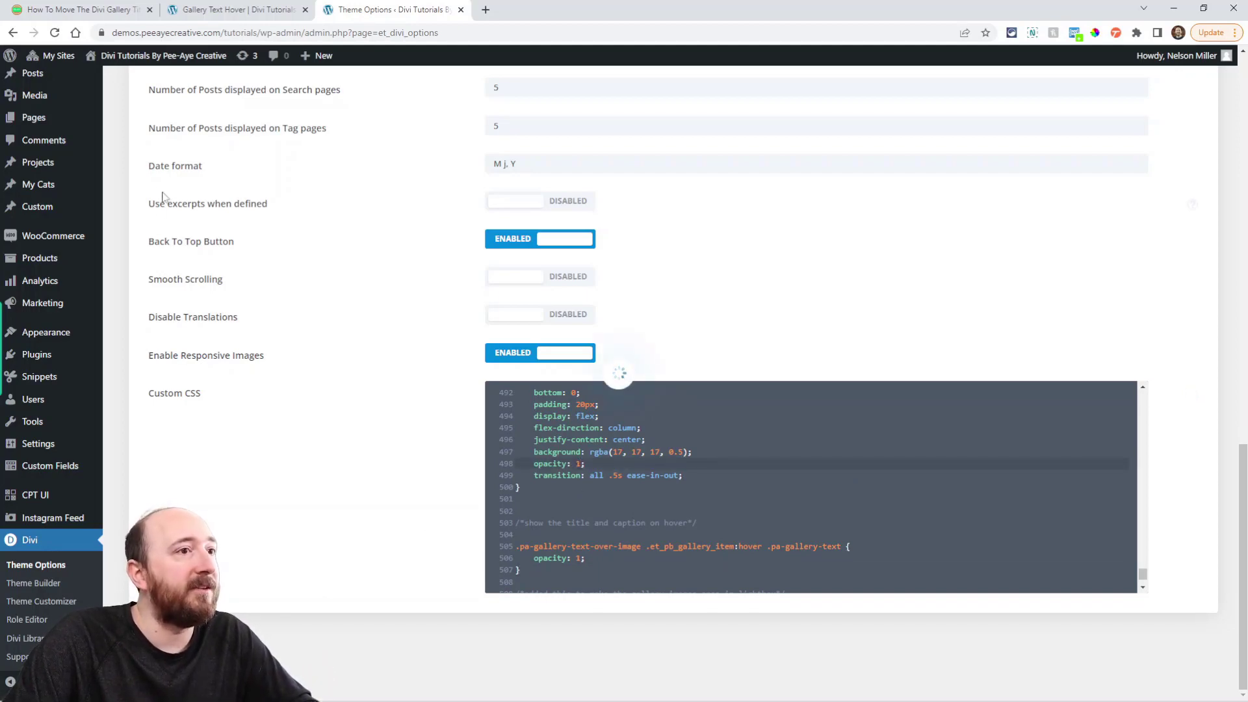
Step: Reload the Gallery Text Hover page to show centered text on every image without hovering
left_click(236, 9)
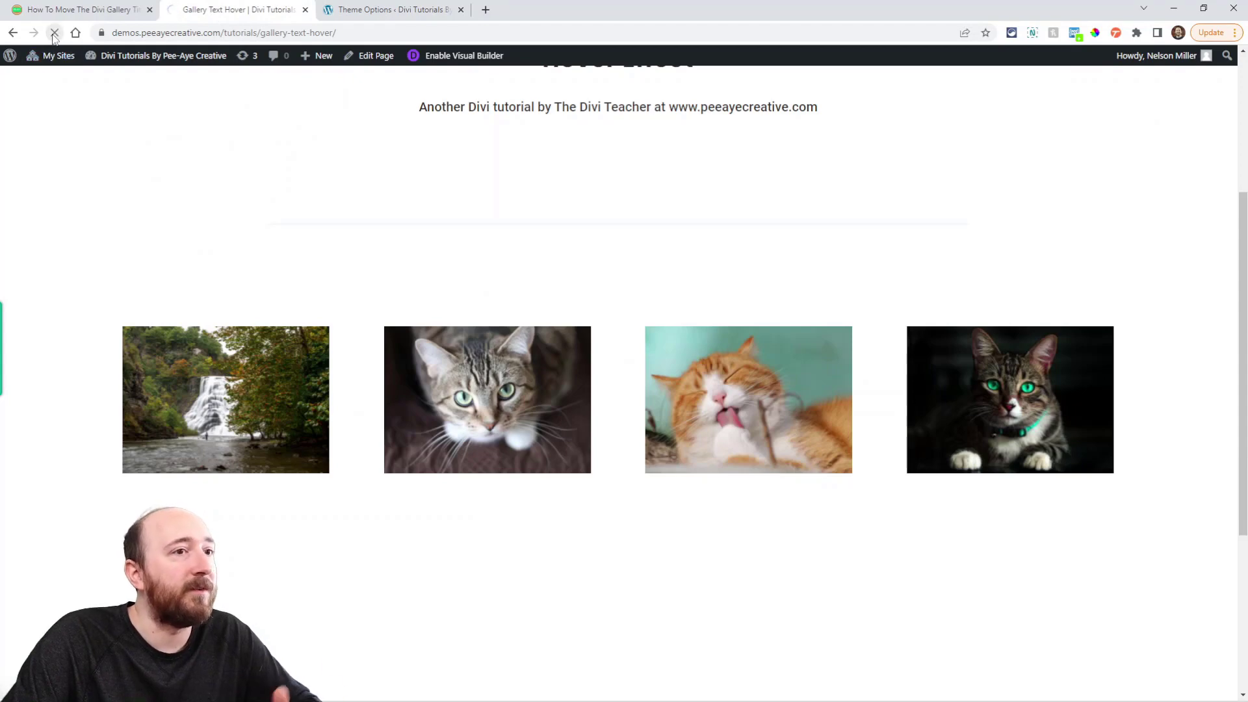
left_click(55, 32)
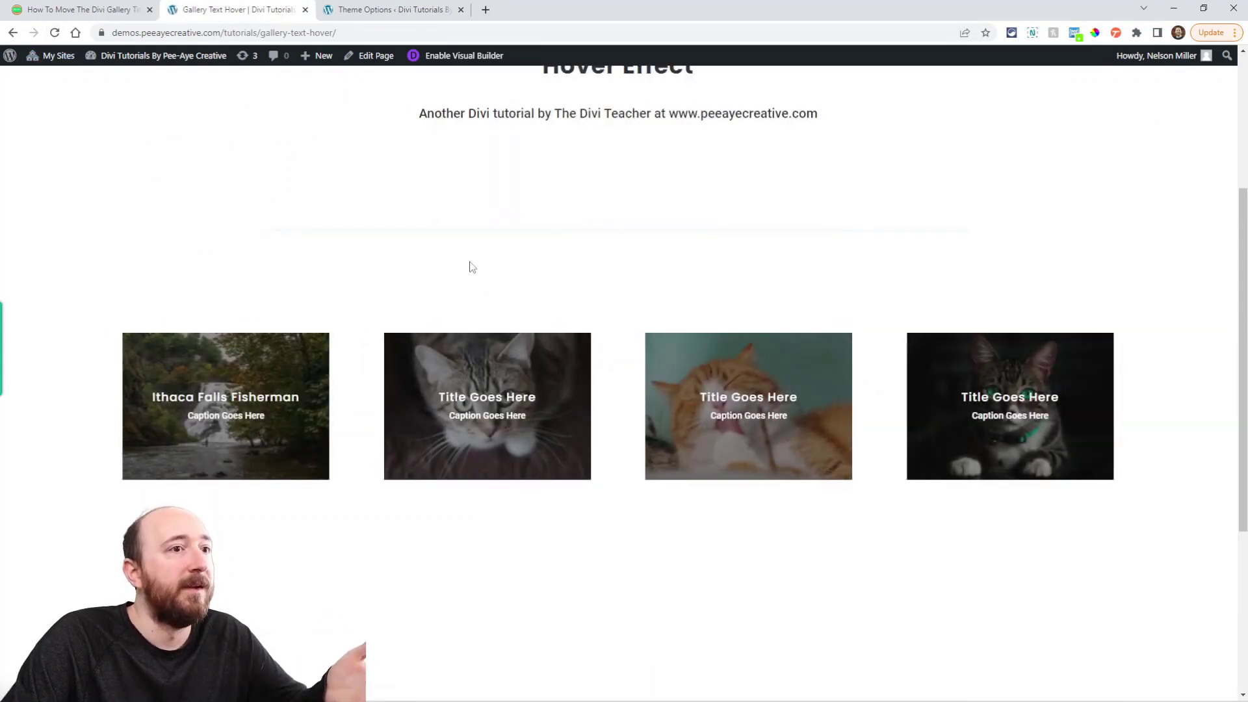
mouse_move(558, 394)
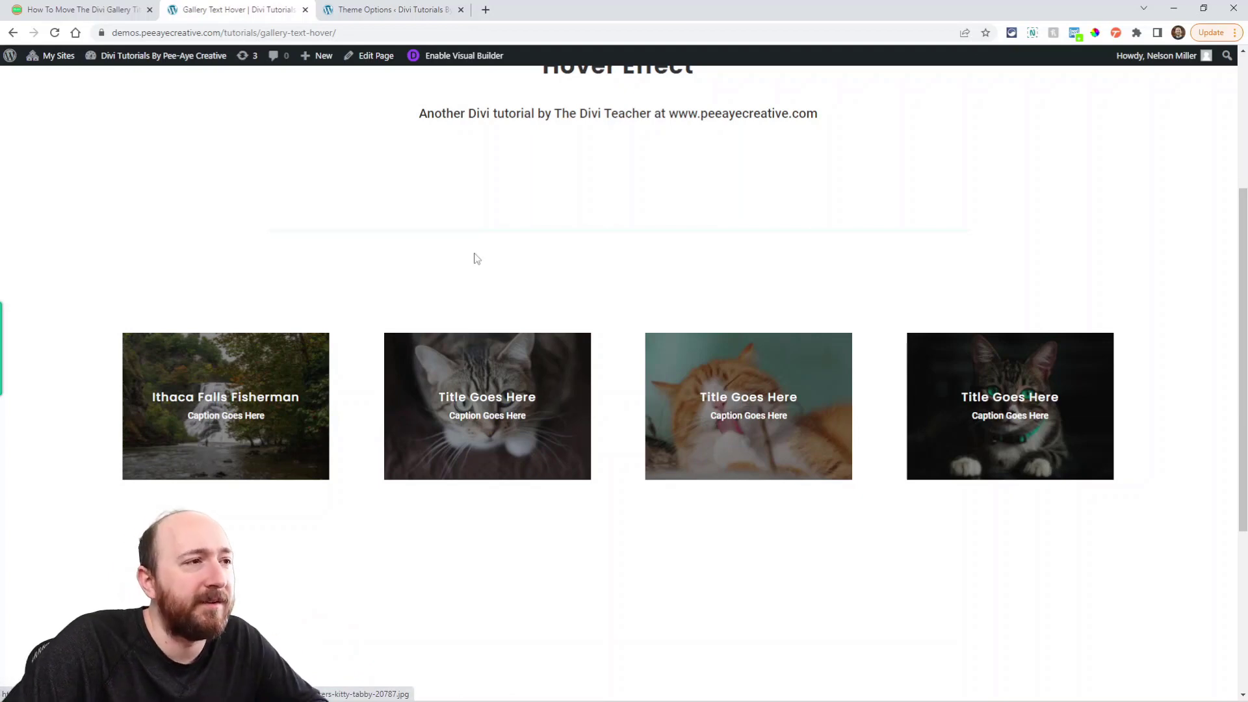
mouse_move(444, 292)
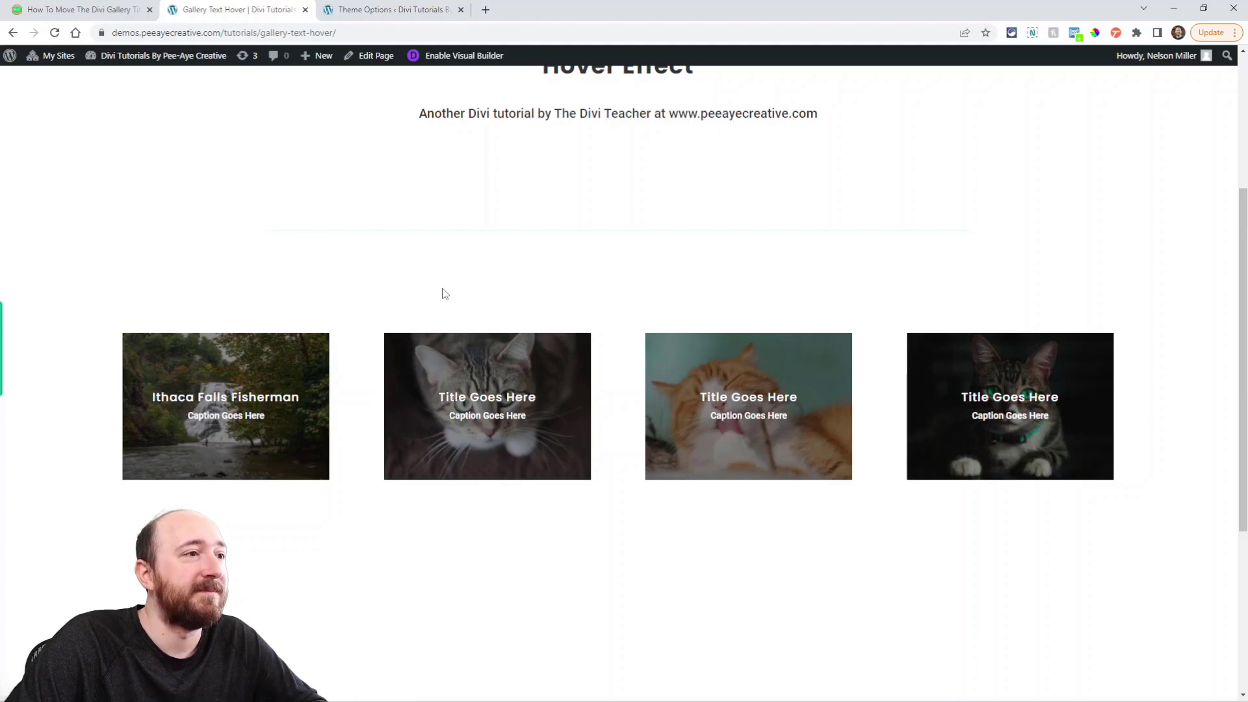
mouse_move(368, 256)
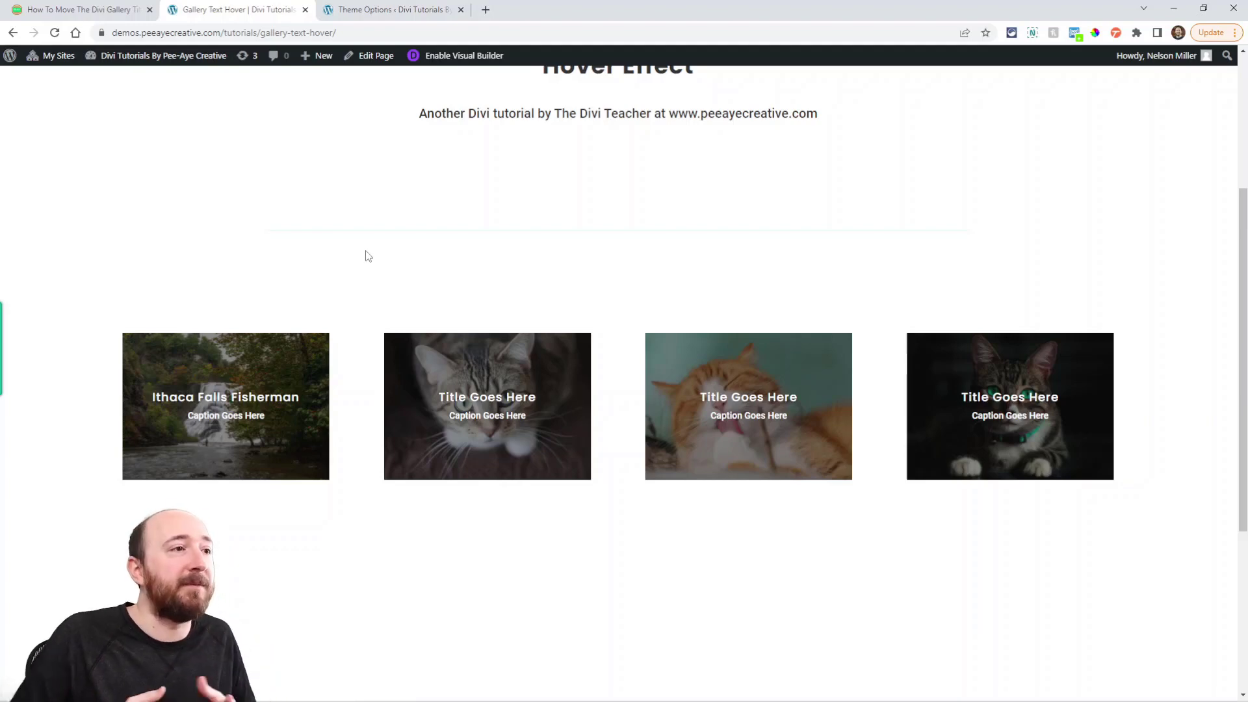